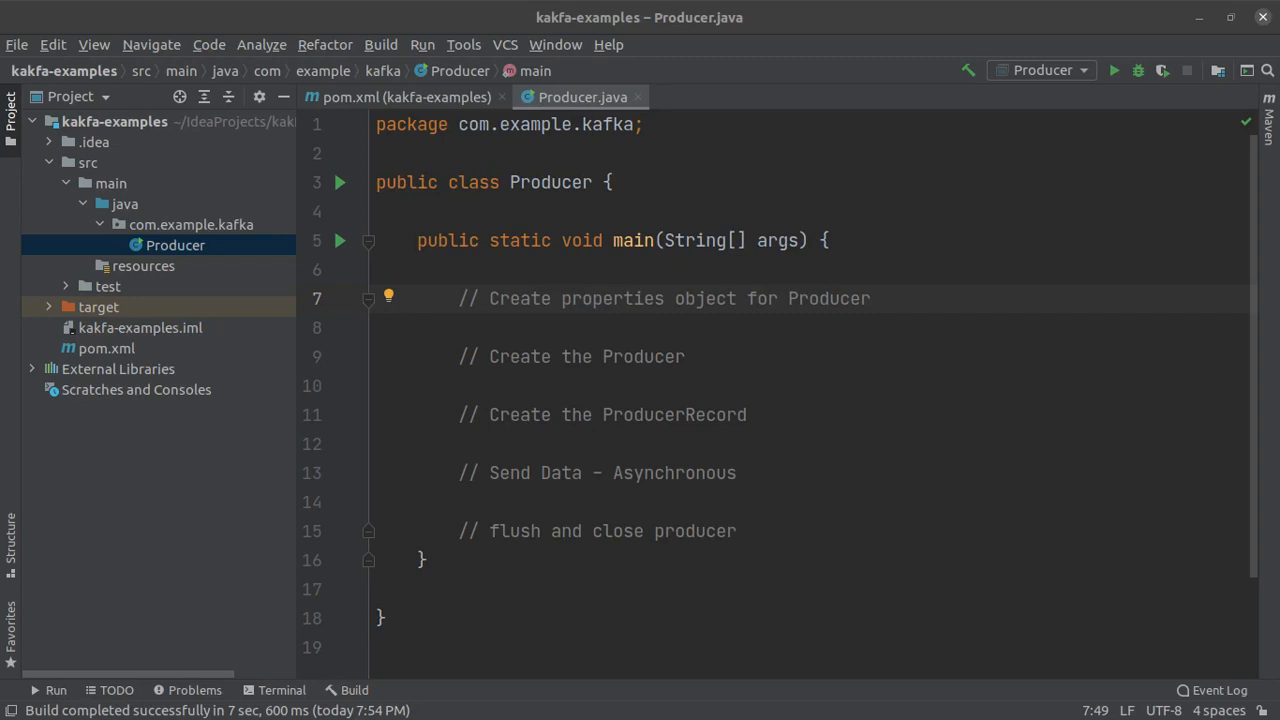
mouse_move(512, 290)
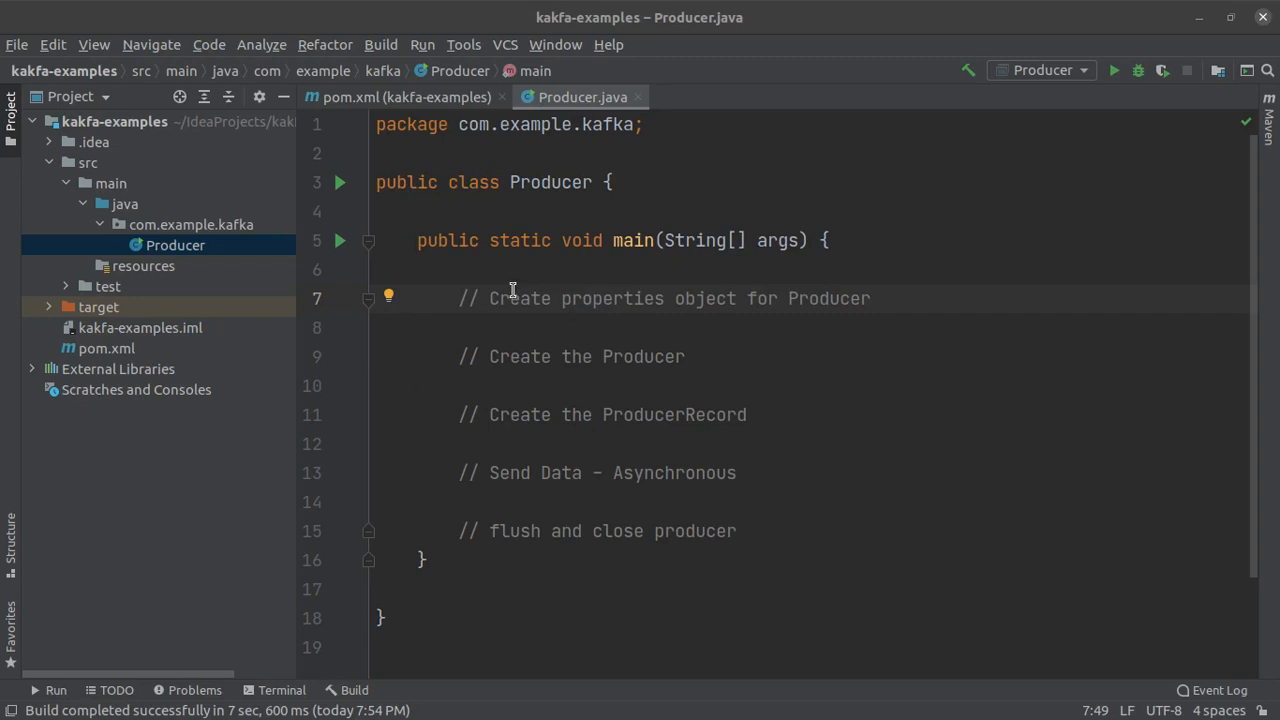
Review the properties and ProducerRecord comments in Producer.java, then create sample-topic with 3 partitions in Terminal.
left_click_drag(488, 298, 796, 298)
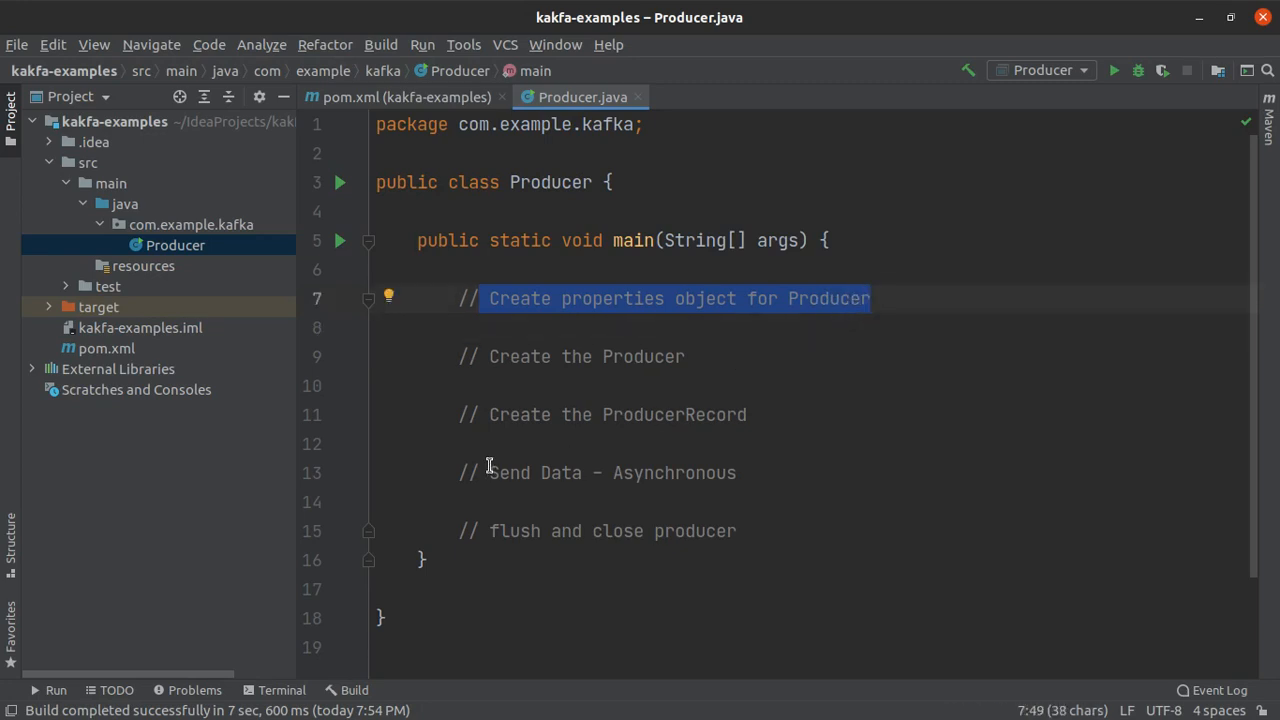
double_click(584, 356)
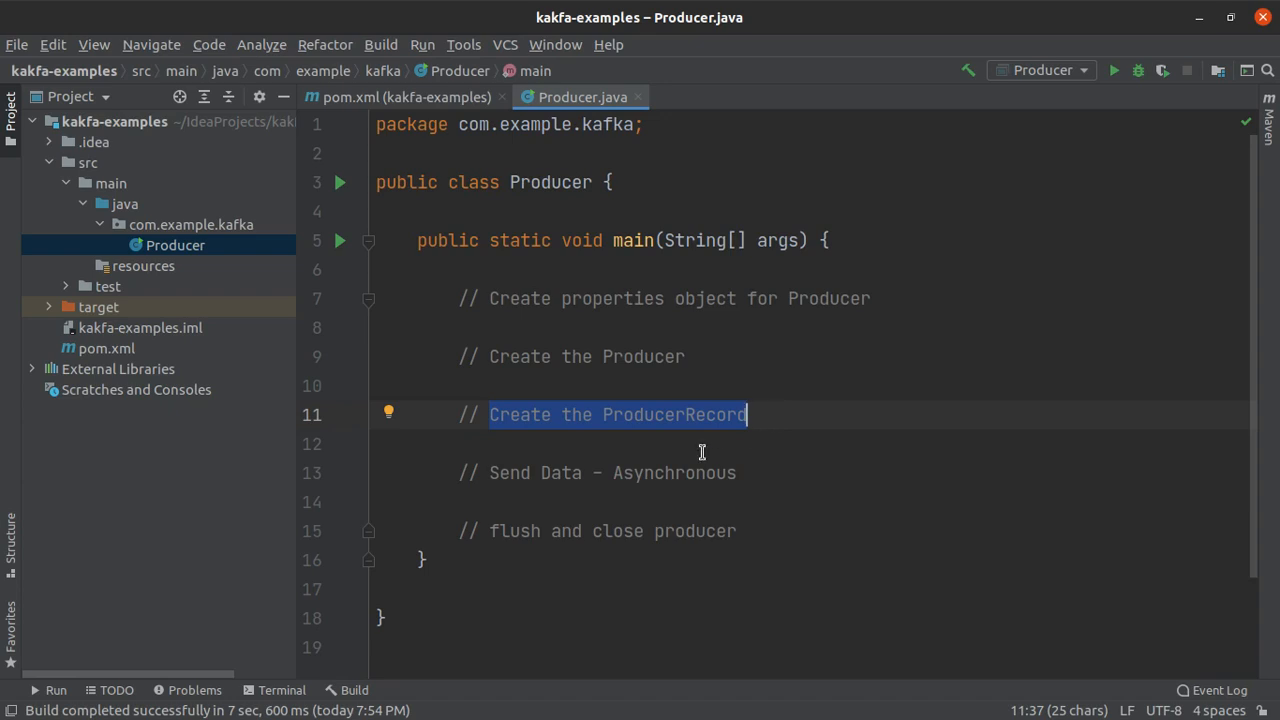
double_click(612, 472)
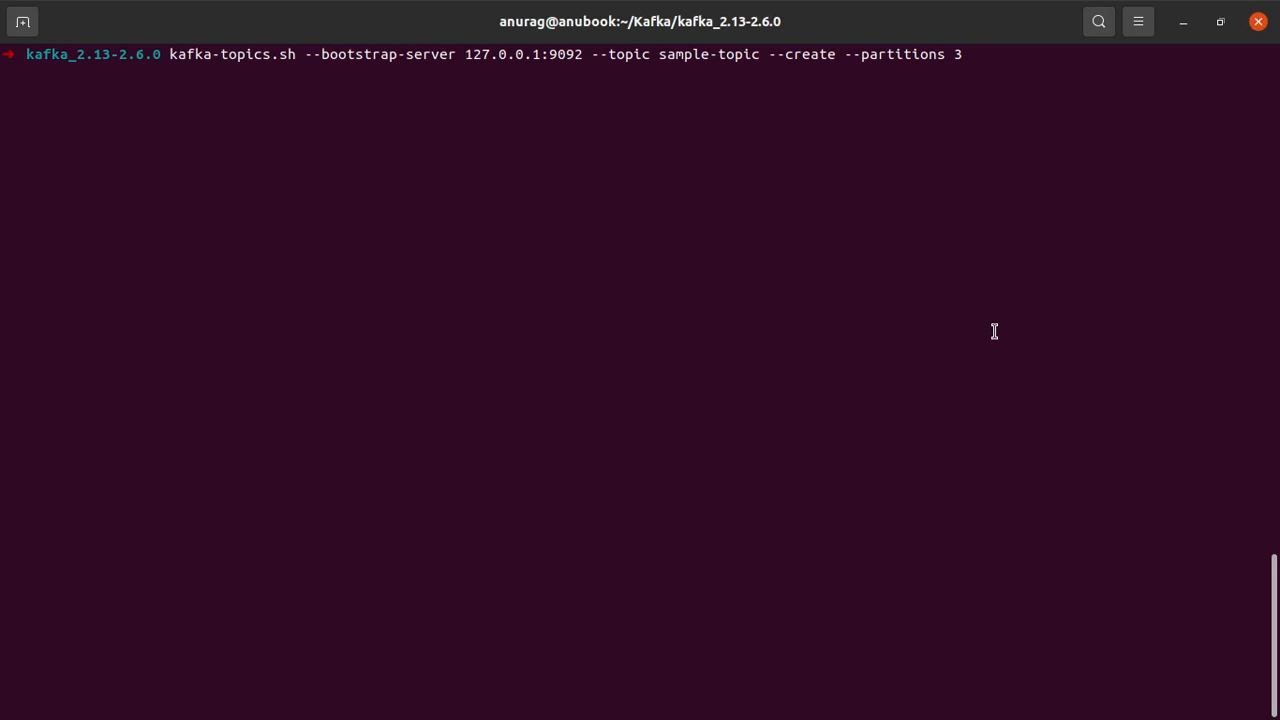
mouse_move(1060, 104)
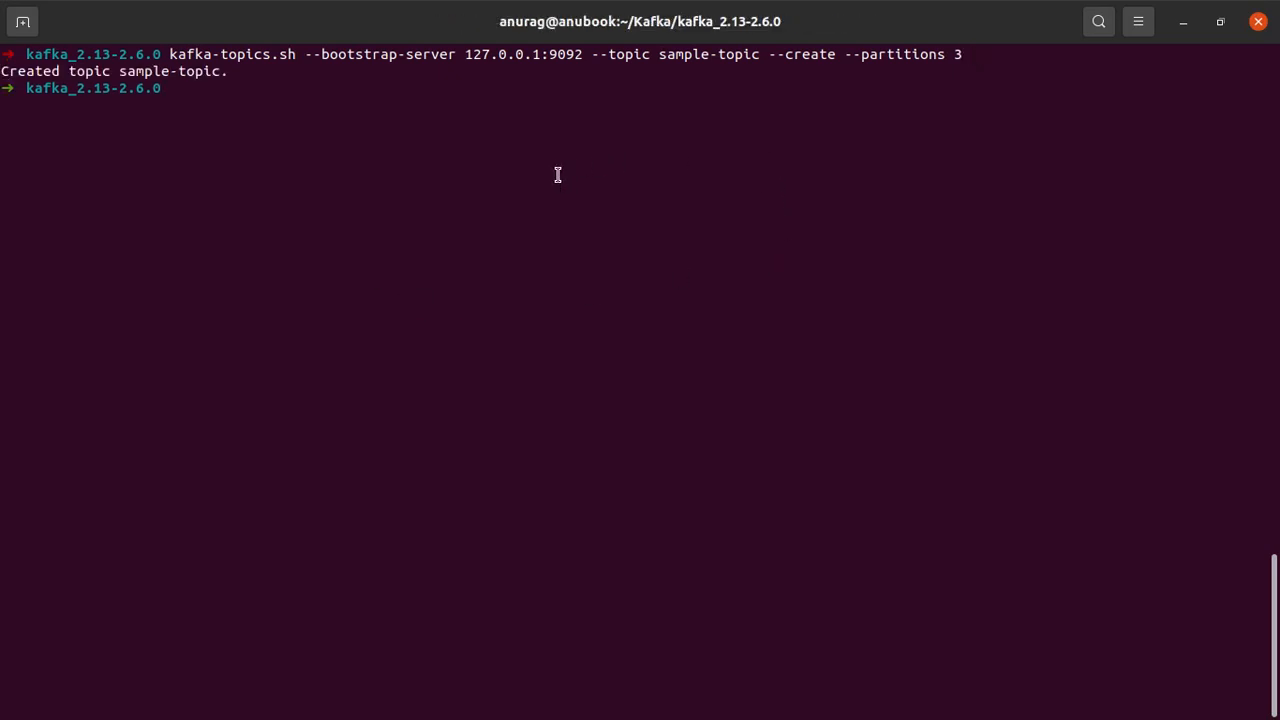
double_click(172, 70)
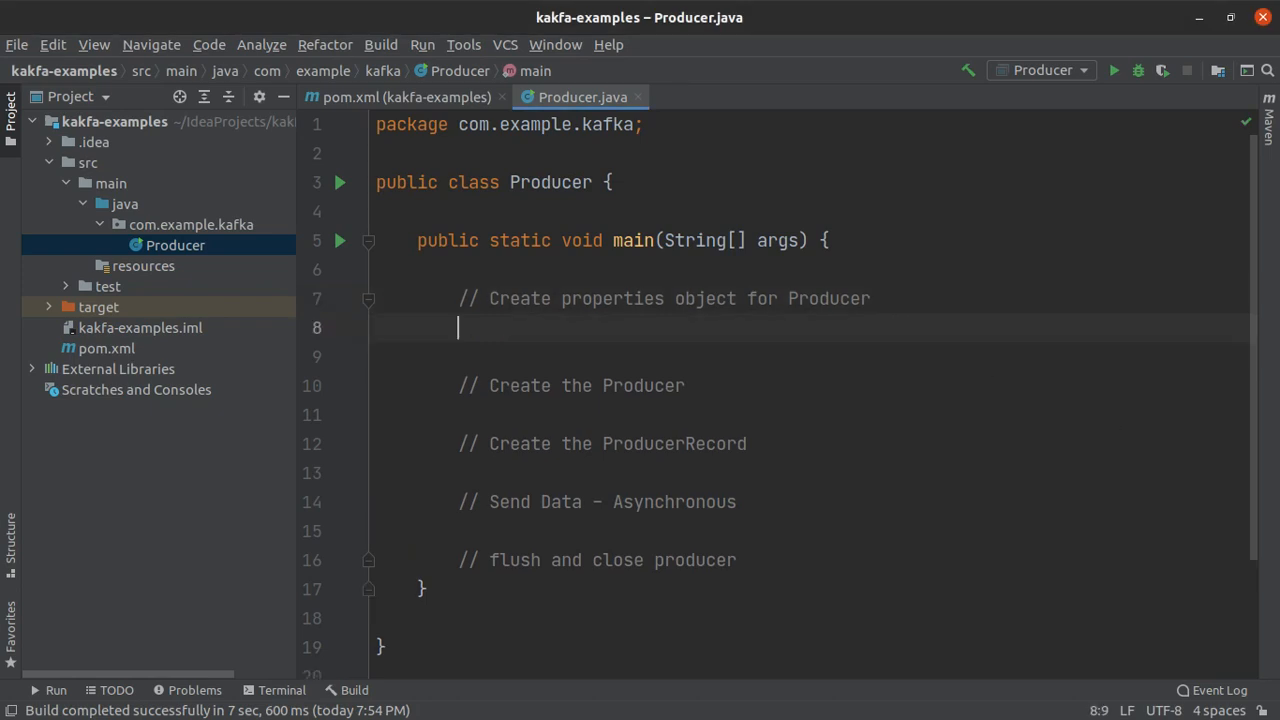
Declare Properties prop = new Properties(); with java.util.Properties imported.
type("Properti")
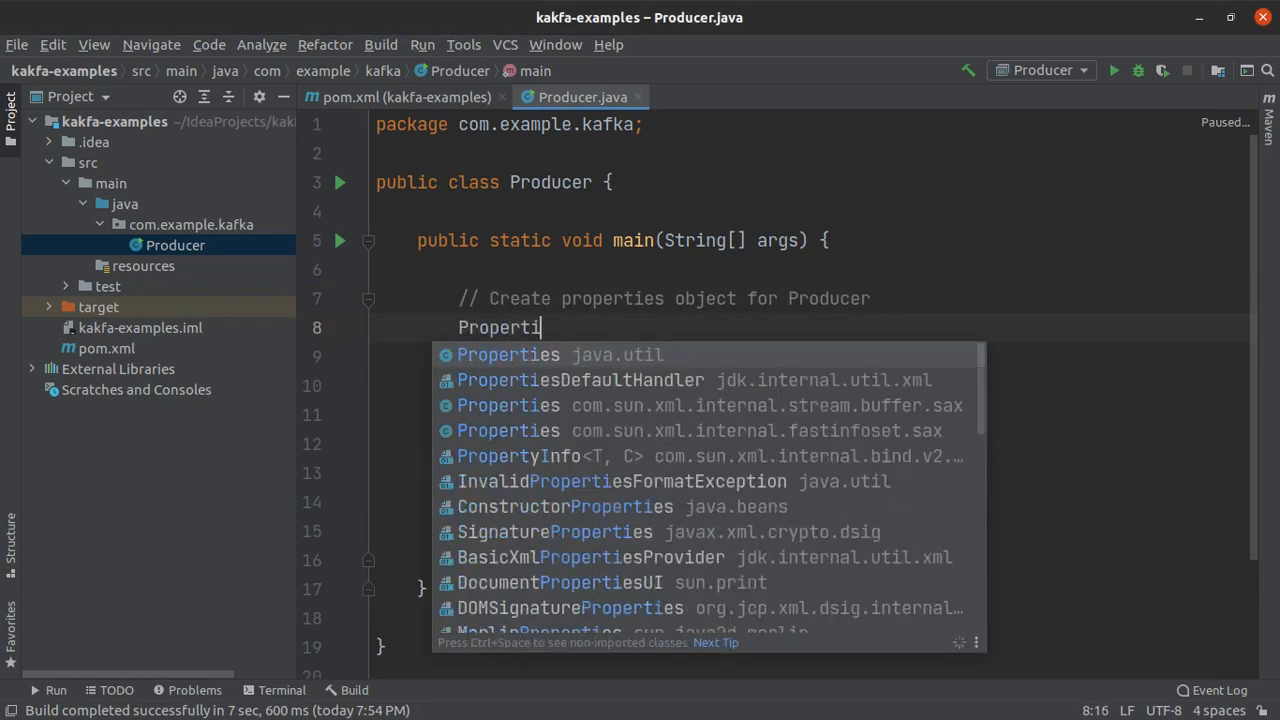
type("es prop")
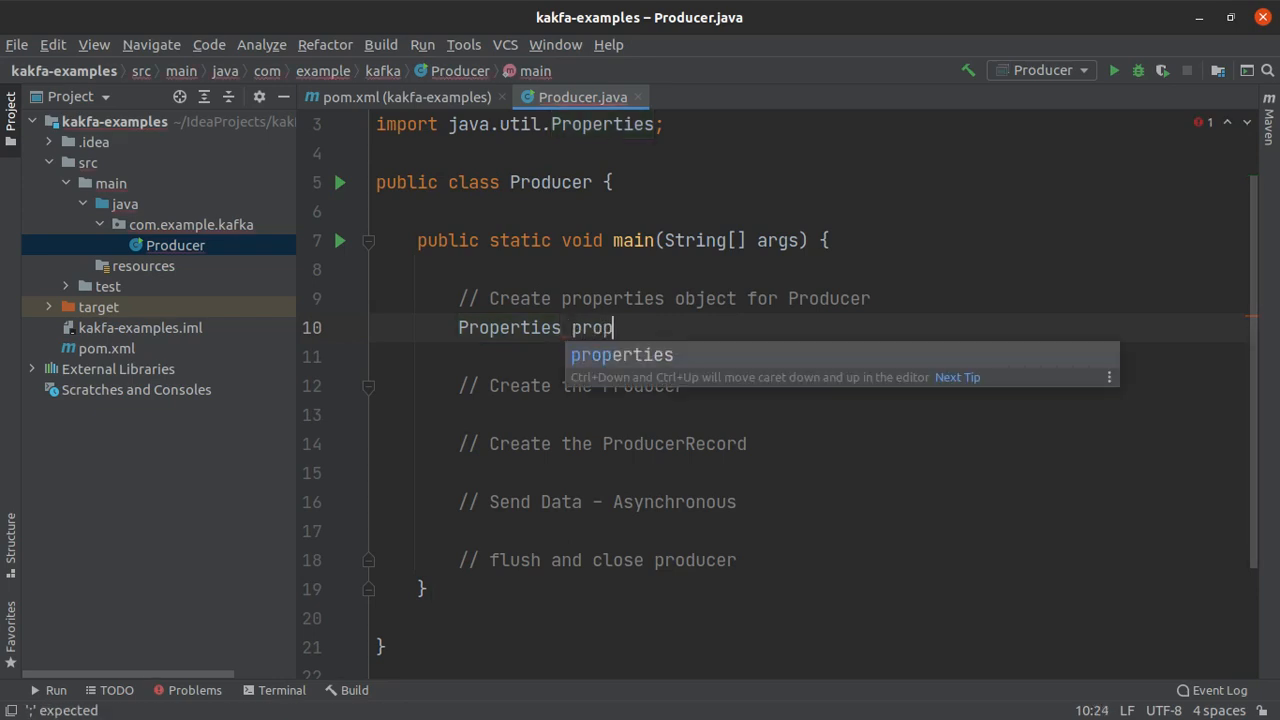
type("= new")
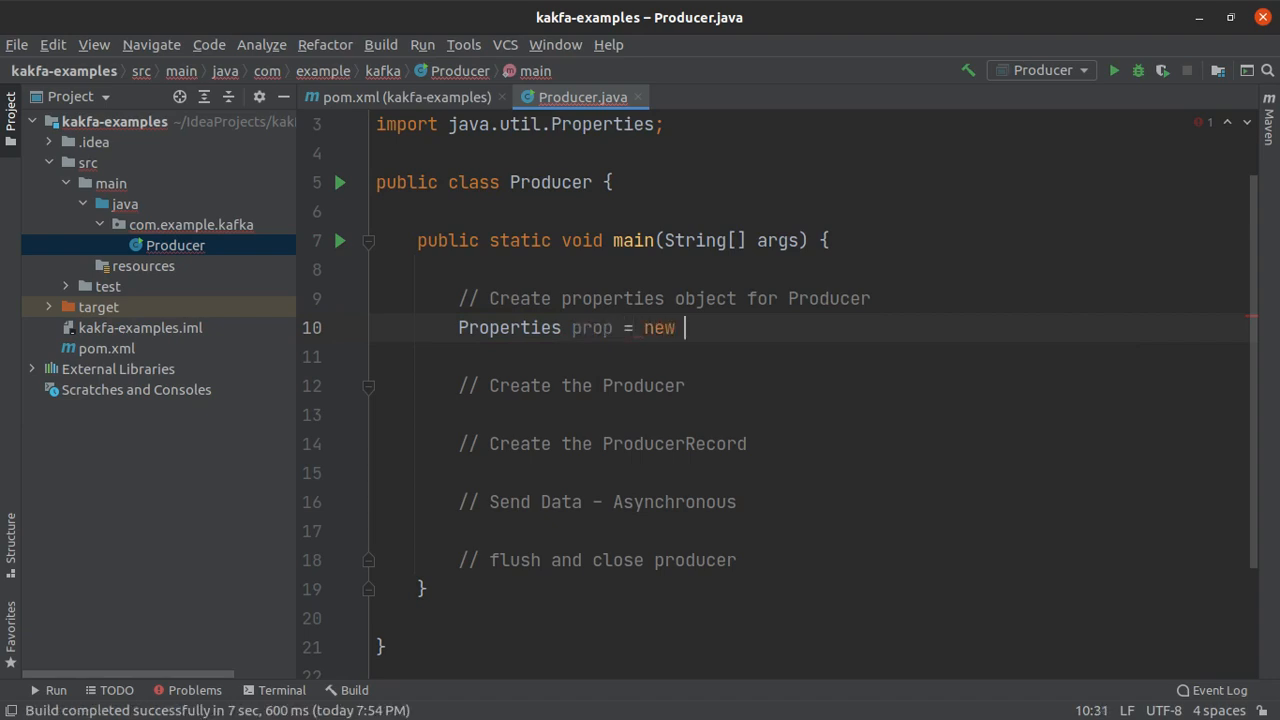
type("Properties()")
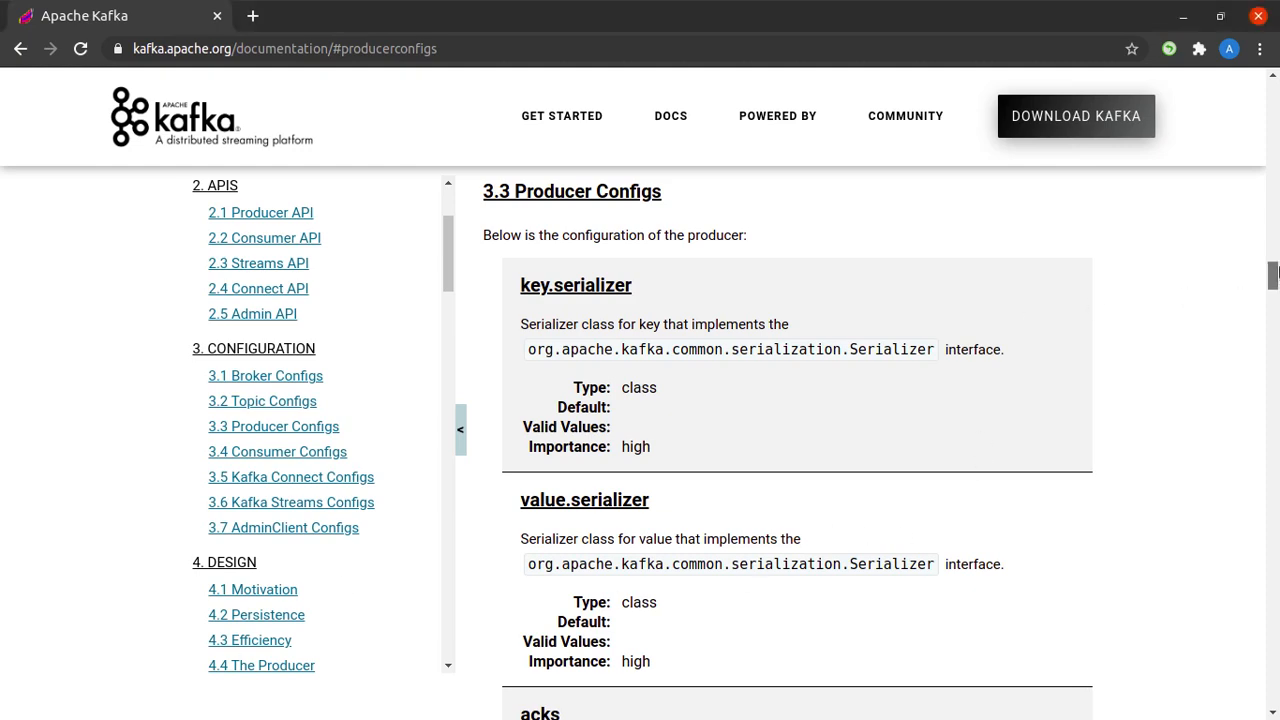
scroll("up", 3)
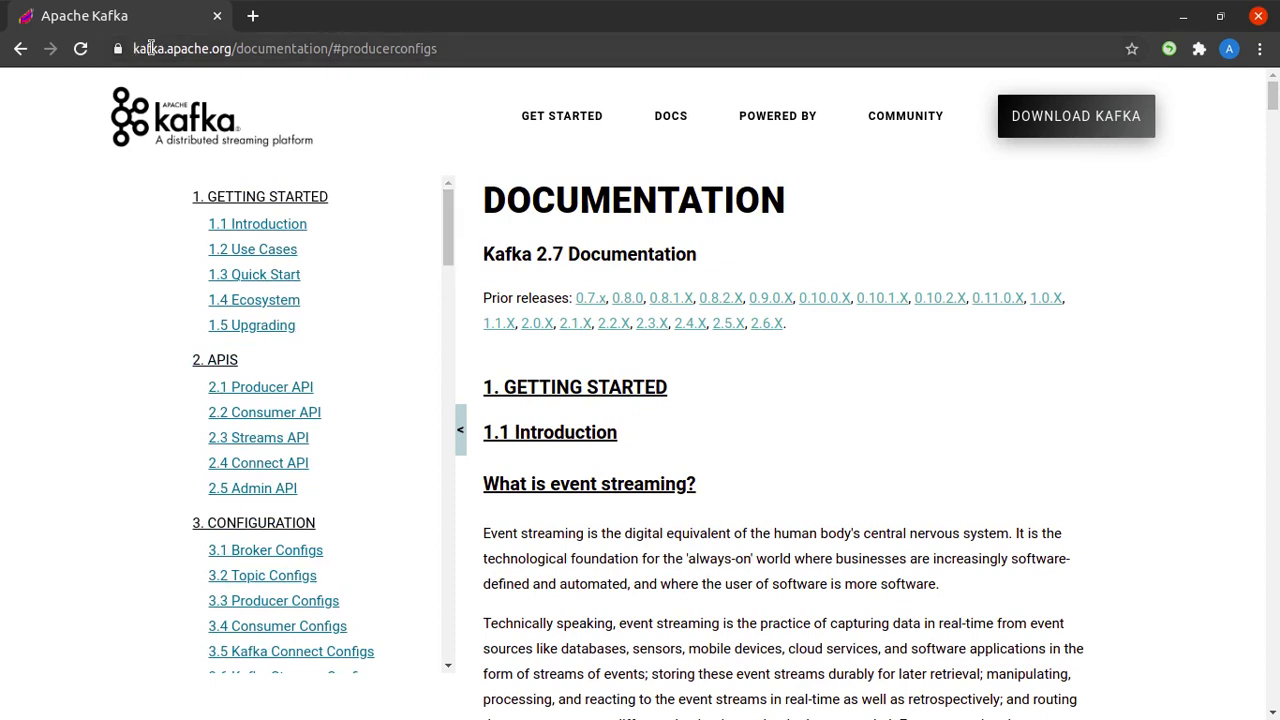
mouse_move(316, 64)
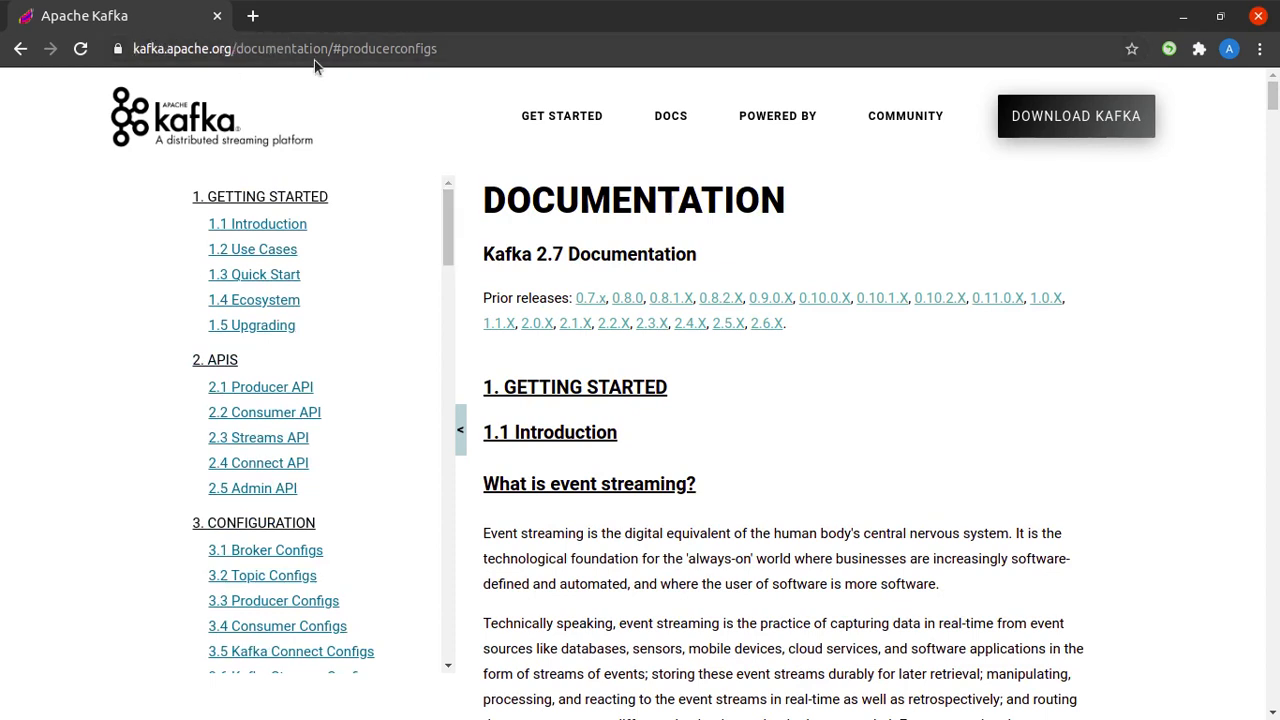
mouse_move(344, 544)
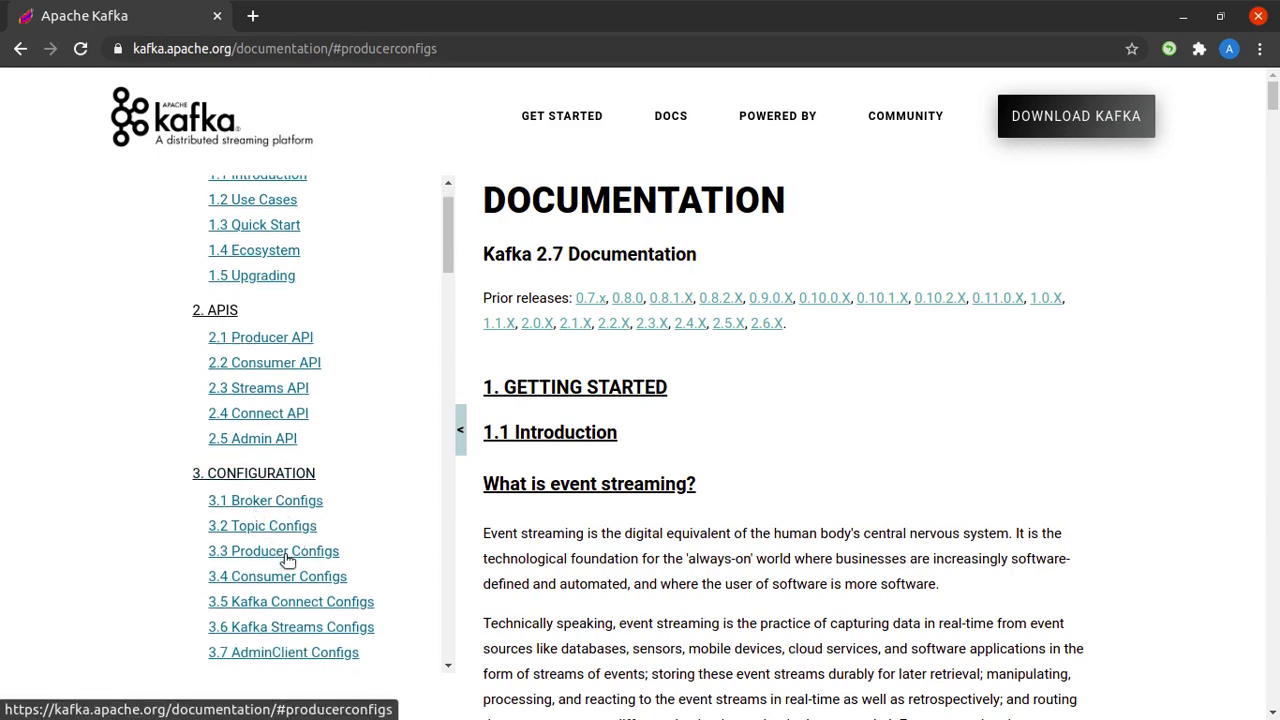
left_click(272, 552)
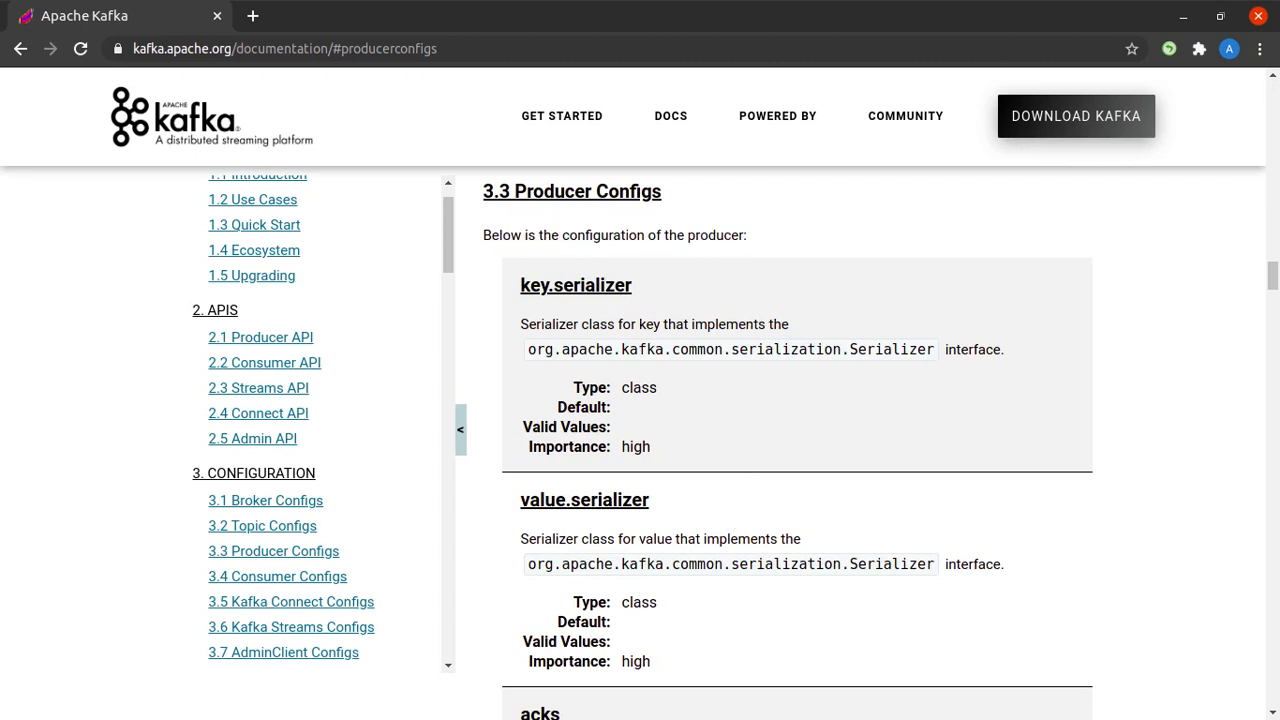
scroll("down", 3)
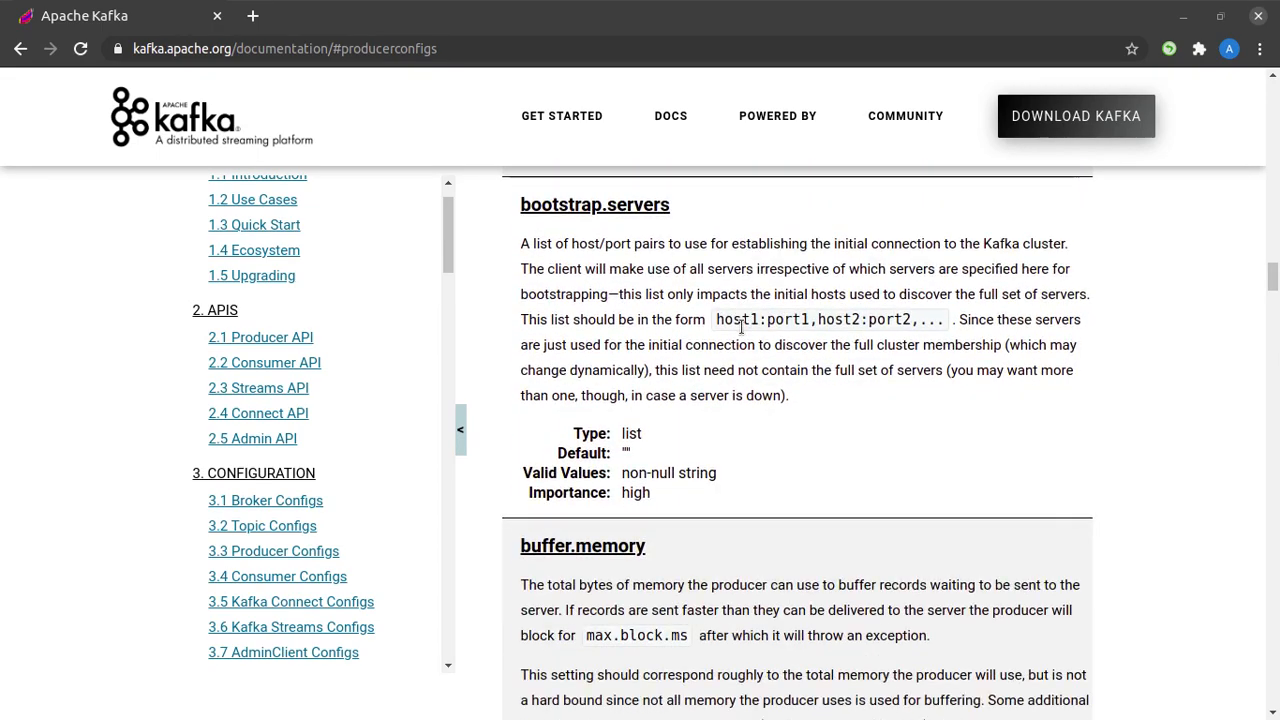
scroll("down", 3)
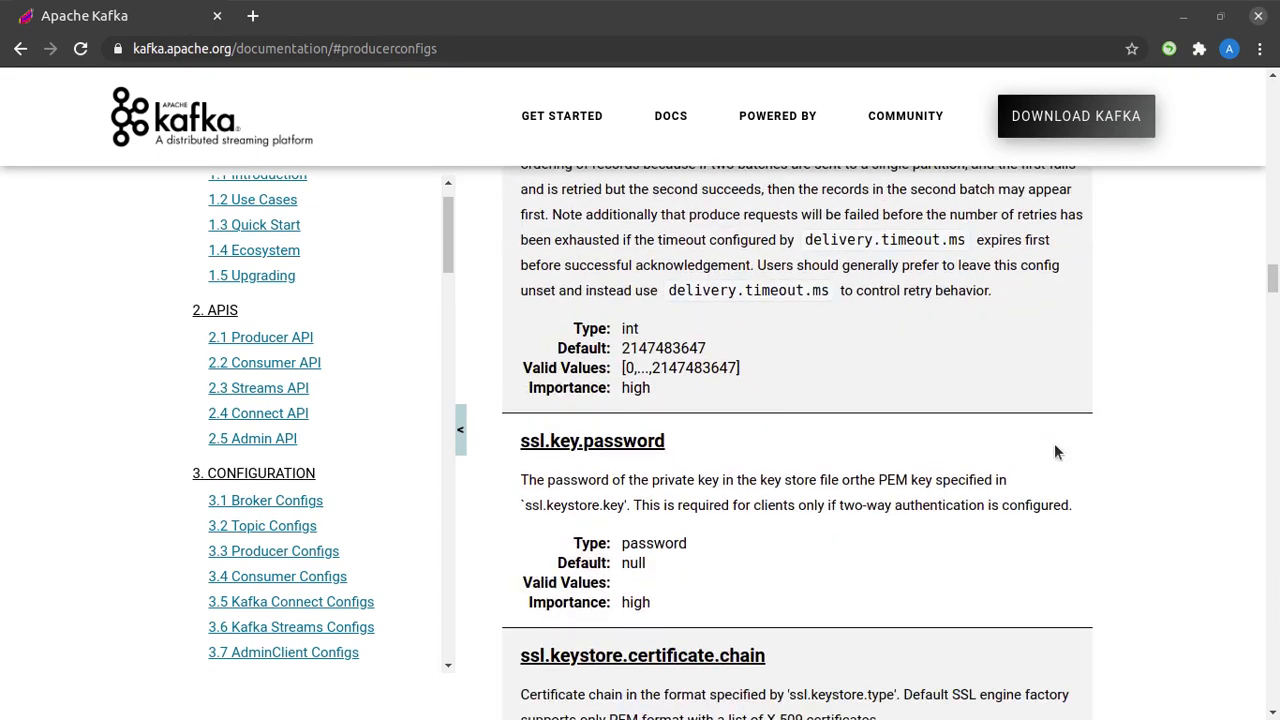
scroll("up", 3)
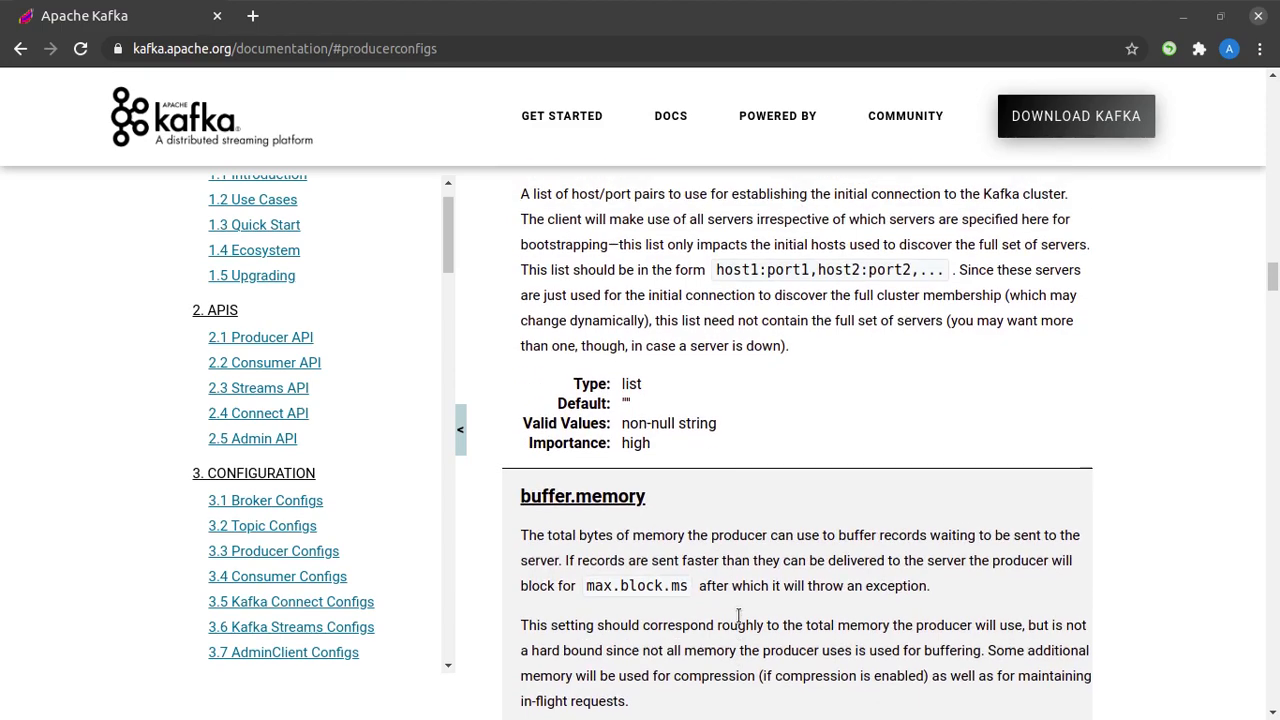
scroll("down", 3)
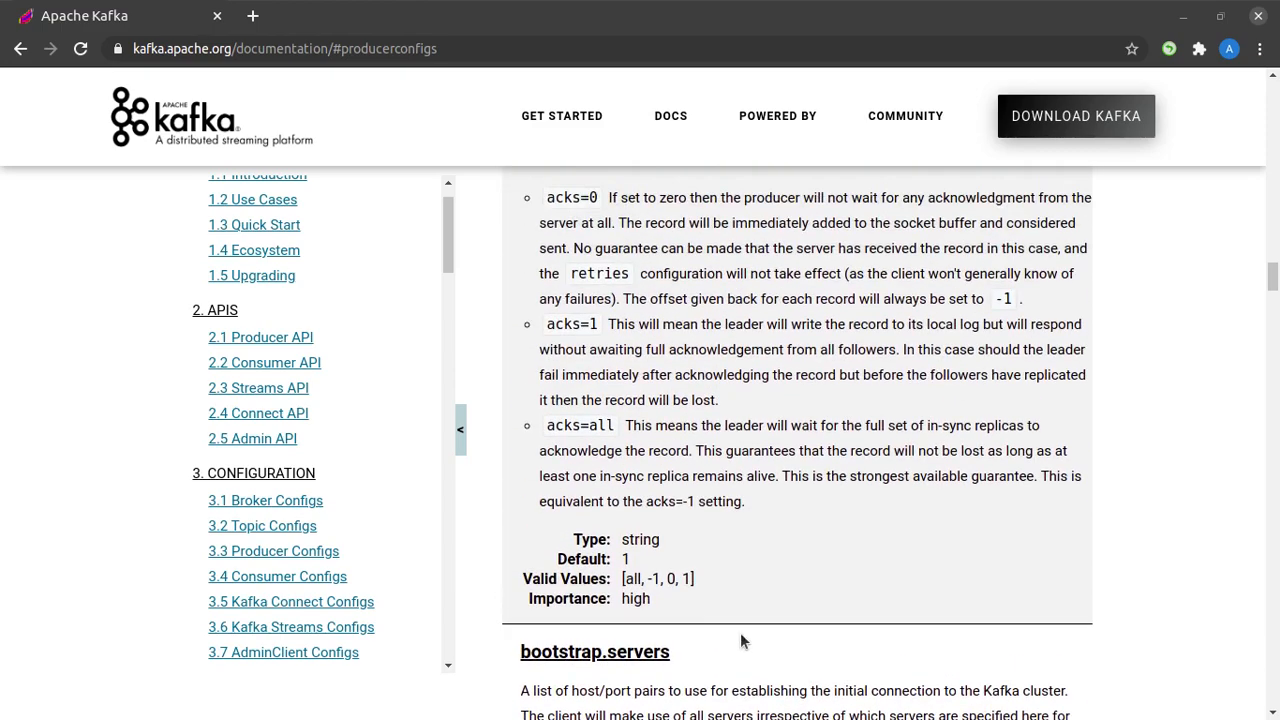
scroll("down", 3)
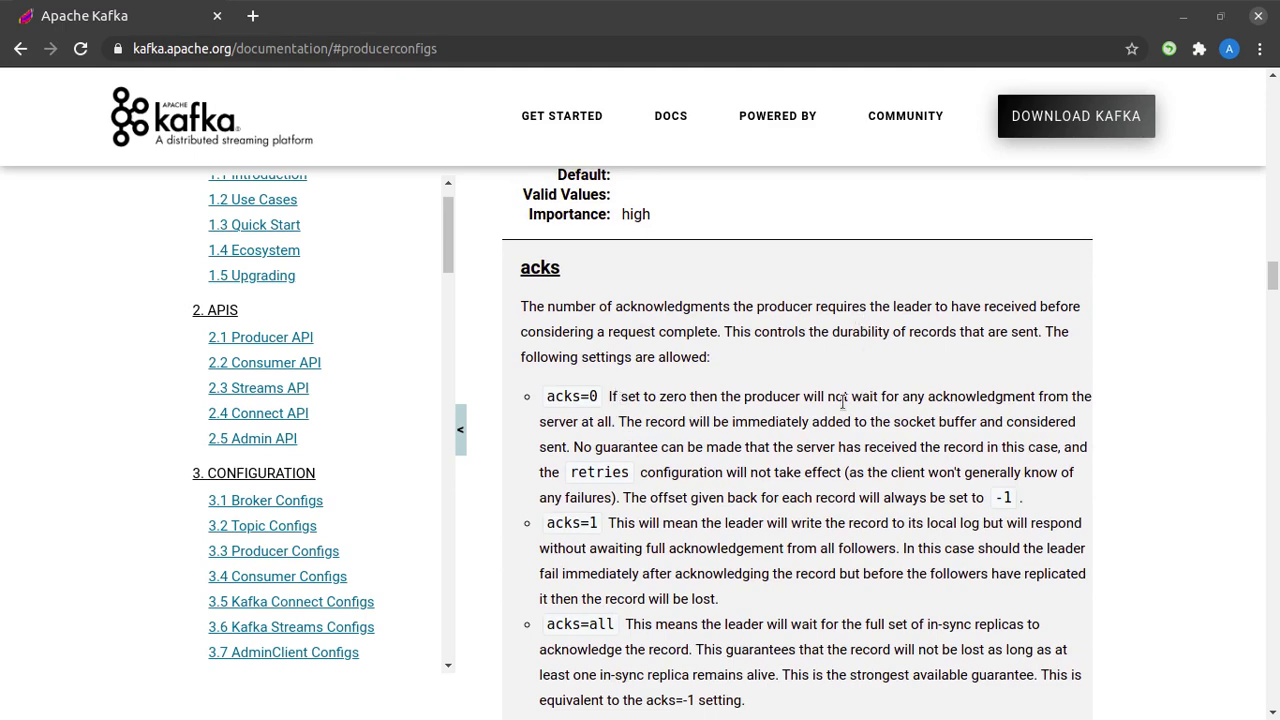
mouse_move(790, 490)
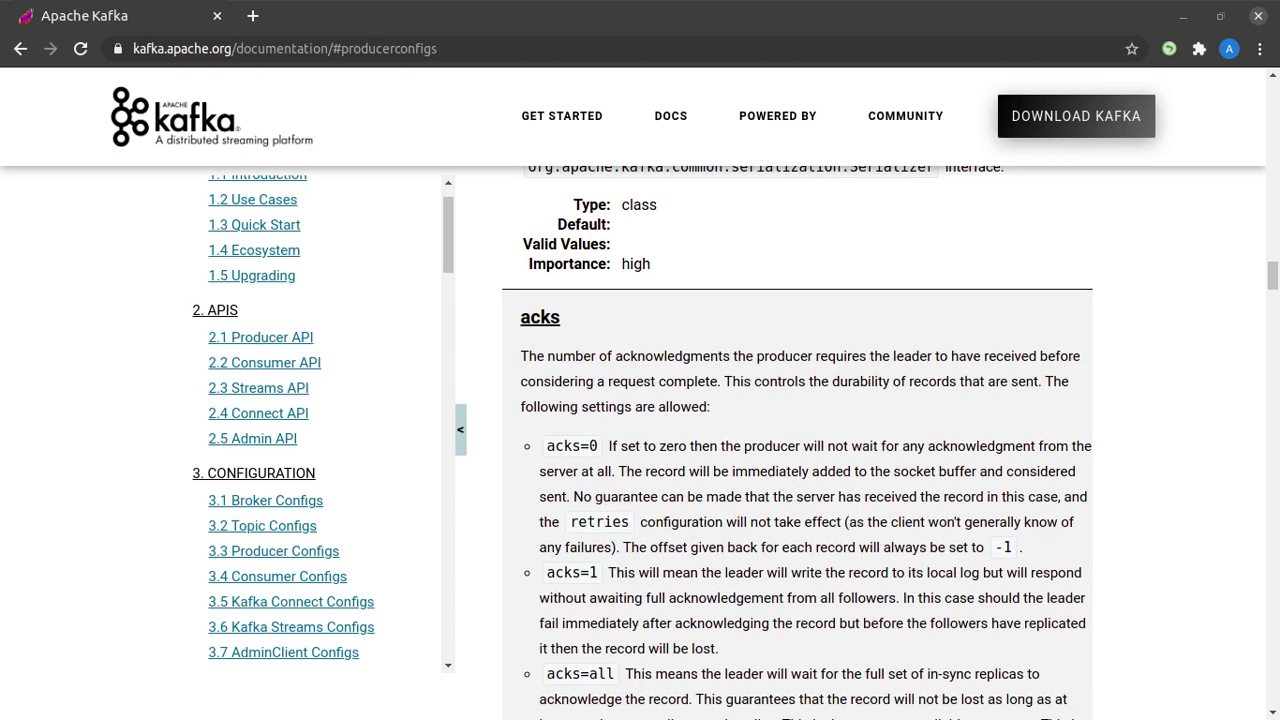
scroll("up", 3)
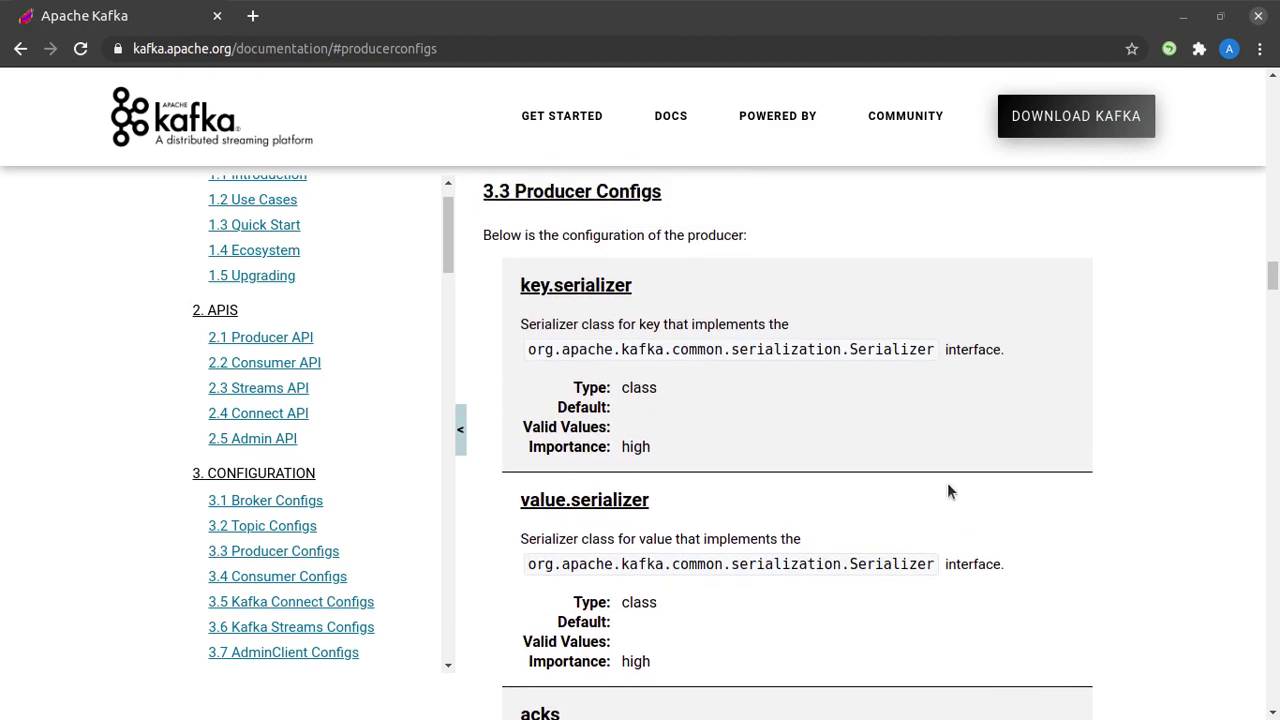
mouse_move(934, 496)
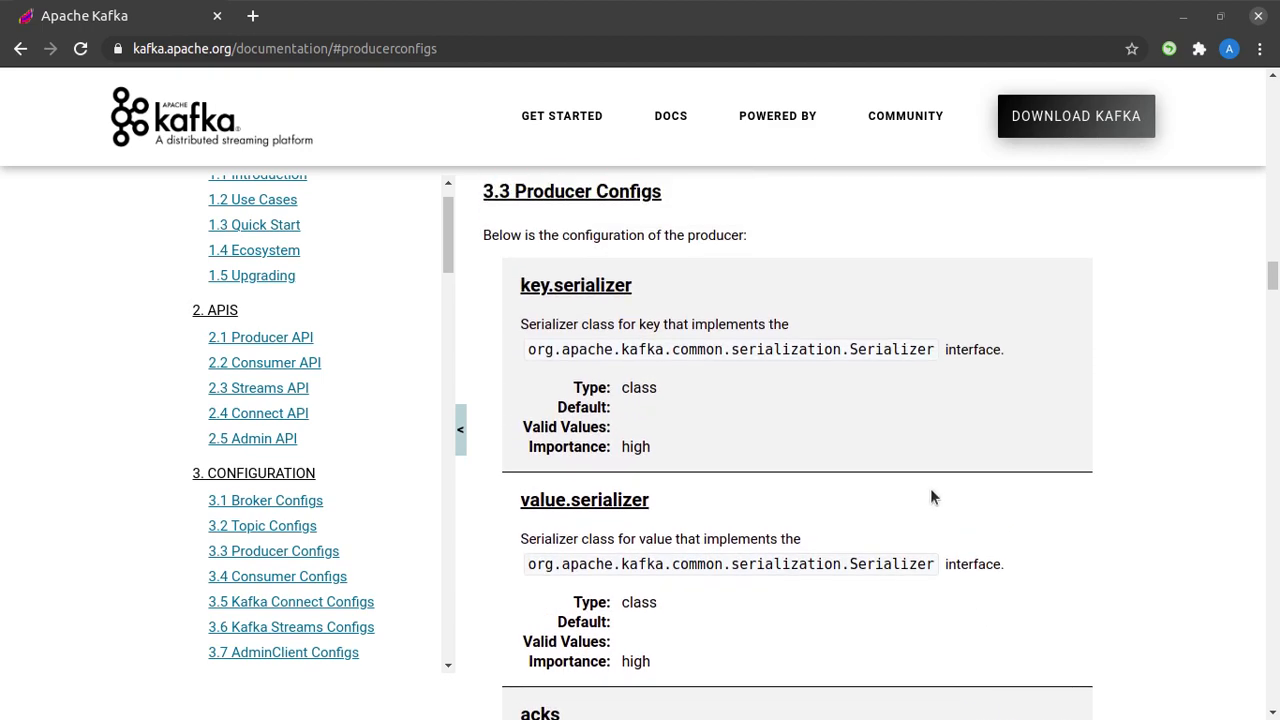
scroll("down", 3)
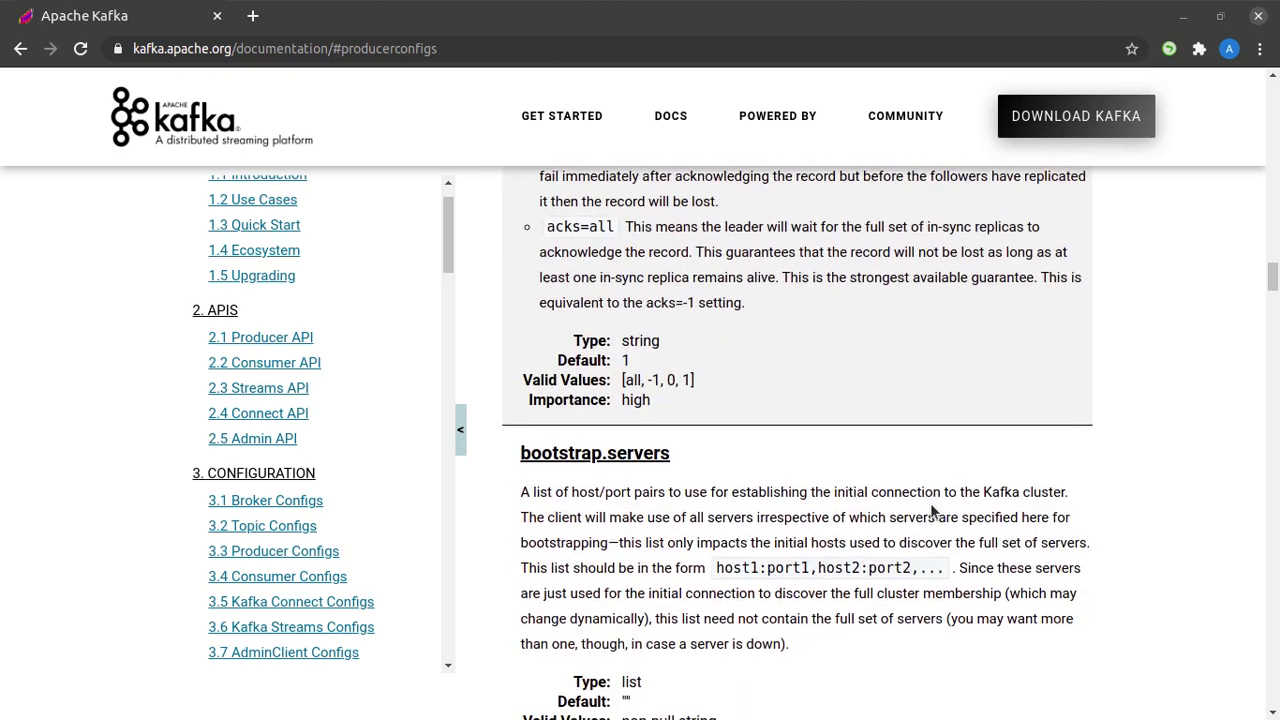
scroll("down", 3)
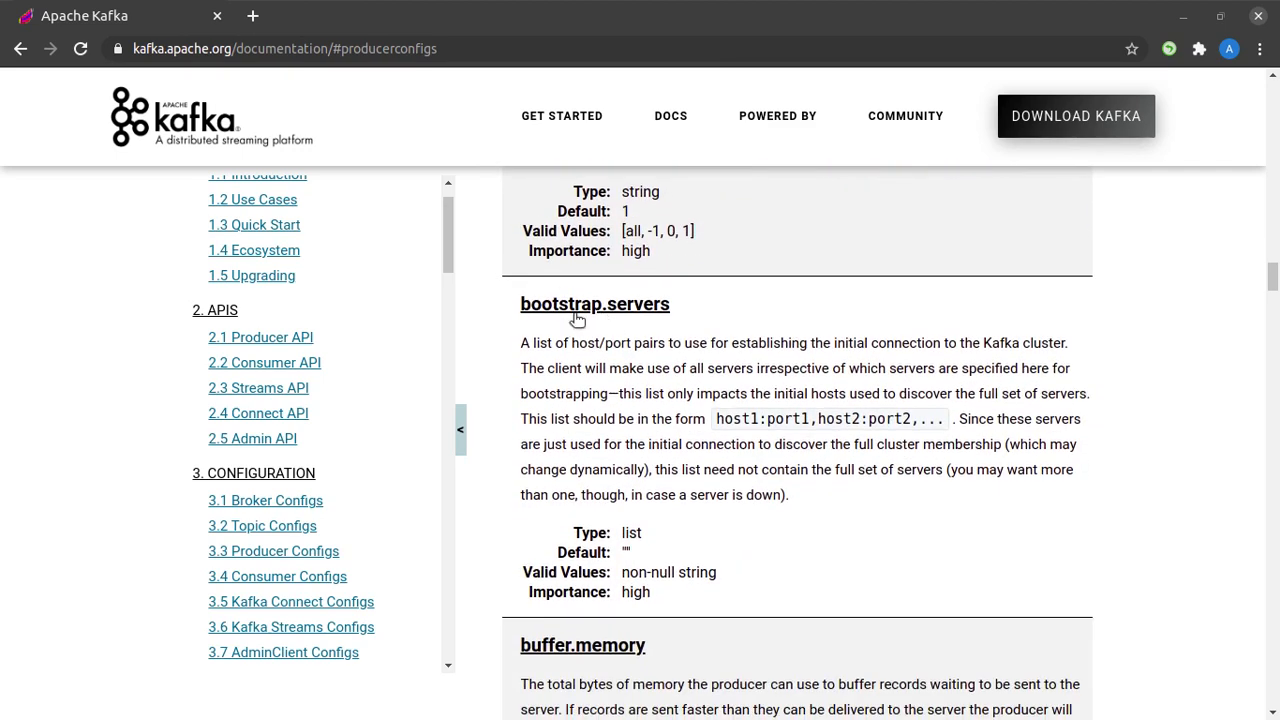
mouse_move(744, 376)
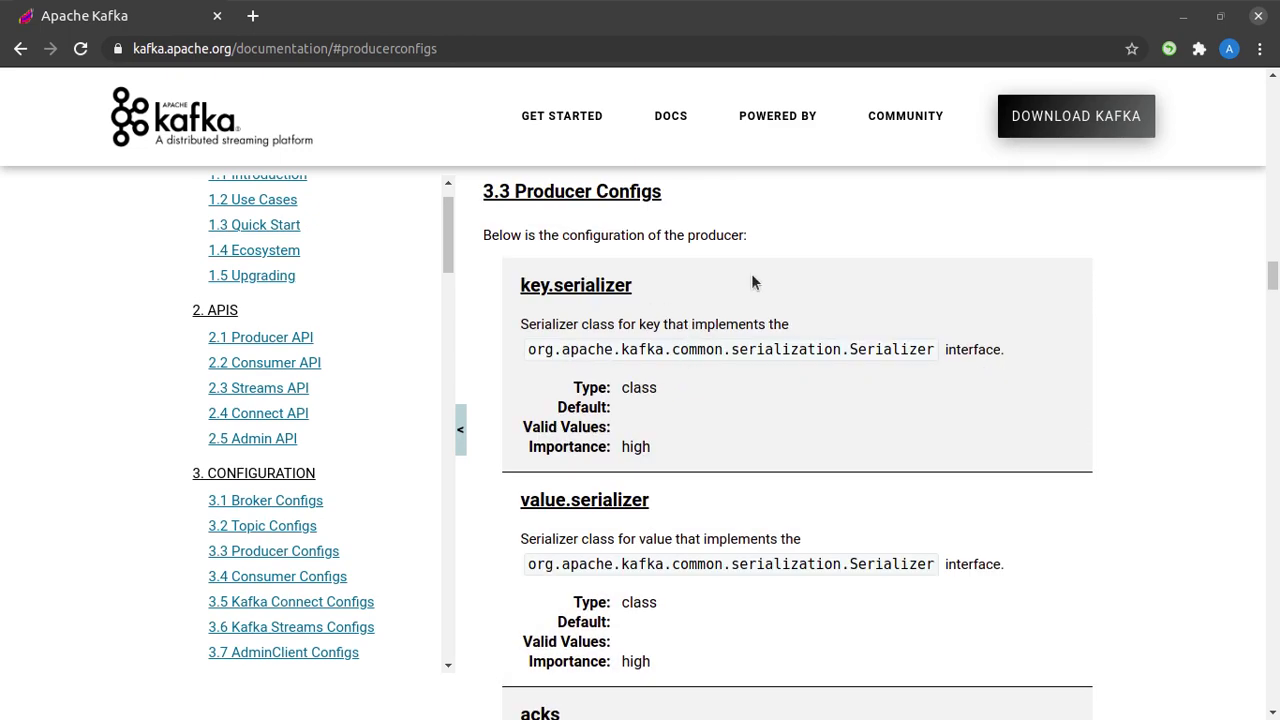
mouse_move(596, 298)
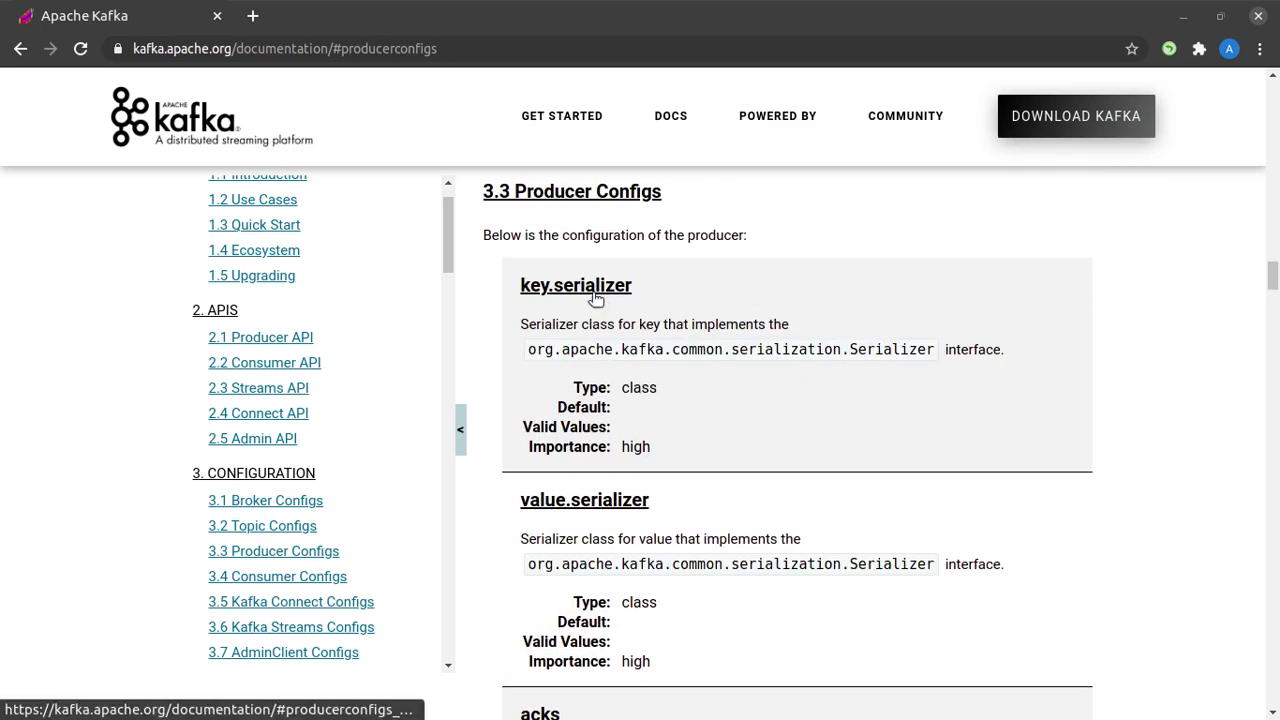
mouse_move(584, 500)
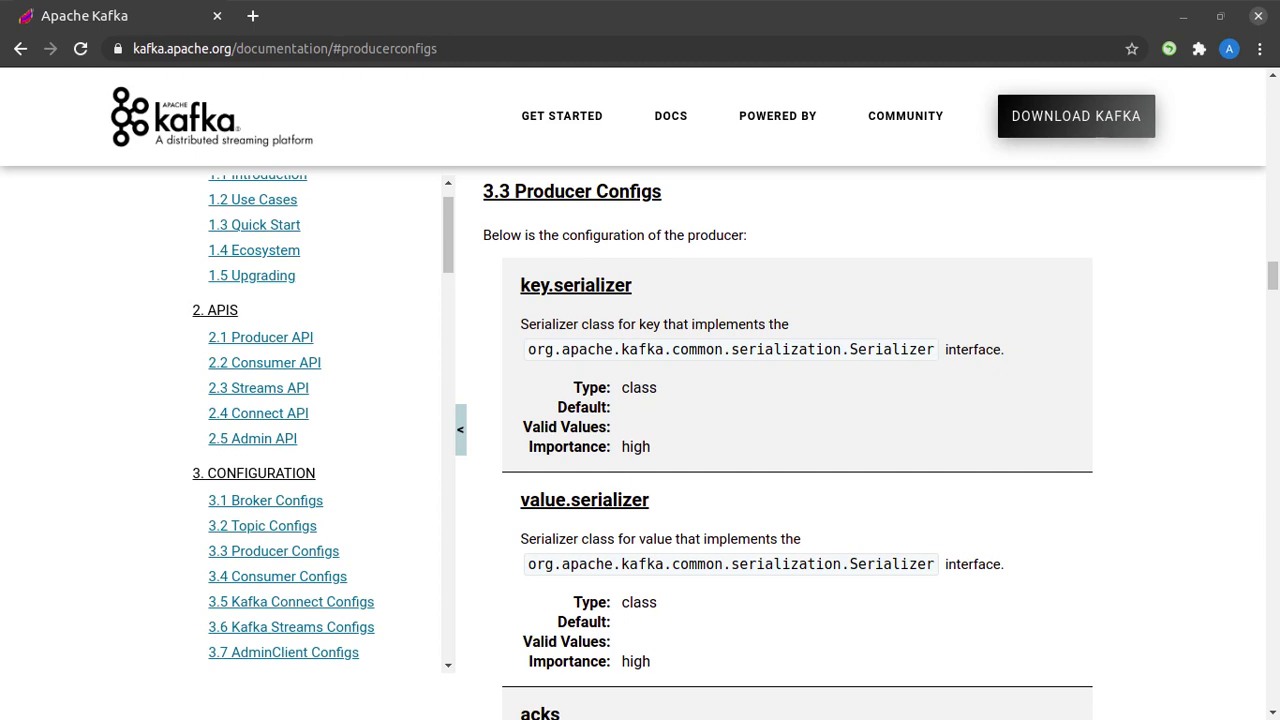
scroll("down", 3)
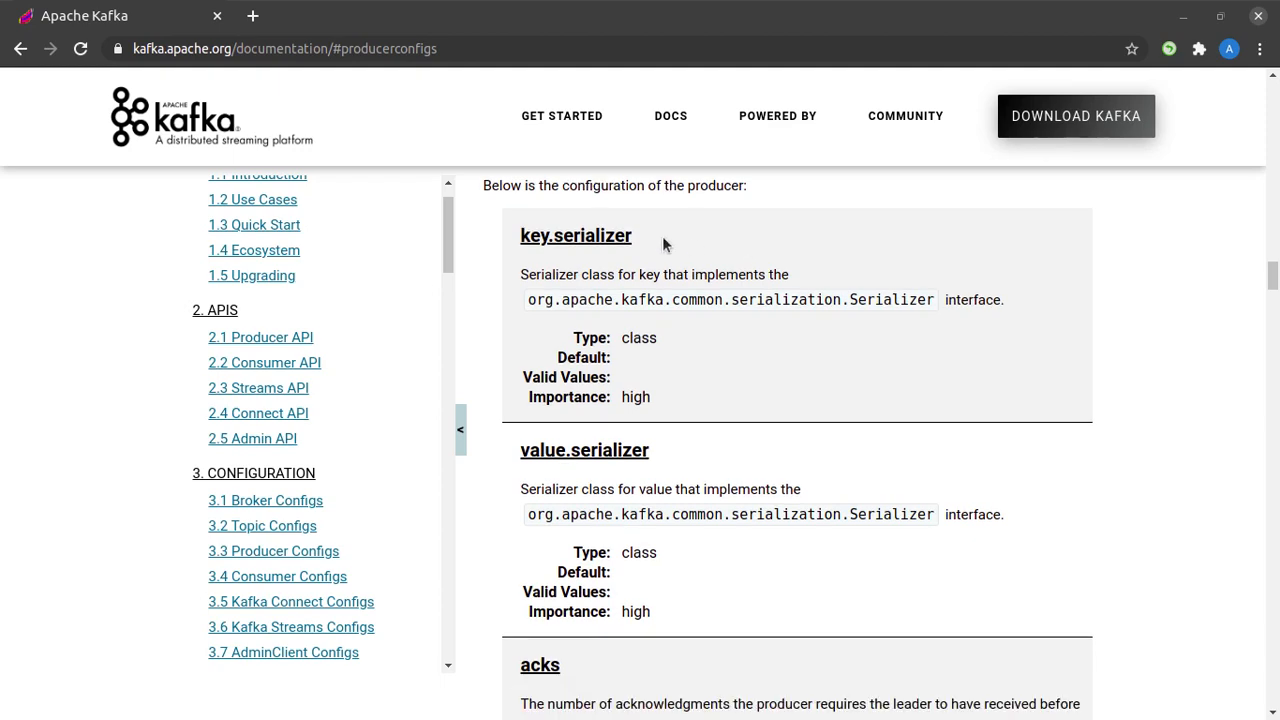
mouse_move(612, 228)
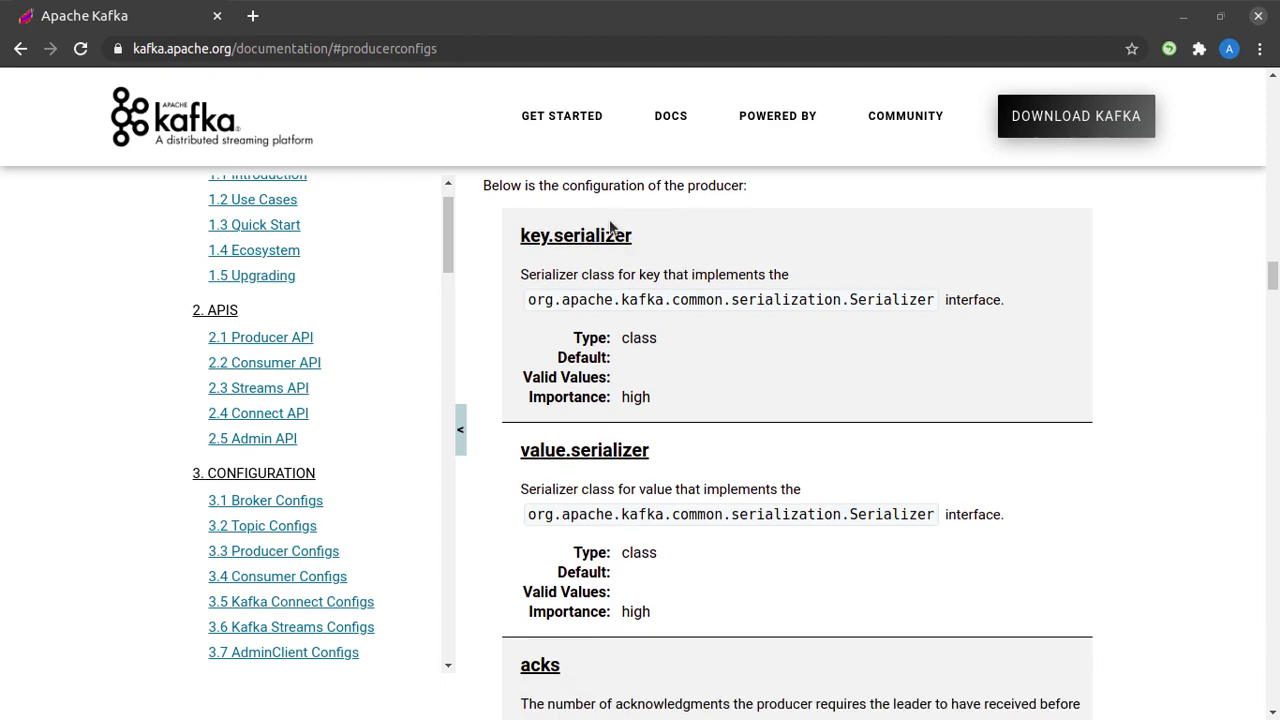
scroll("down", 3)
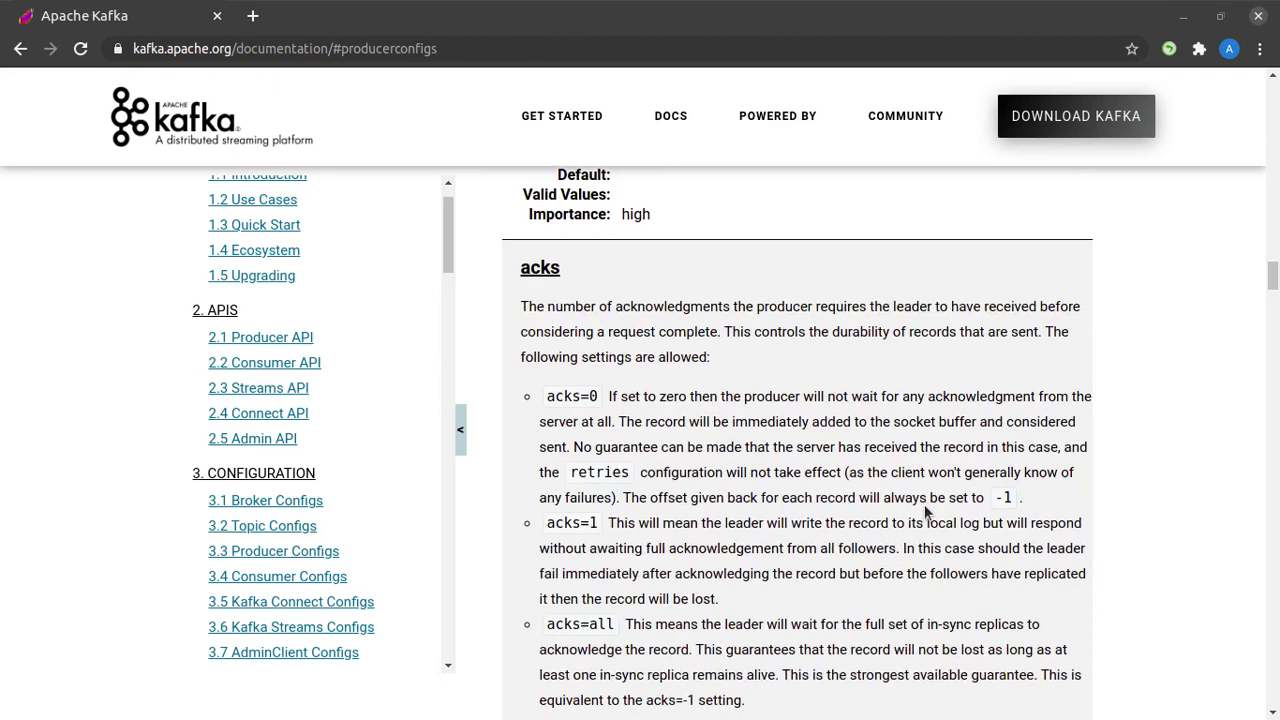
scroll("down", 3)
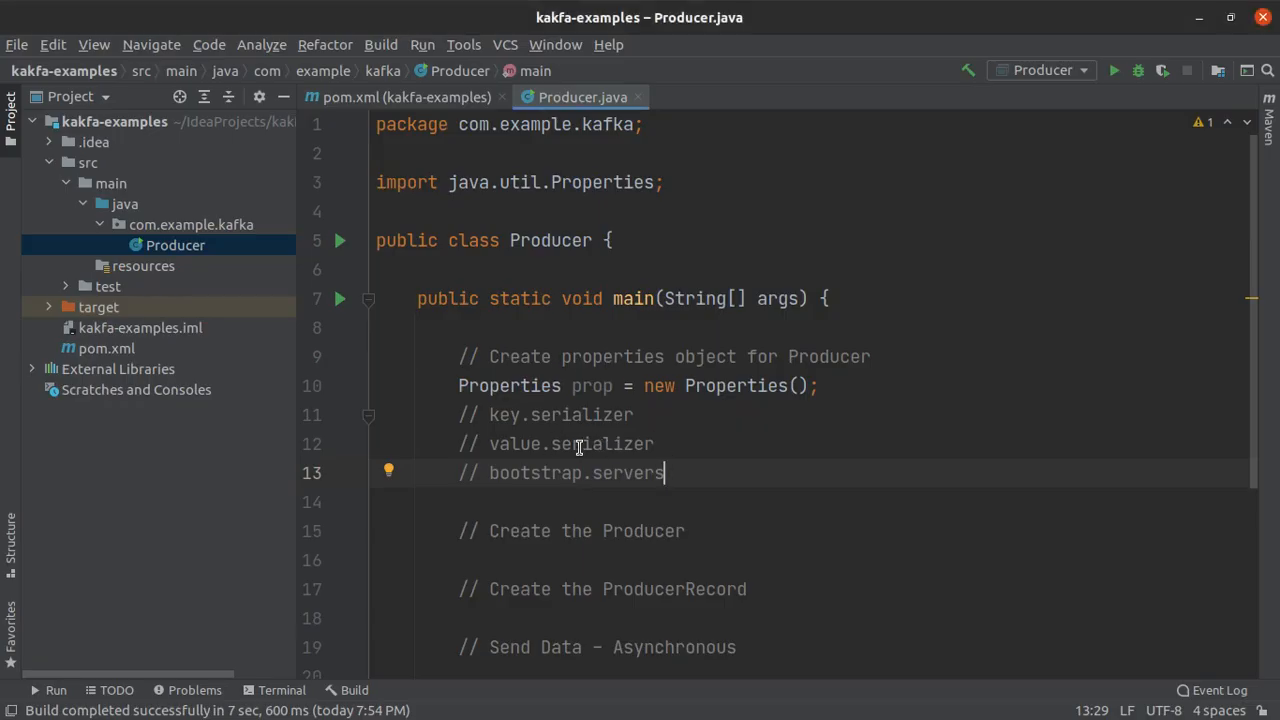
mouse_move(848, 384)
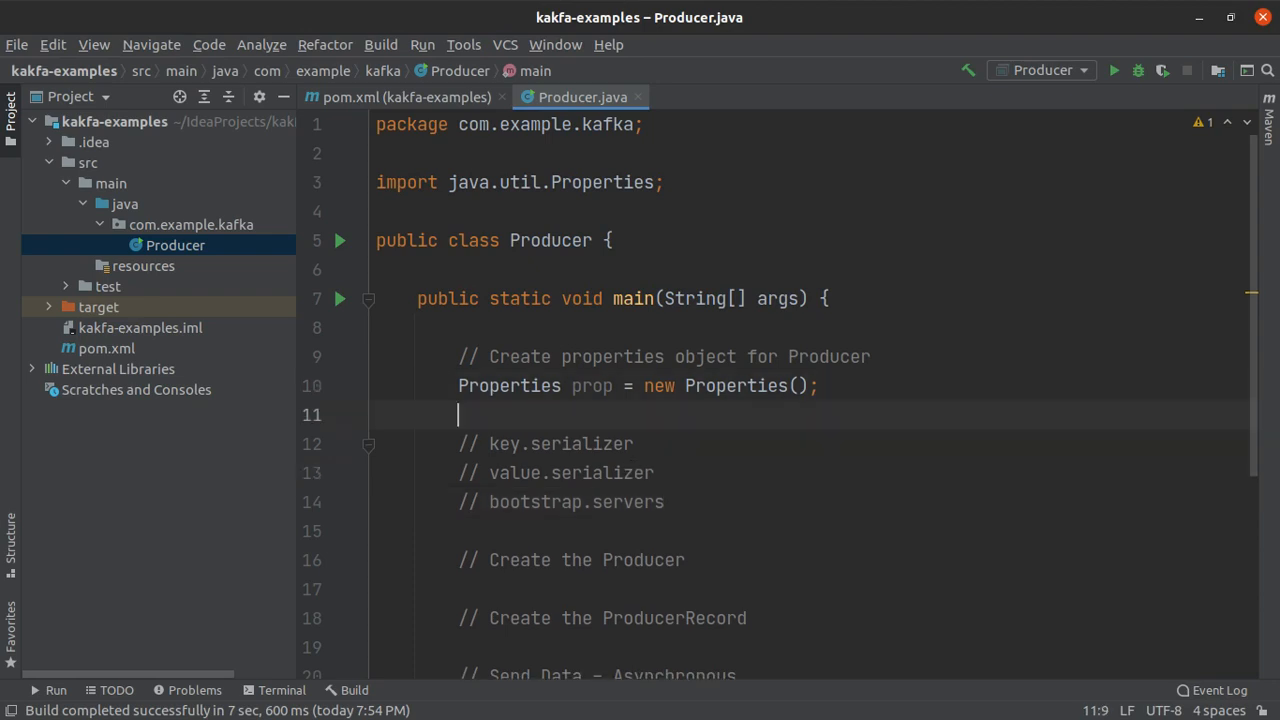
Add prop.setProperty("bootstrap.servers", "127.0.0.1:9092");.
type("pro")
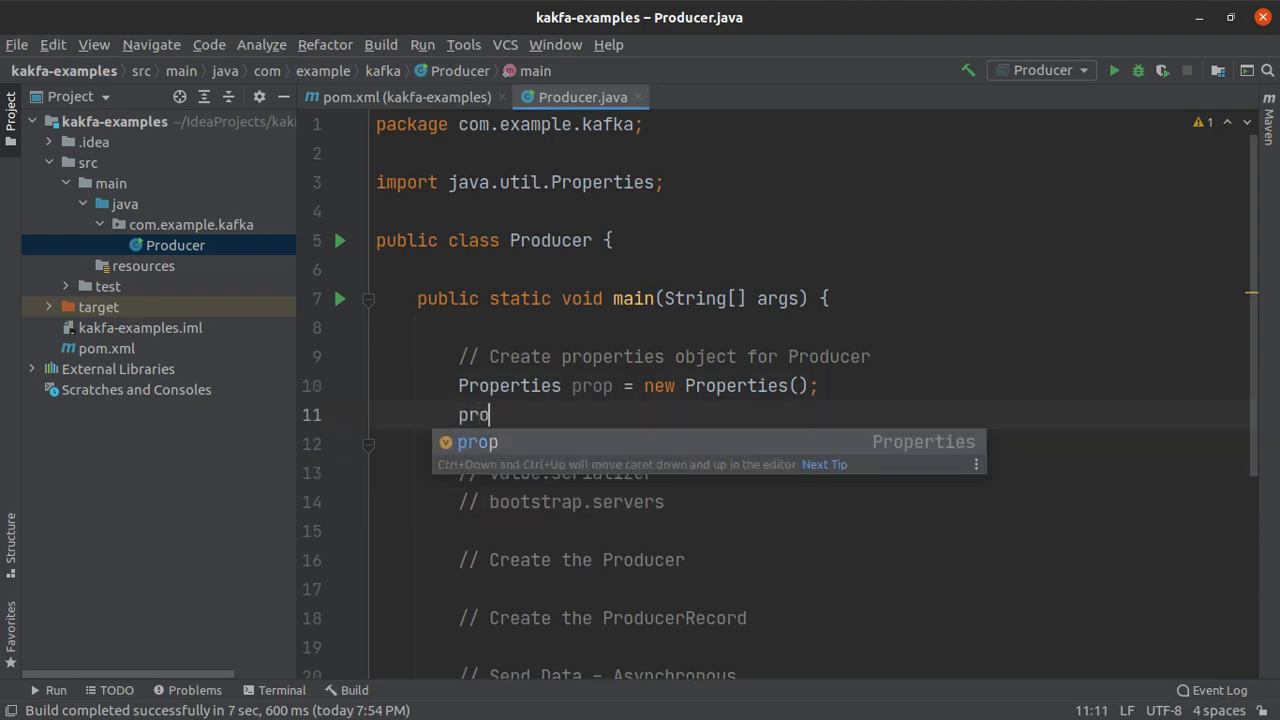
type(".setProperty(\"")
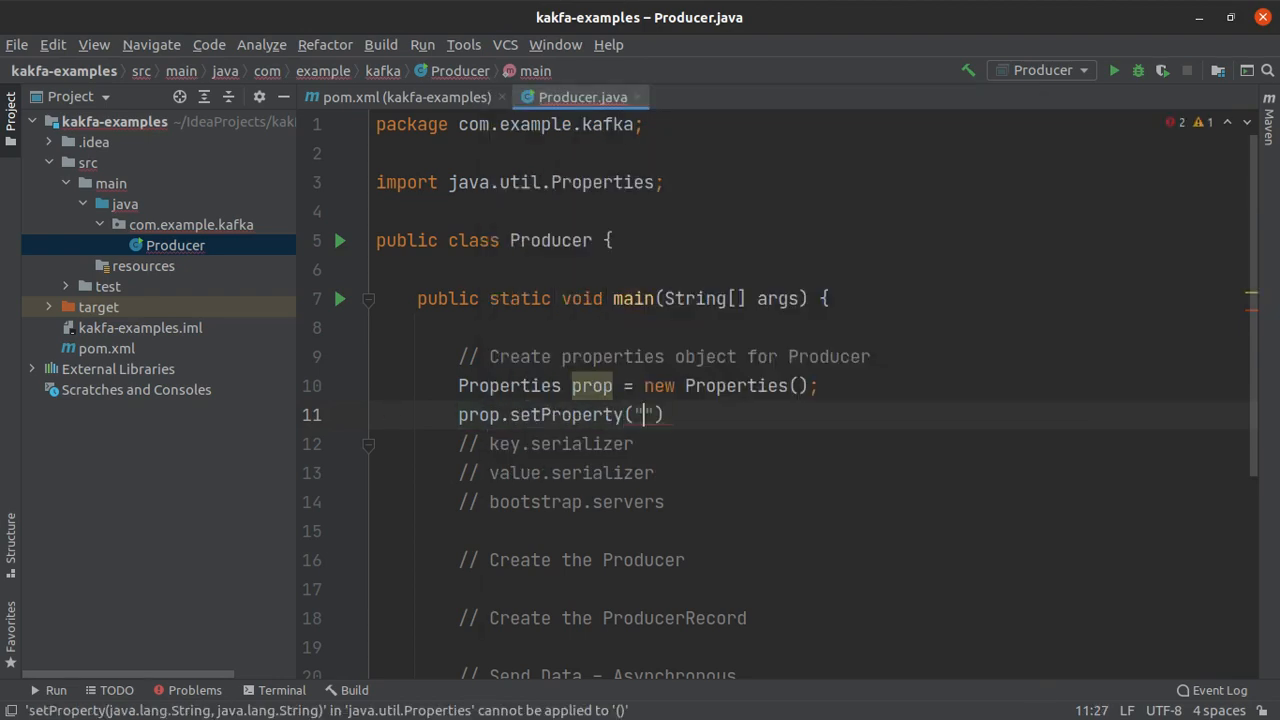
double_click(532, 502)
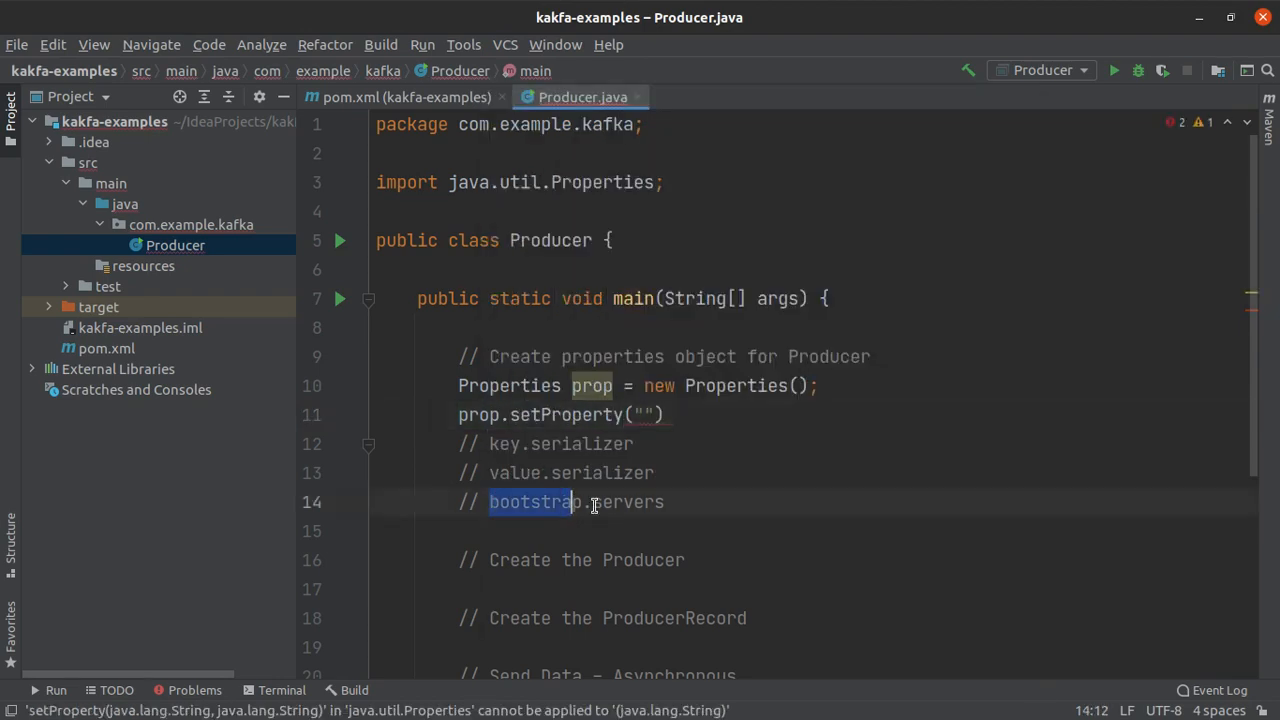
type("bootstrap.servers")
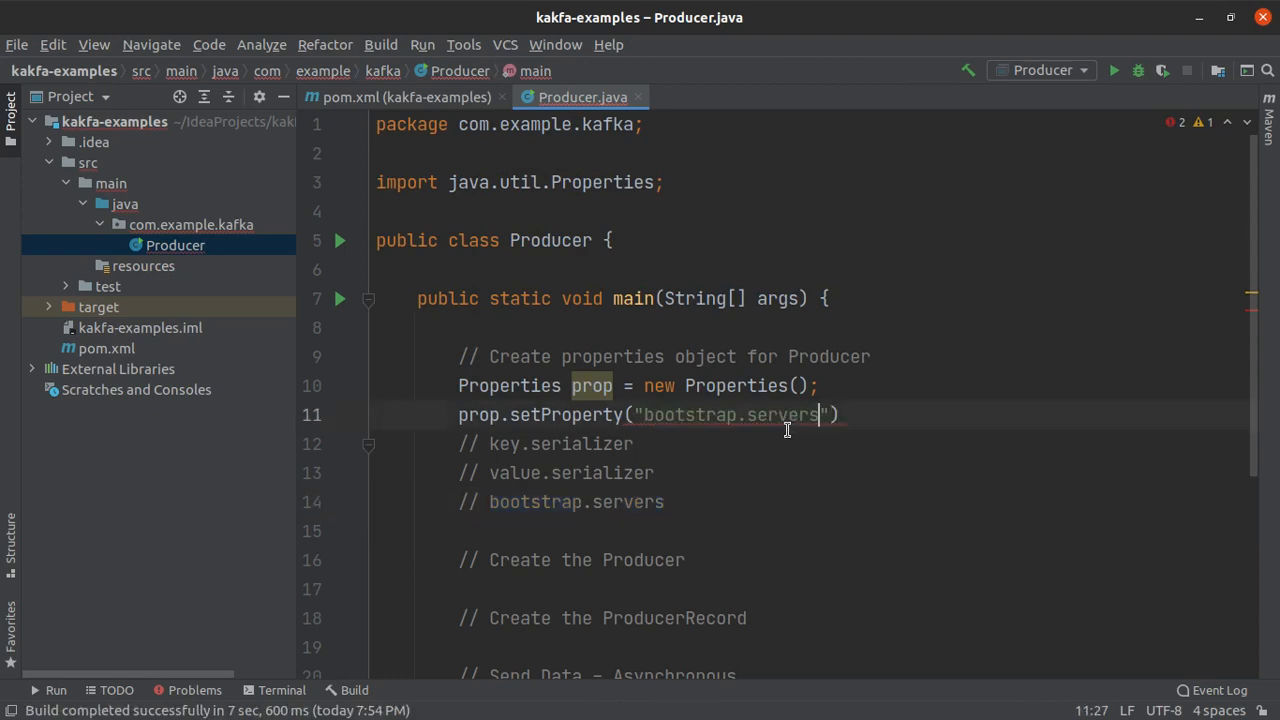
type(", \"12")
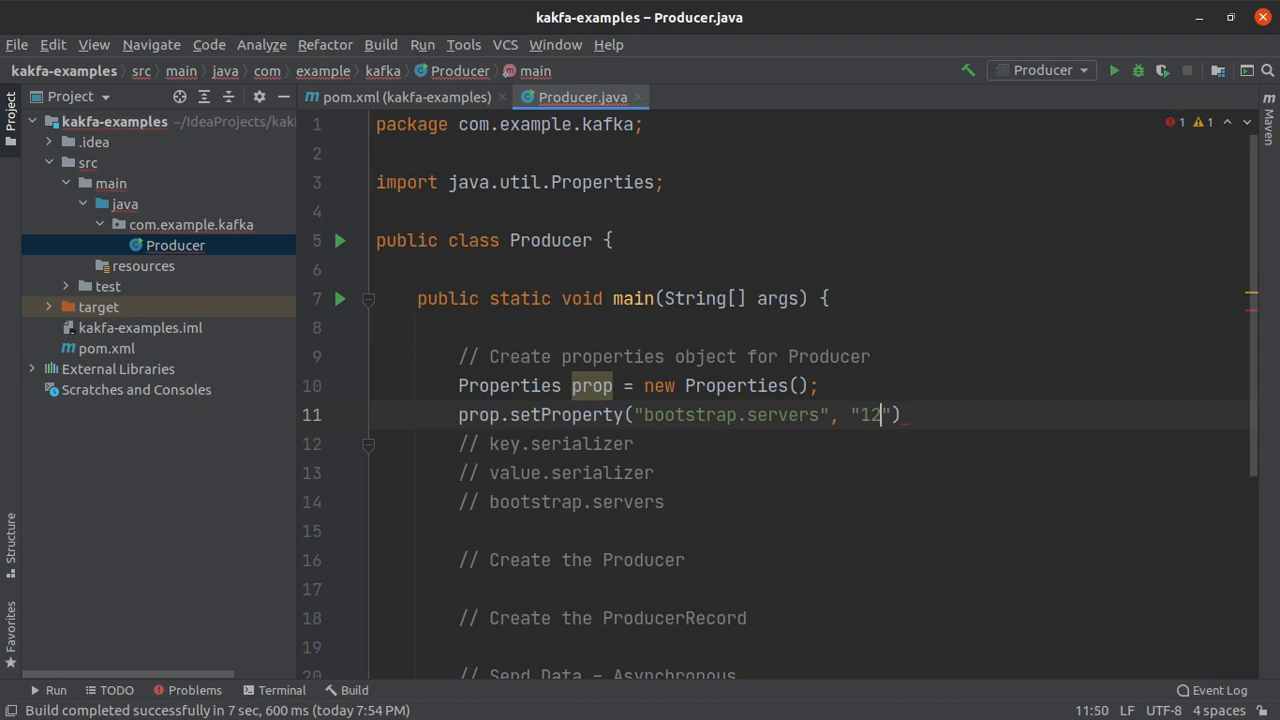
type("127.0.0.")
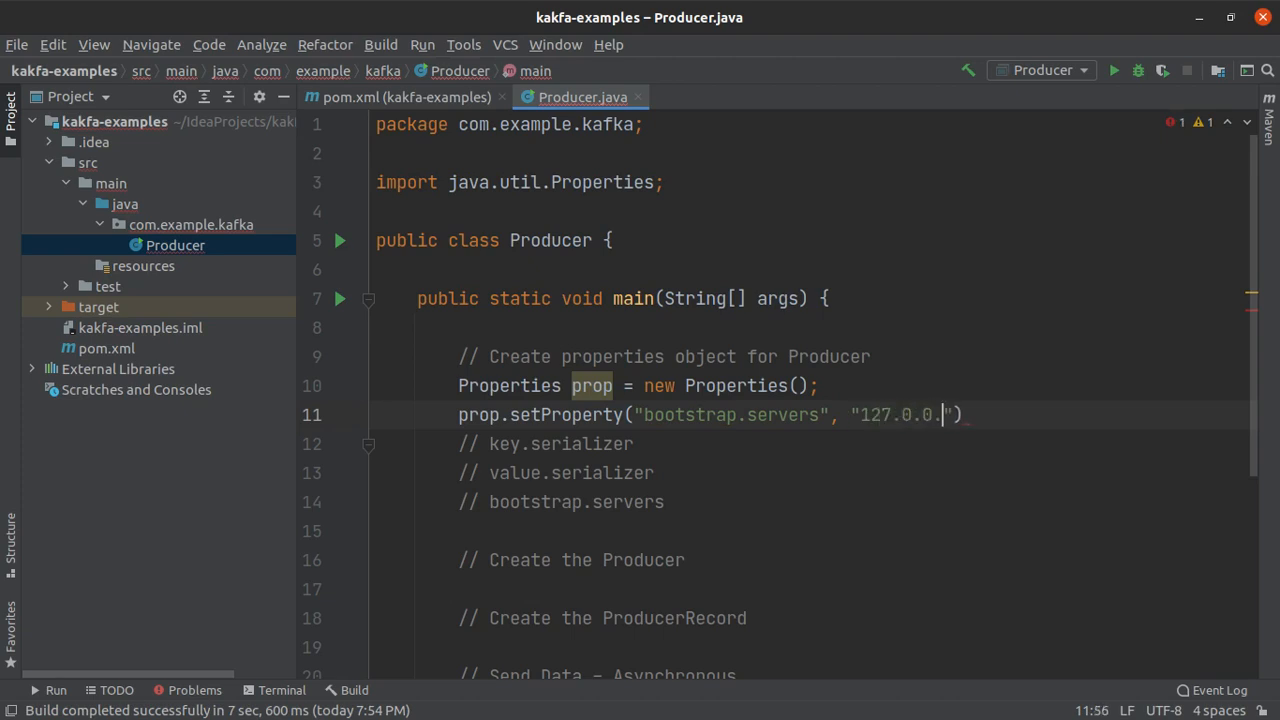
type("1:90")
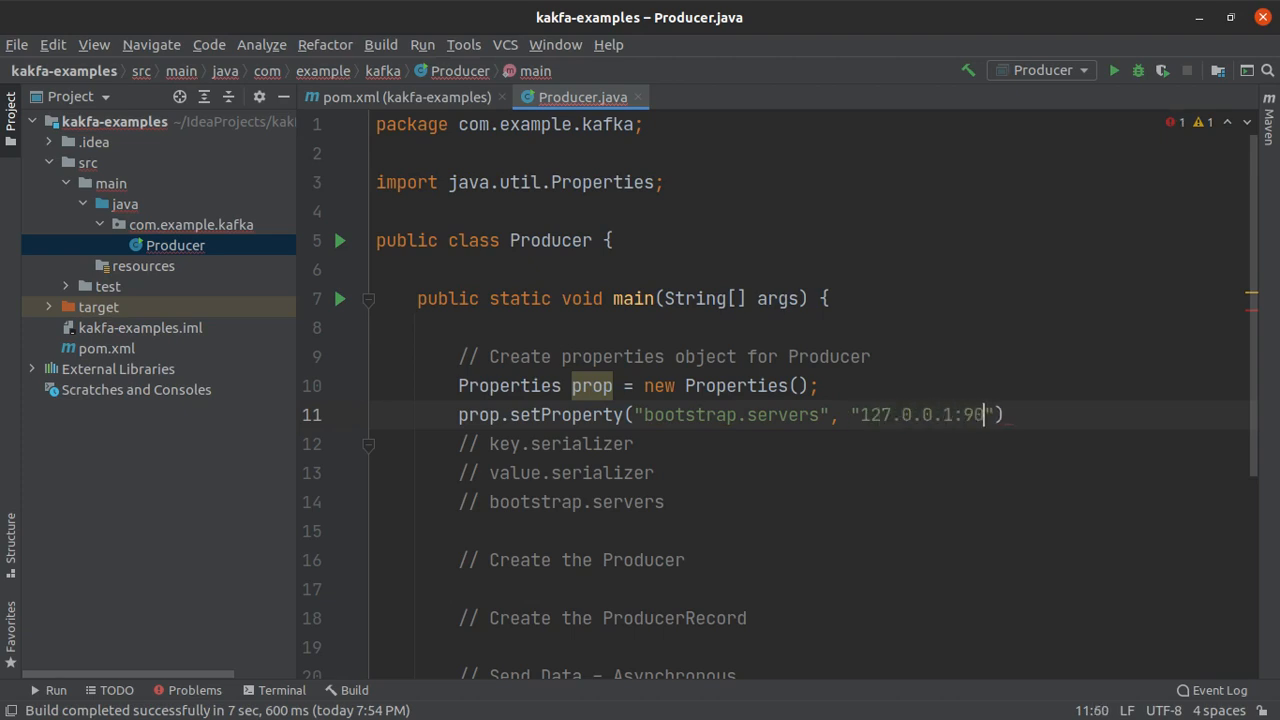
type("92")
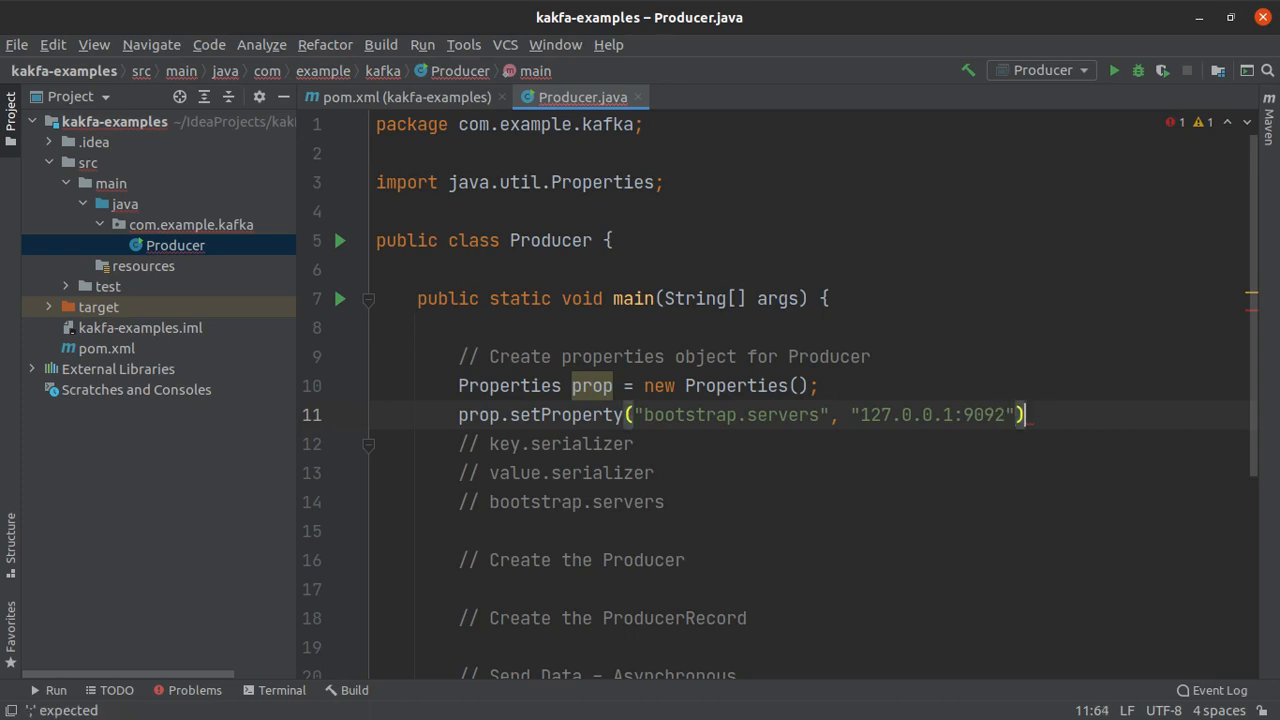
type(";")
type("prop.setProperty(\"key.serializer\", );")
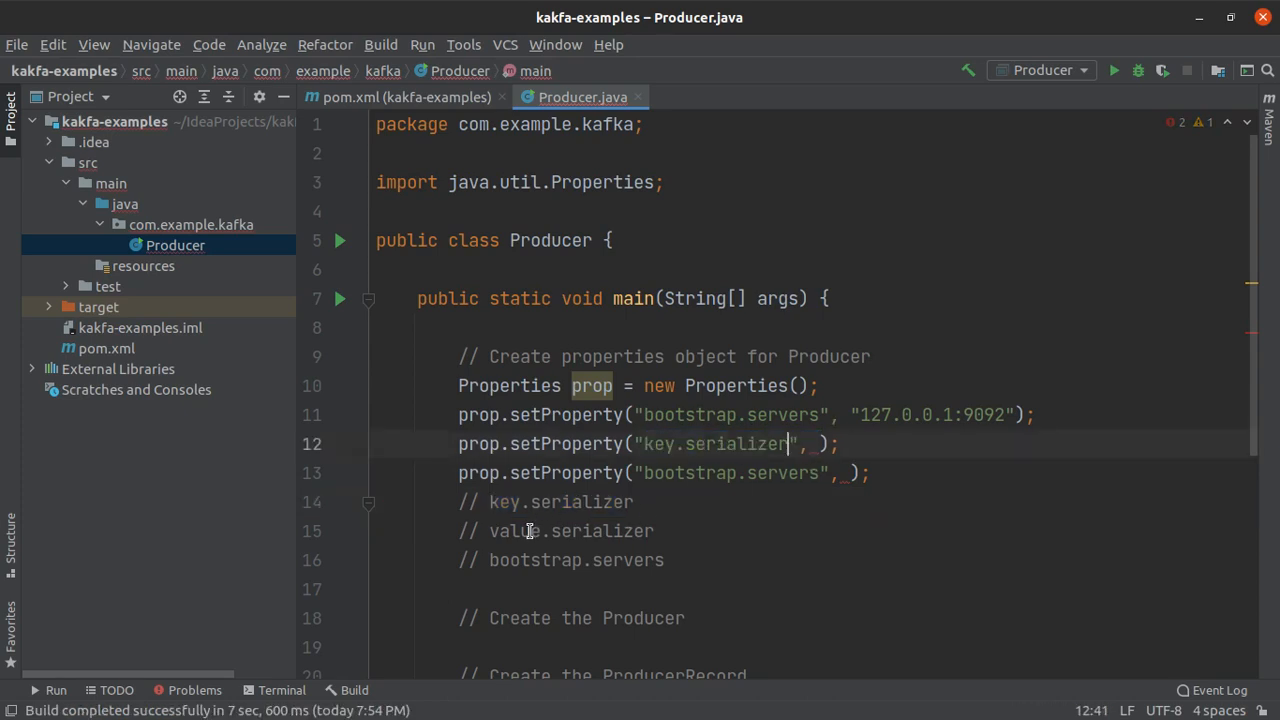
Set key.serializer and value.serializer to StringSerializer.class.getName(), importing StringSerializer.
double_click(572, 532)
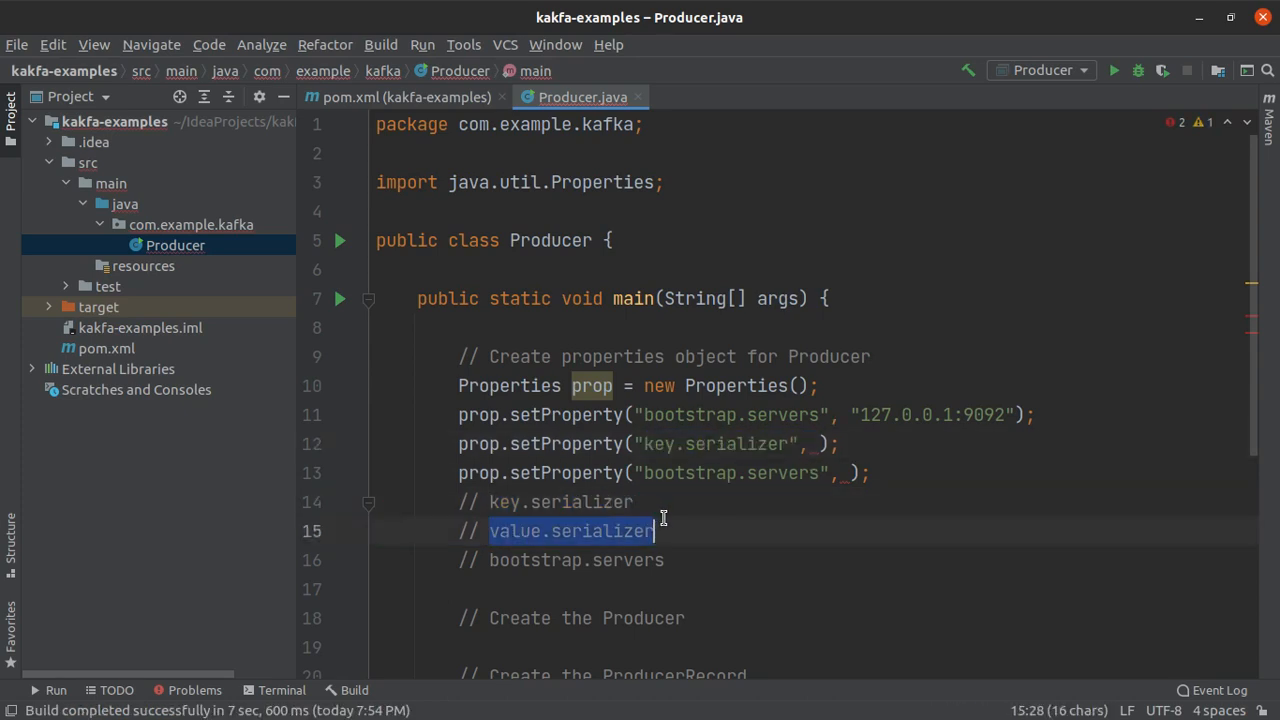
double_click(684, 472)
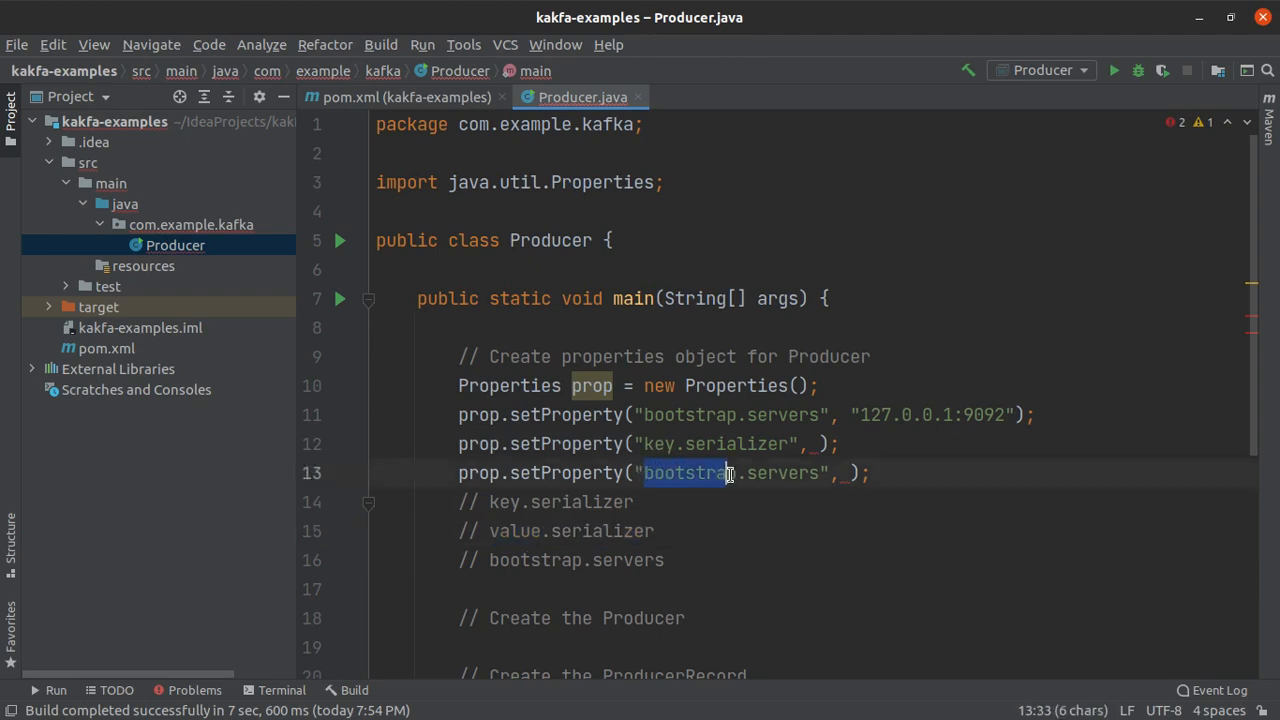
type("value.serializer")
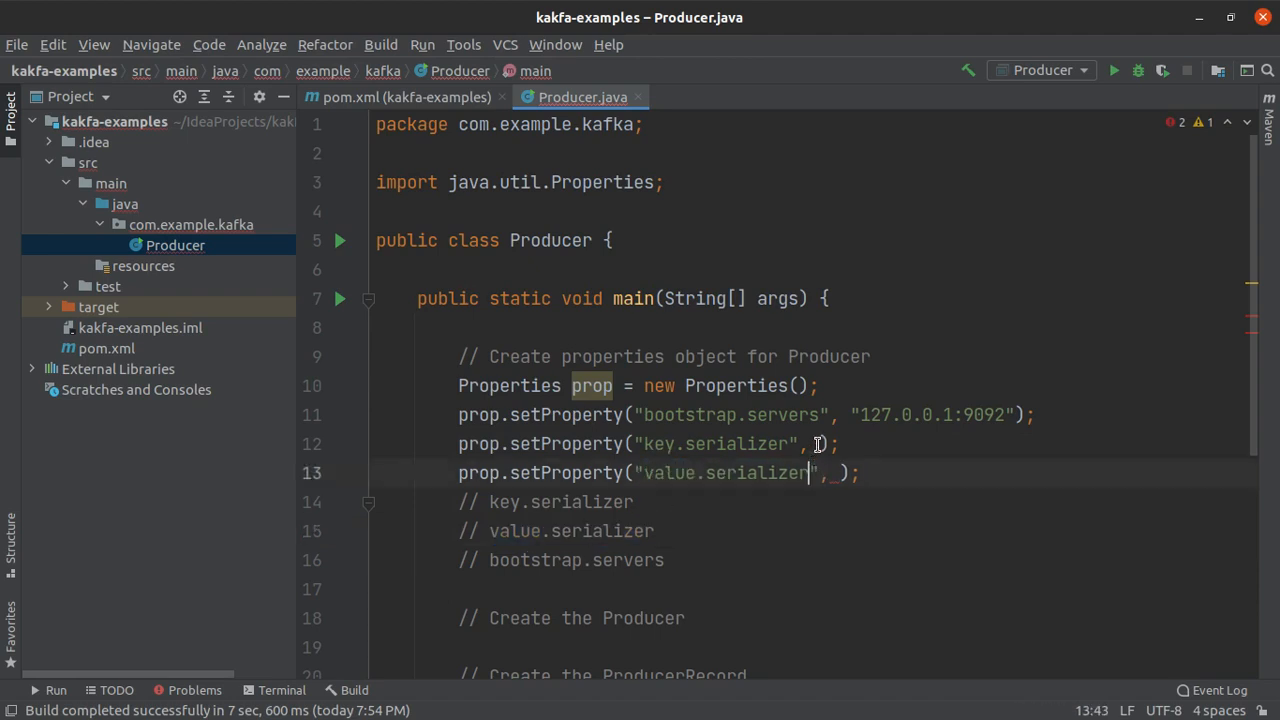
type("StringS")
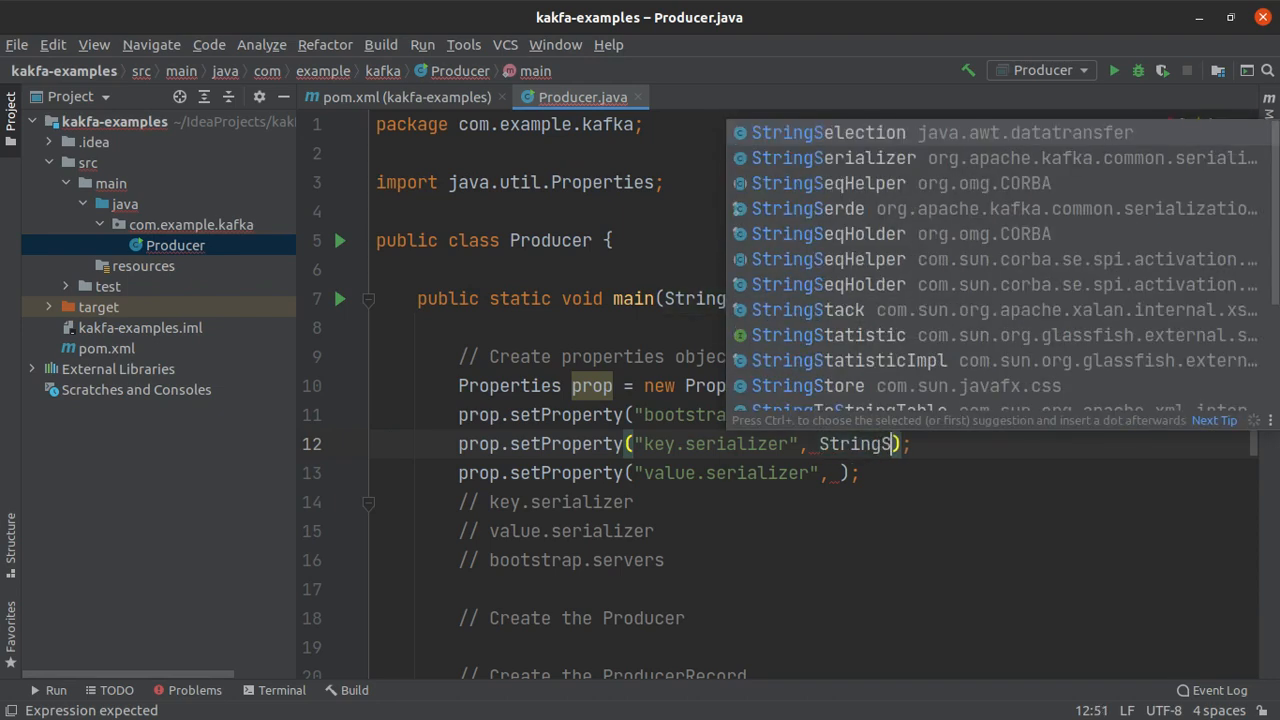
key("Down")
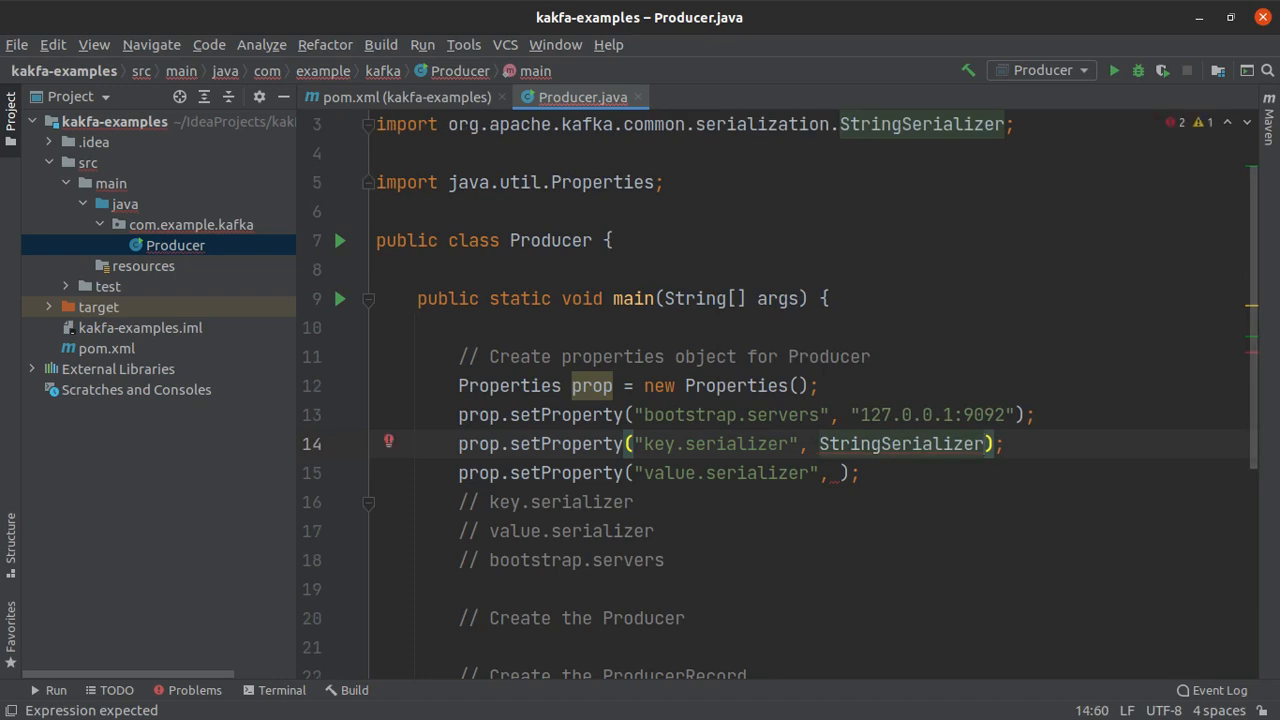
type(".cl")
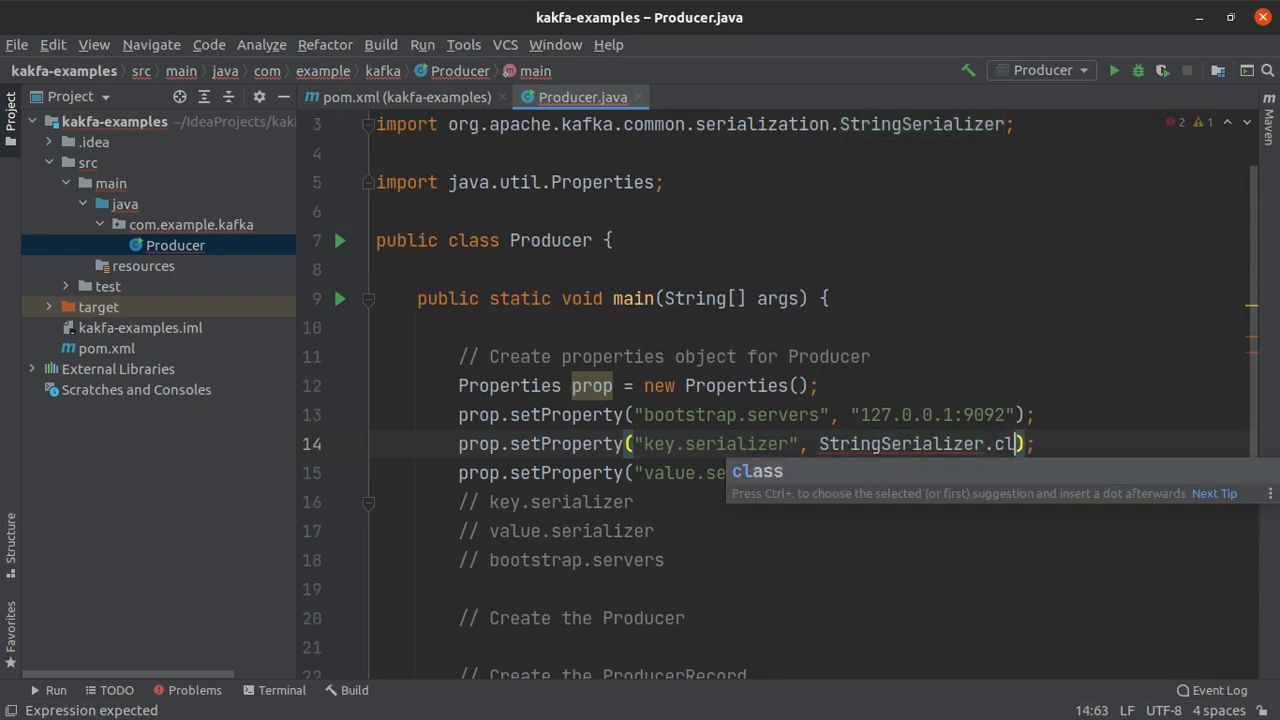
type(".getName(")
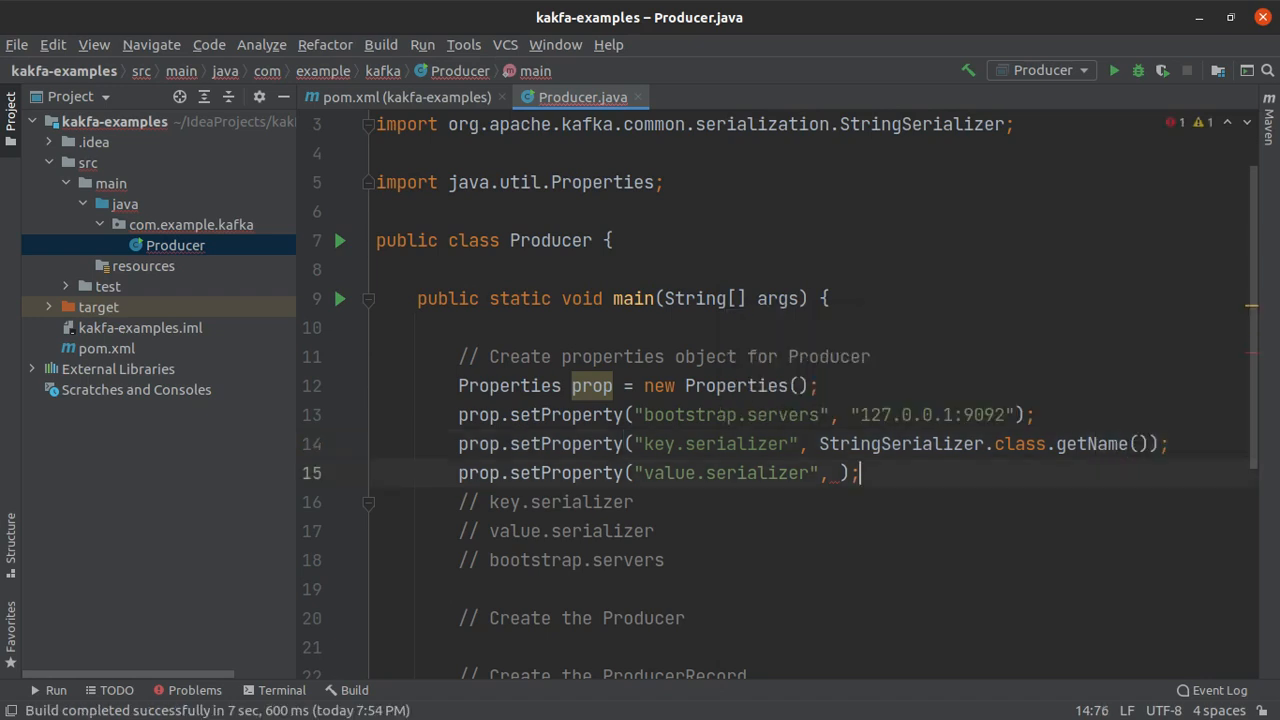
type("strin\\\\\\")
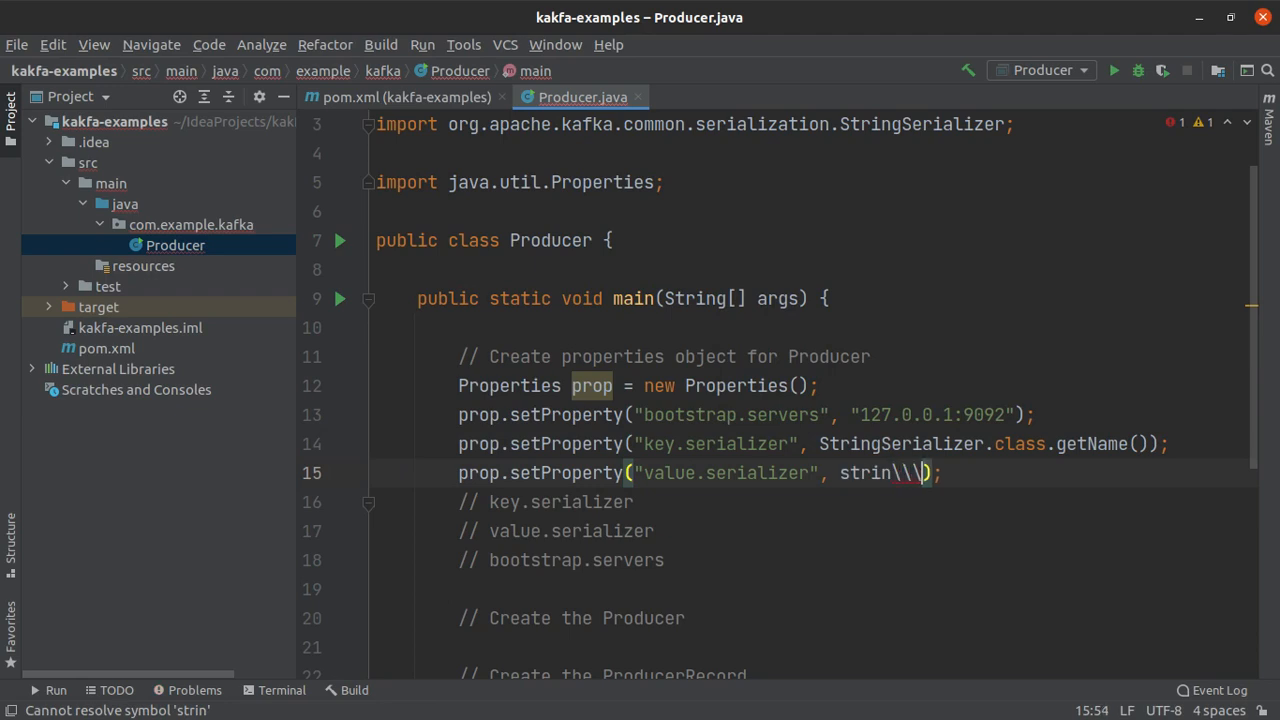
type("St")
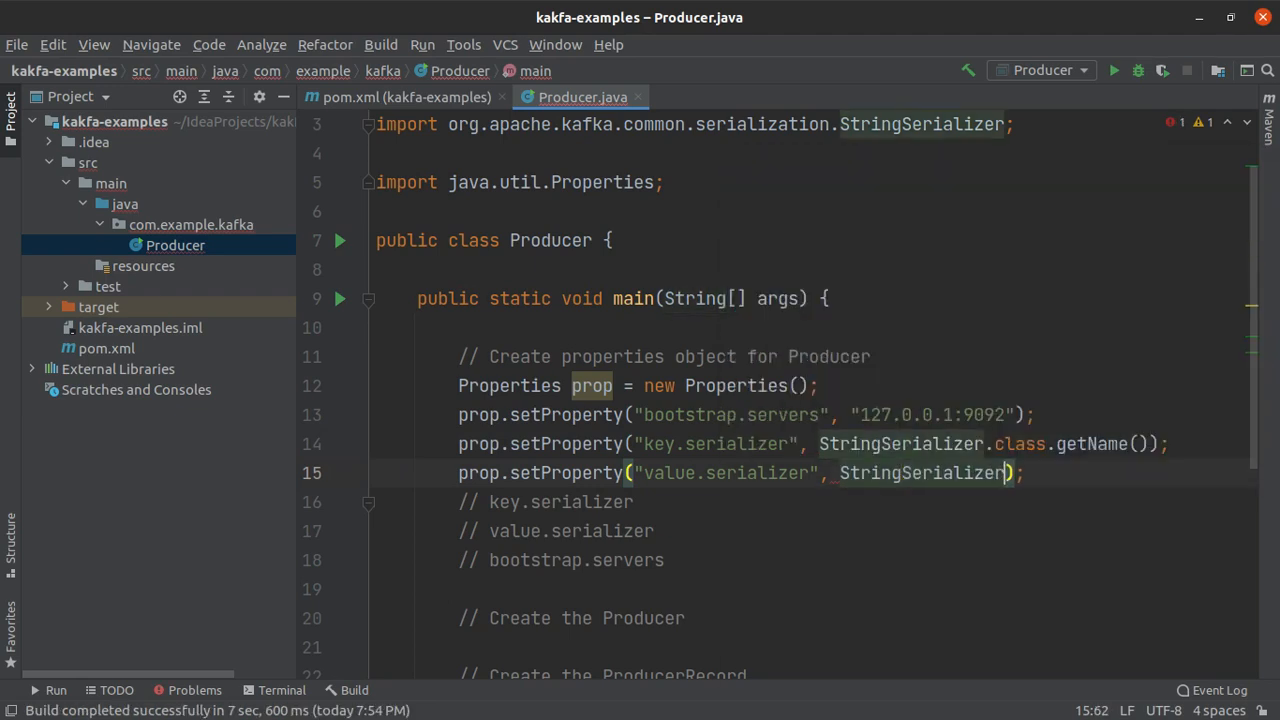
type(".class.getName(")
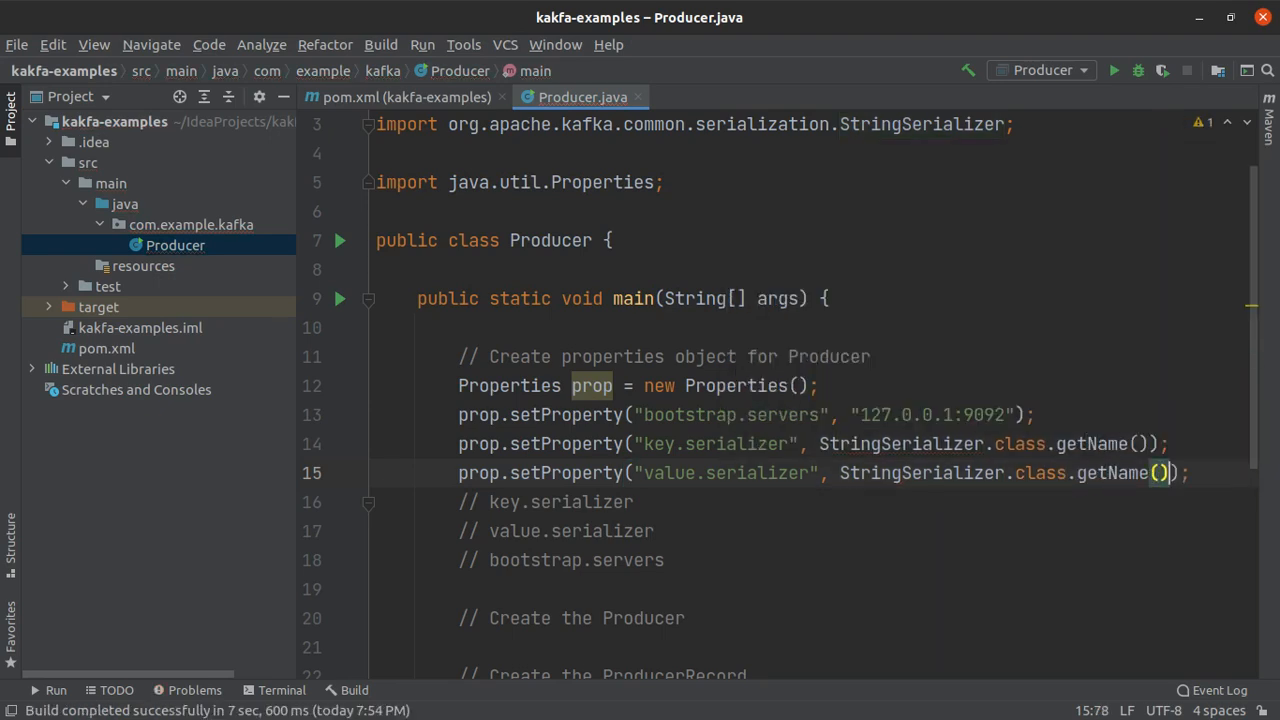
mouse_move(1084, 486)
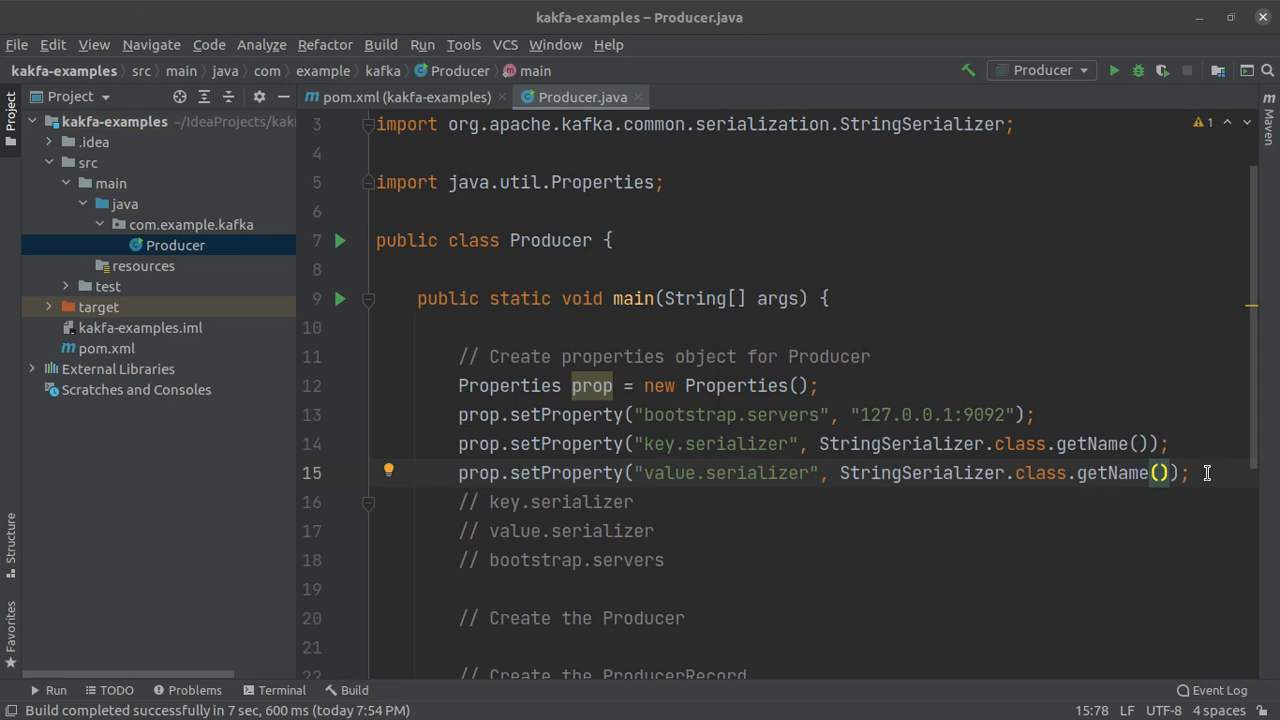
left_click_drag(1188, 472, 458, 414)
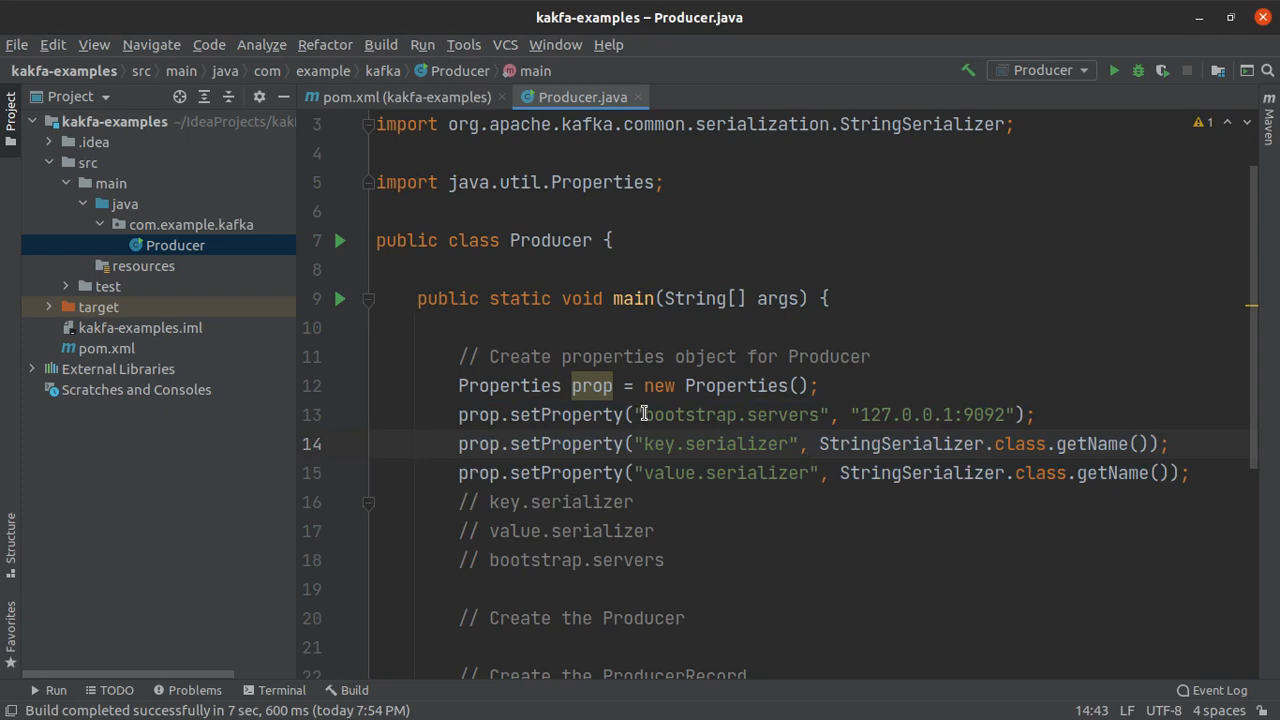
Replace "bootstrap.servers" with ProducerConfig.BOOTSTRAP_SERVERS_CONFIG and inspect its value in ProducerConfig.class.
double_click(730, 414)
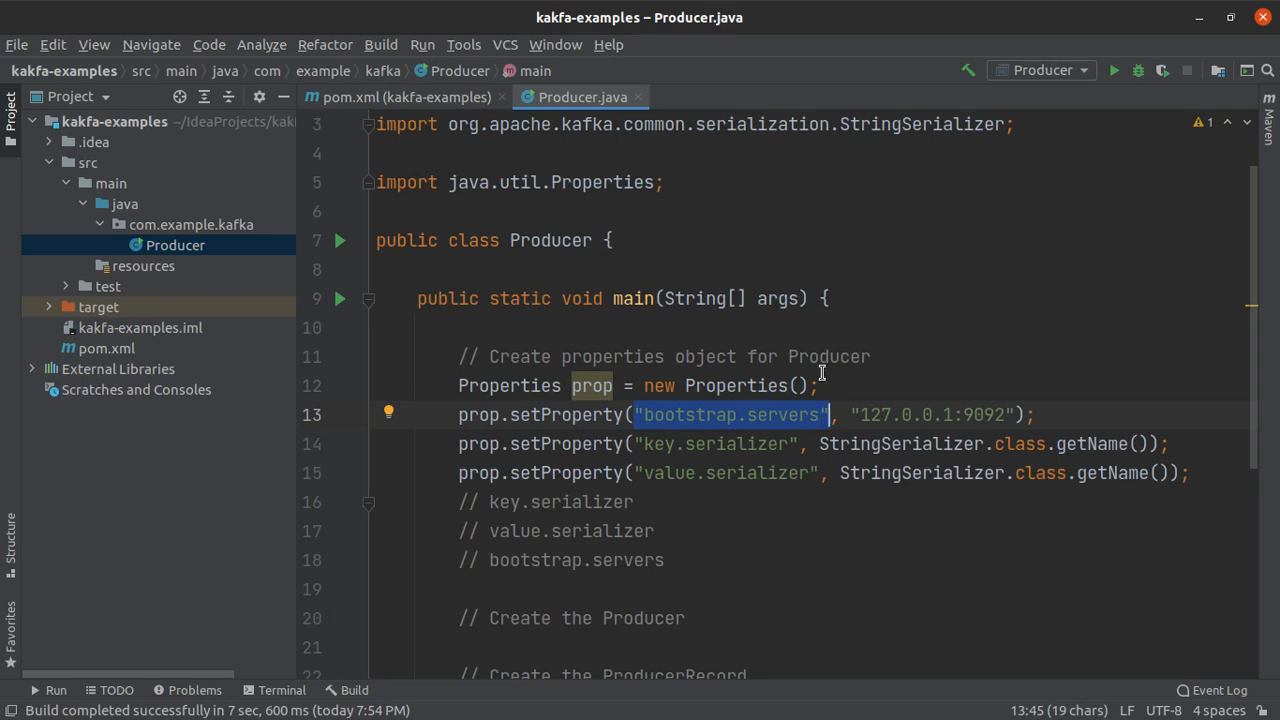
mouse_move(836, 530)
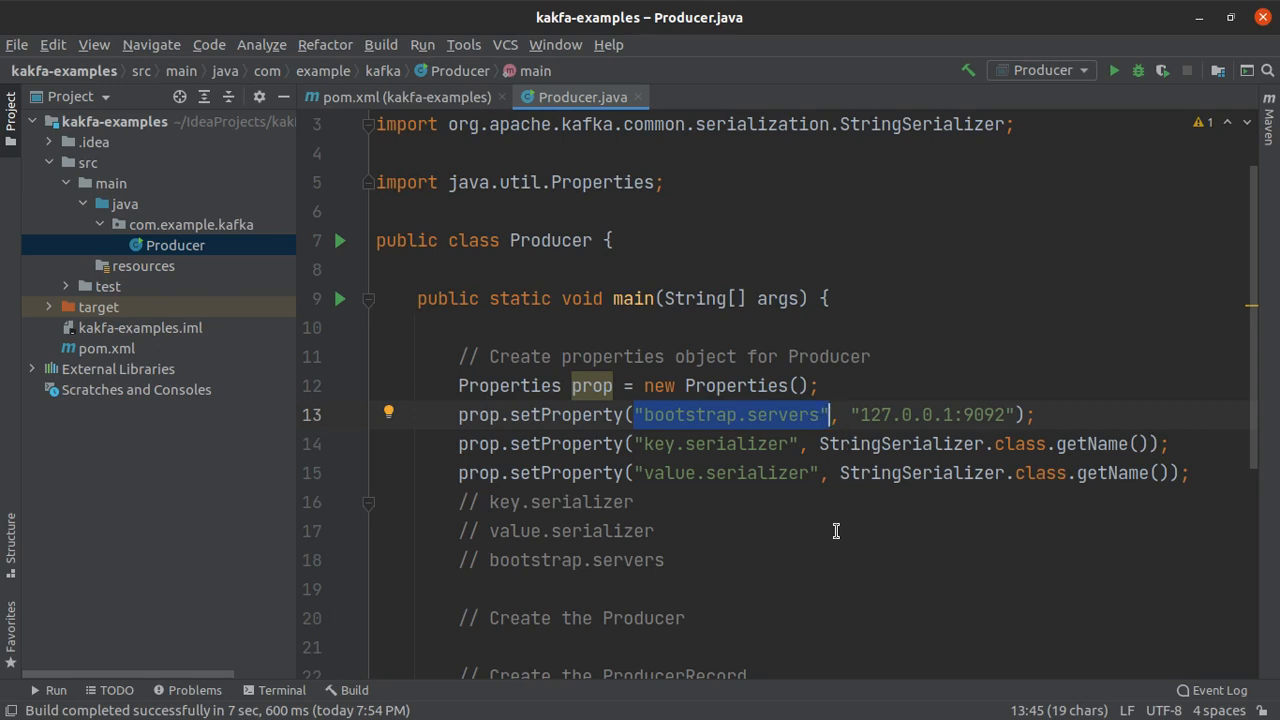
type("Pro")
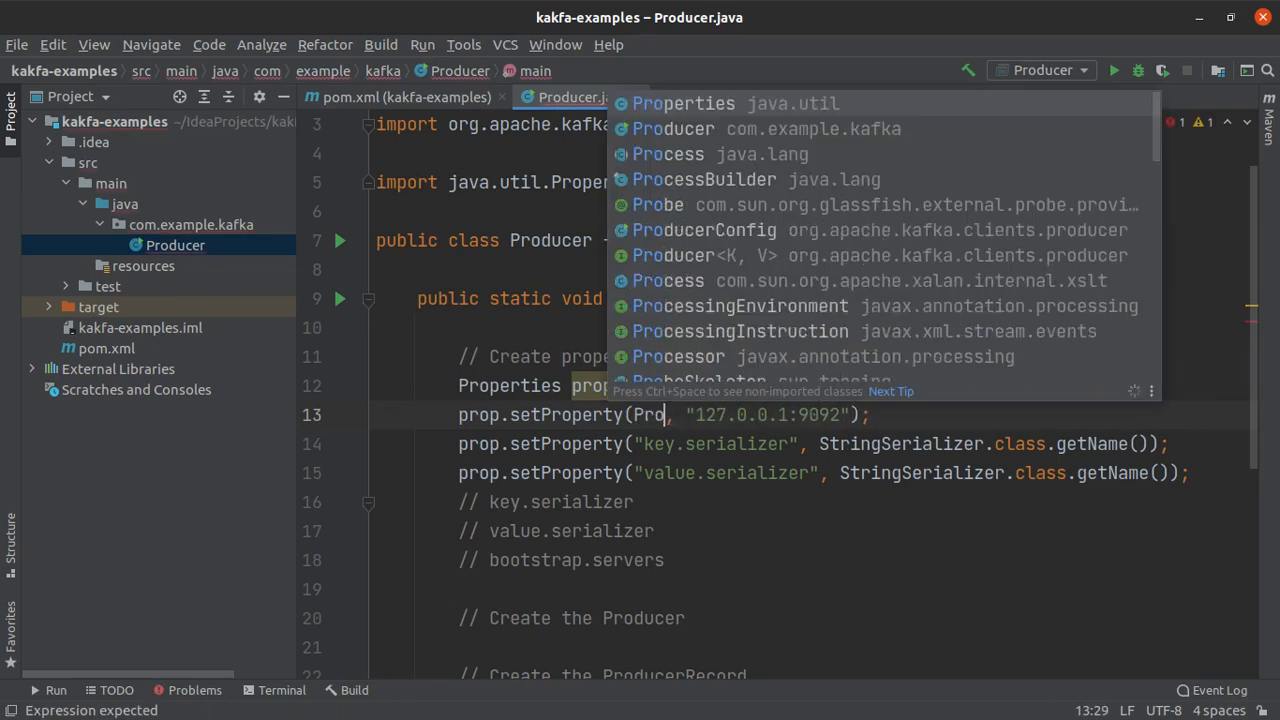
type("ucerConfig")
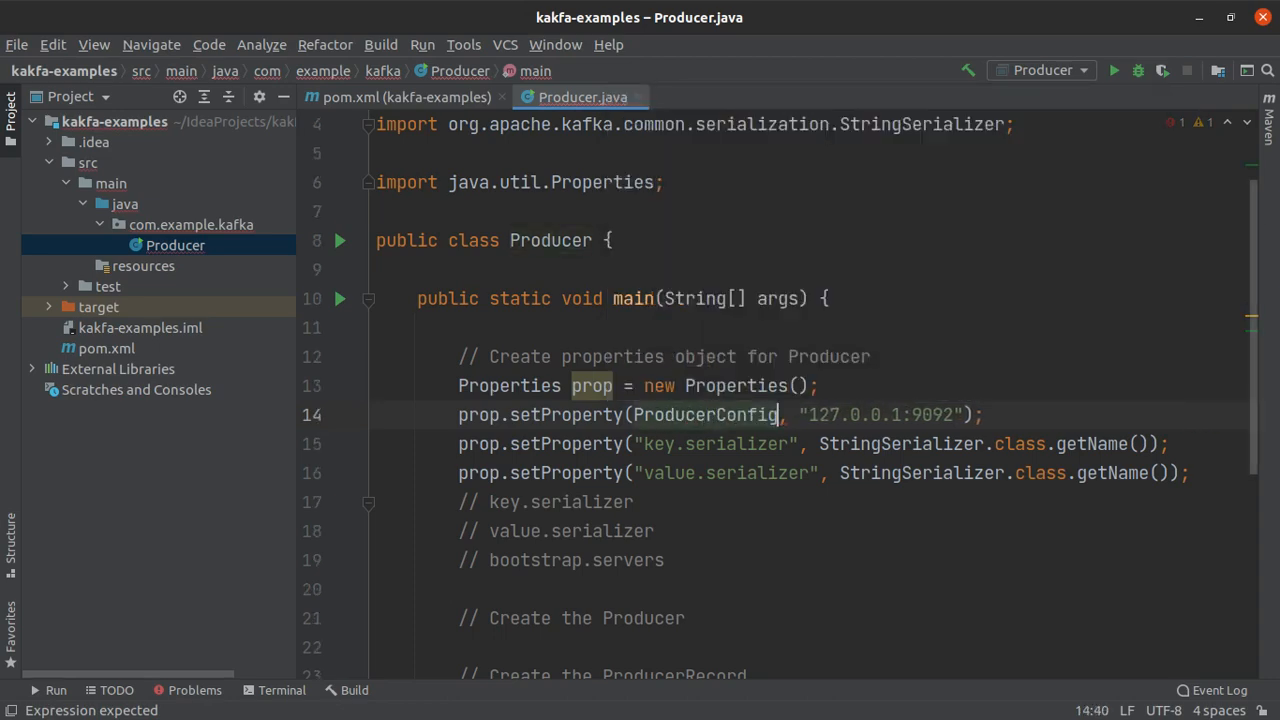
type(".BOOTSTRAP_SERVERS_CONFIG")
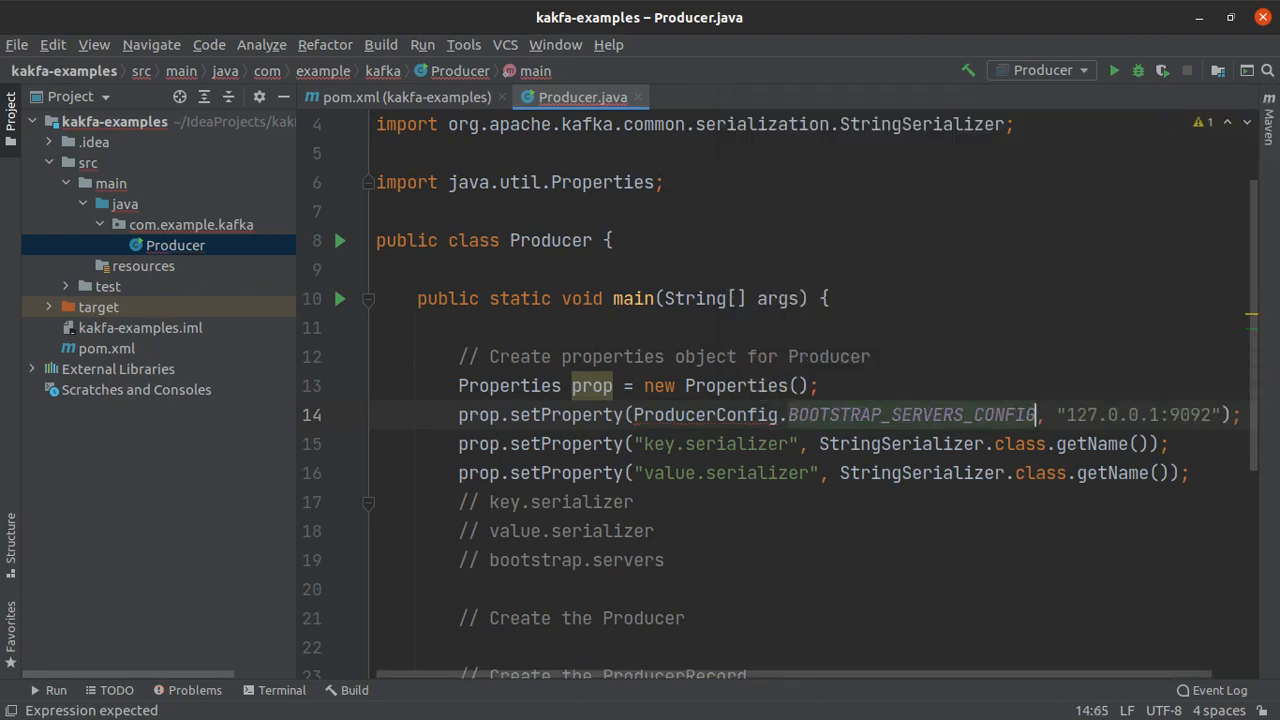
left_click(912, 414)
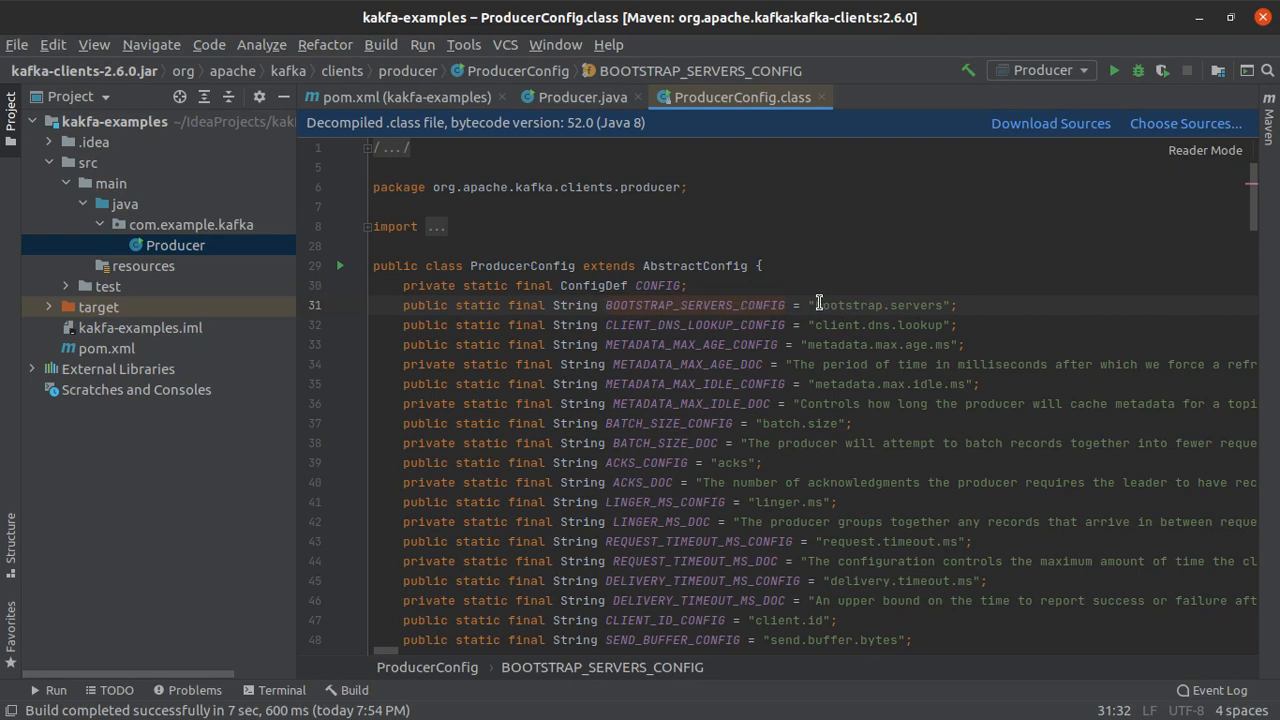
double_click(880, 304)
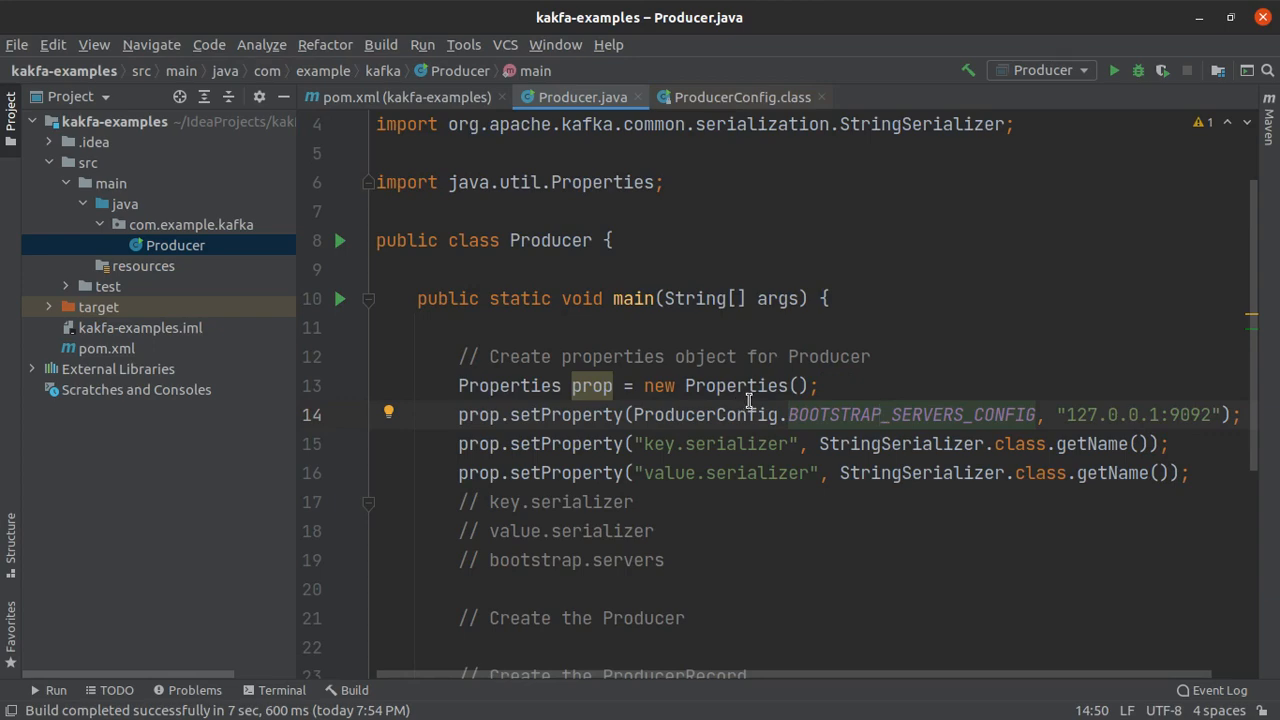
Replace the serializer key strings with ProducerConfig.KEY_SERIALIZER_CLASS_CONFIG and VALUE_SERIALIZER_CLASS_CONFIG.
double_click(716, 444)
type("ProducerConfig")
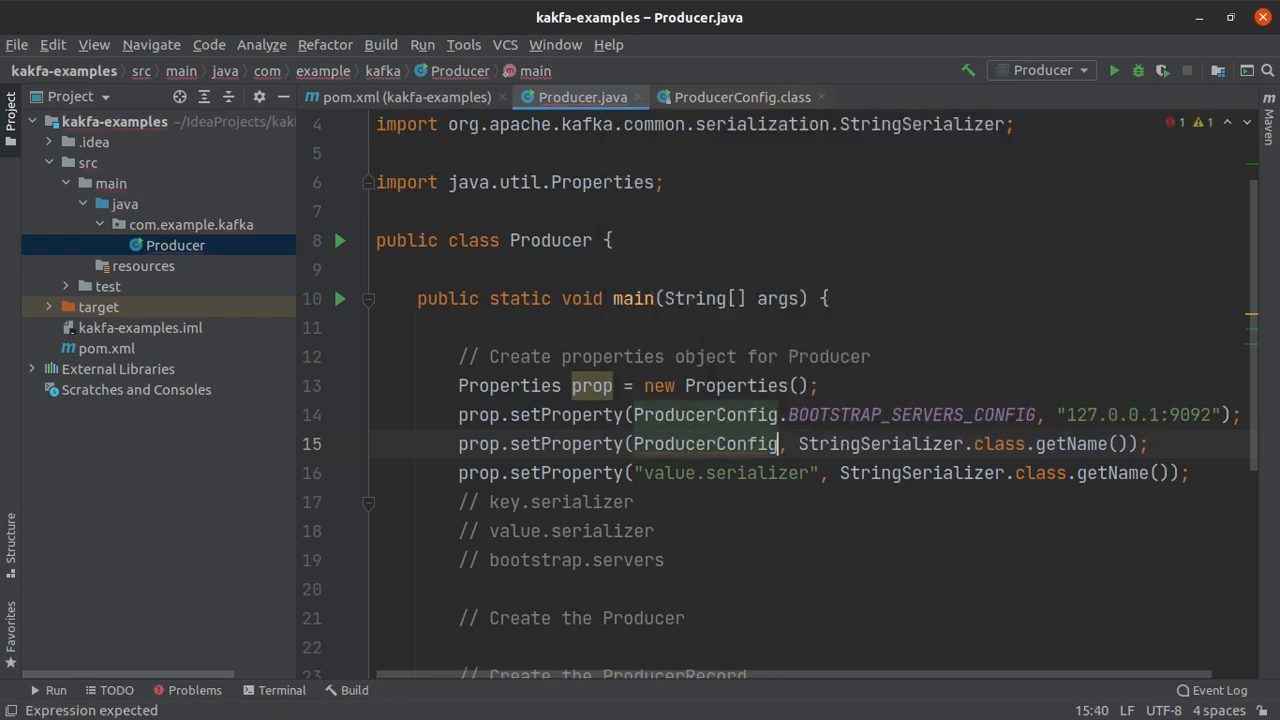
type("Ke")
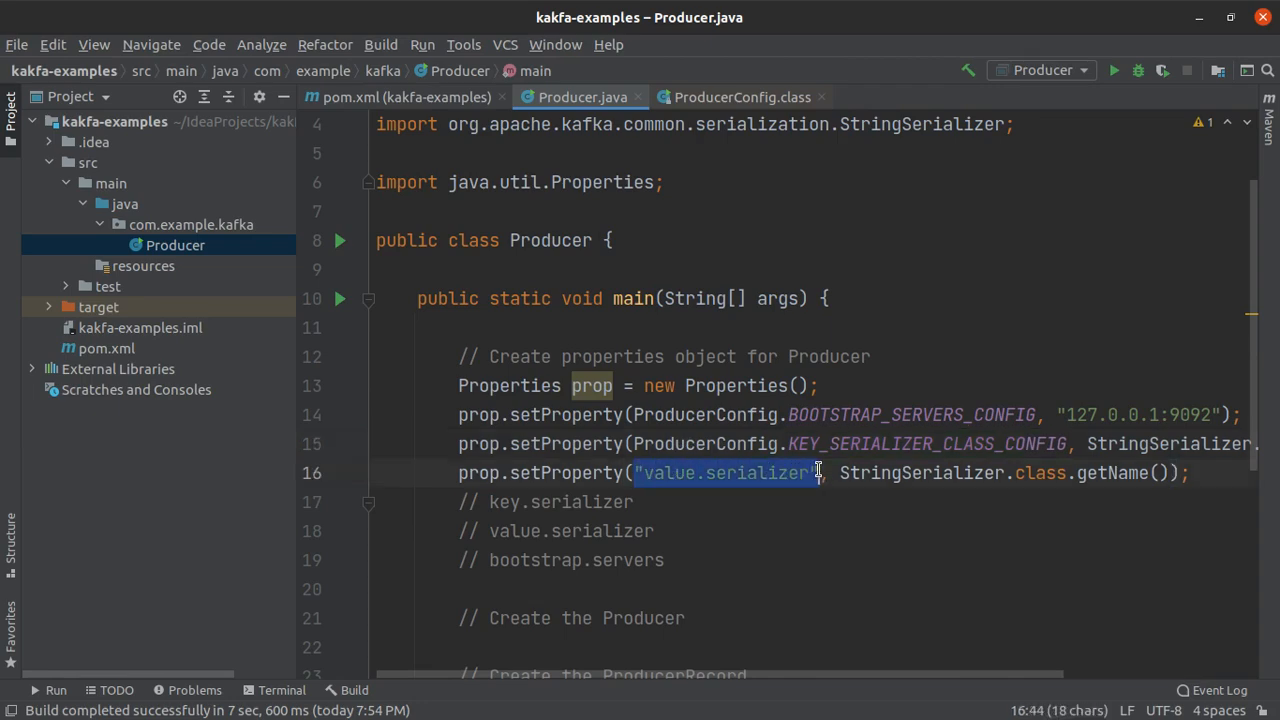
type("Prod")
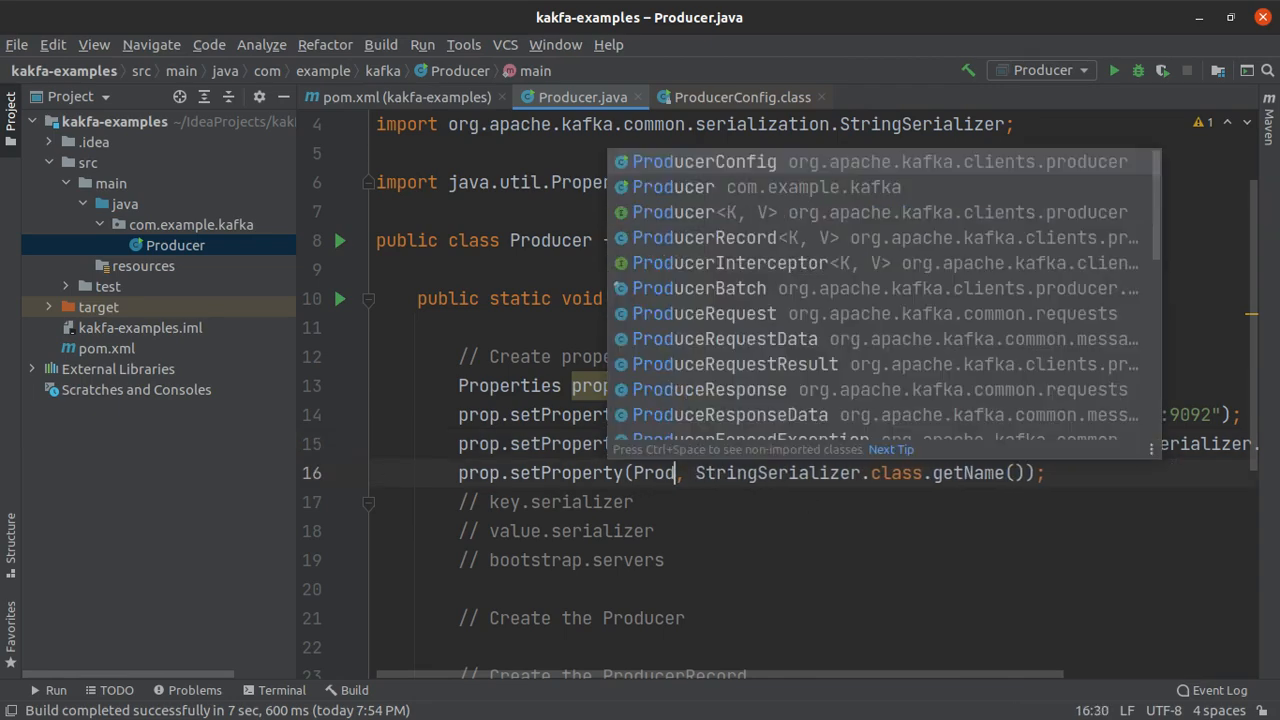
type("ProducerConfig.VALUE_SERIALIZER_CLASS_CONFIG")
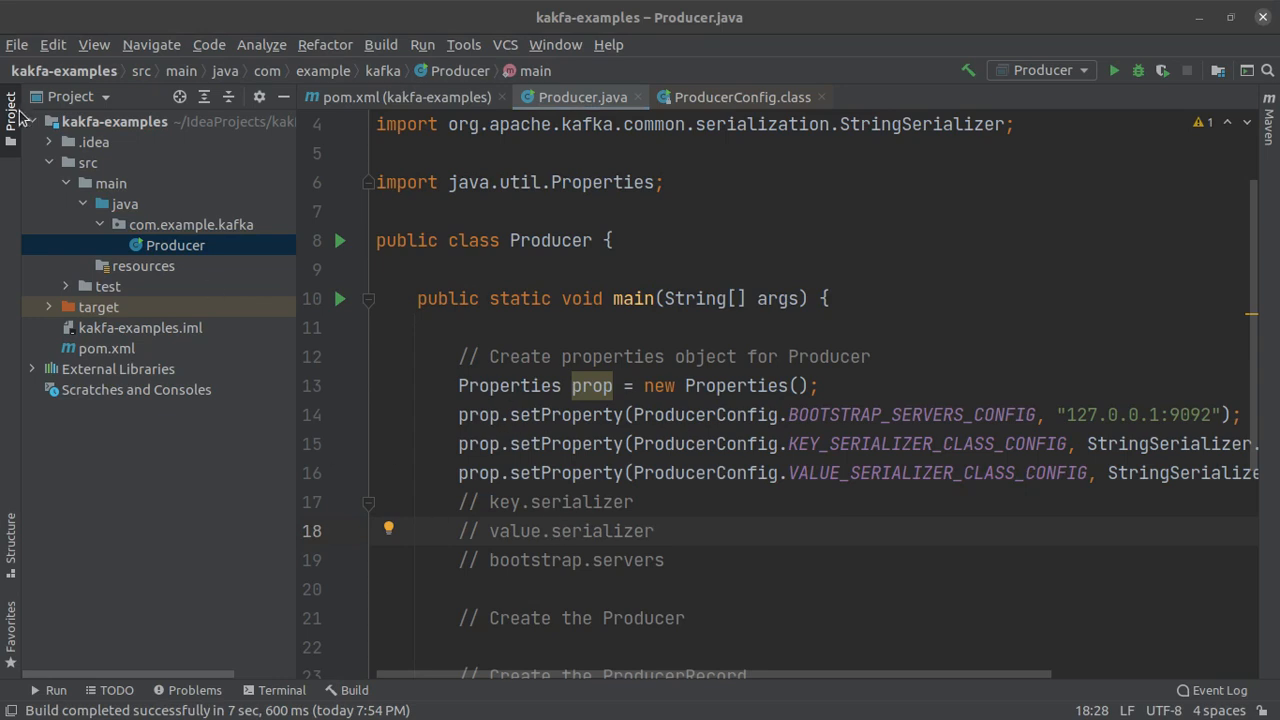
left_click(12, 110)
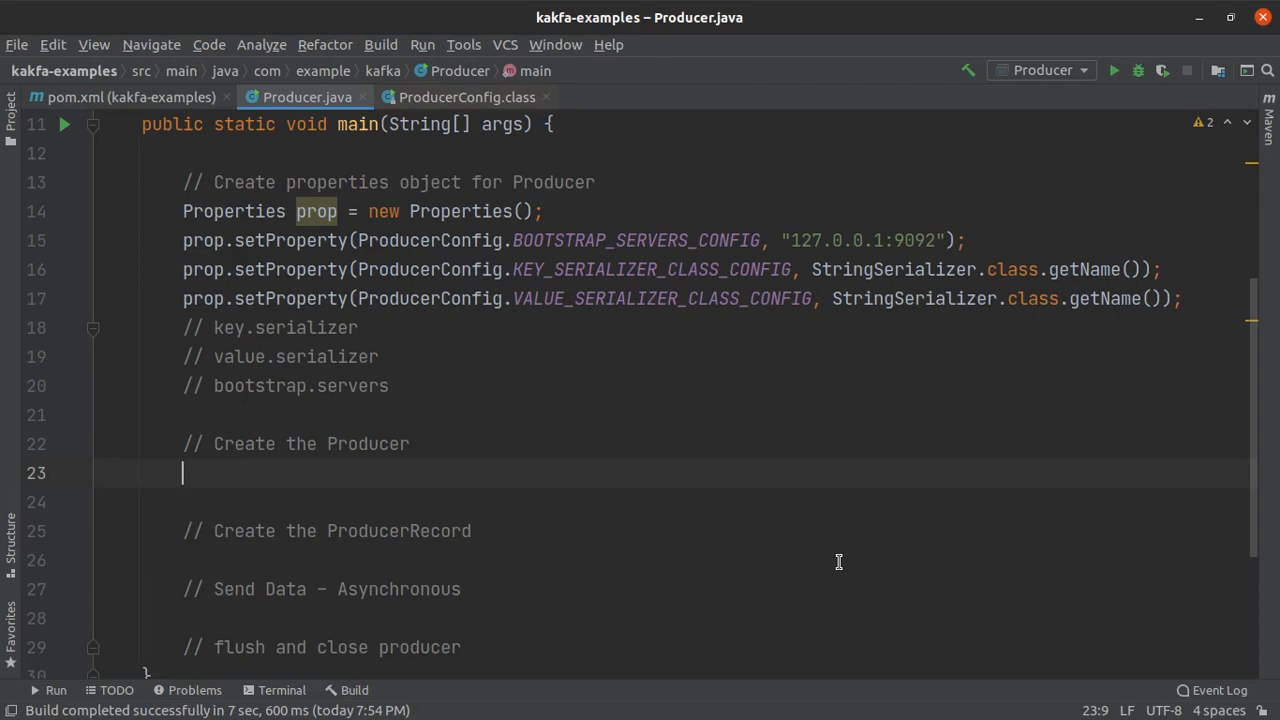
Declare final KafkaProducer<String, String> producer = new KafkaProducer<String, String>(prop);.
type("final")
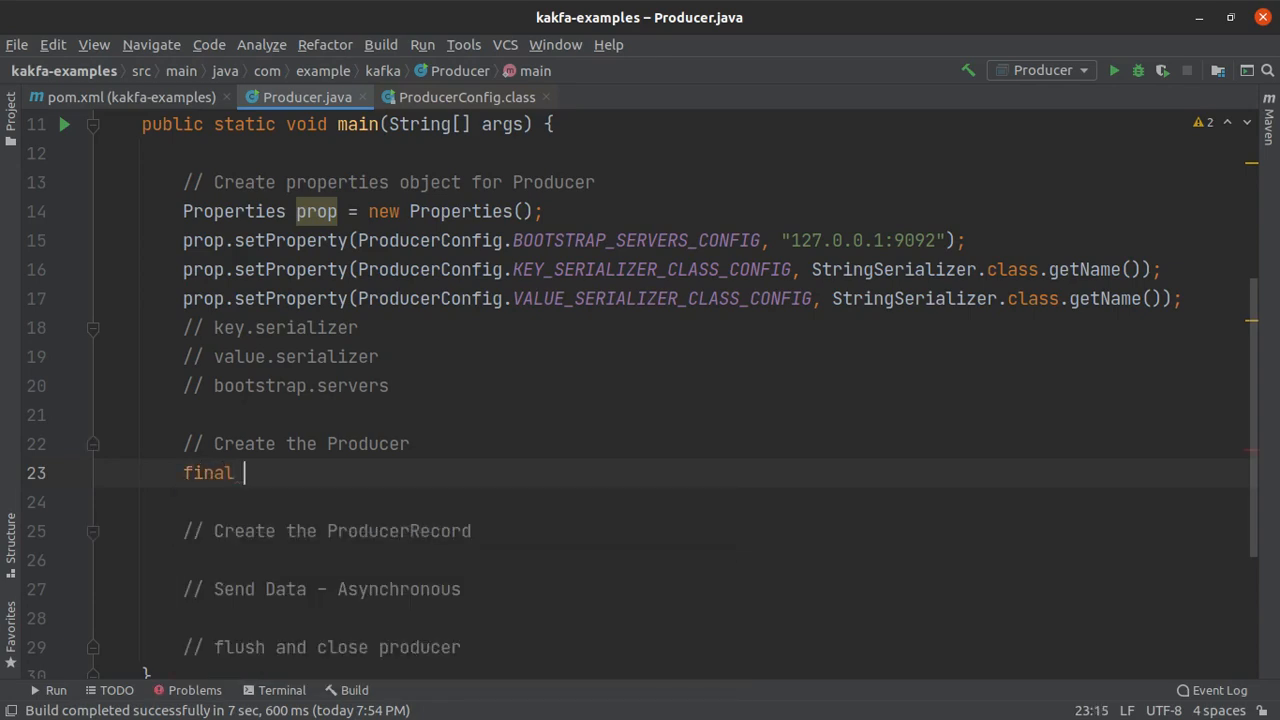
type("K")
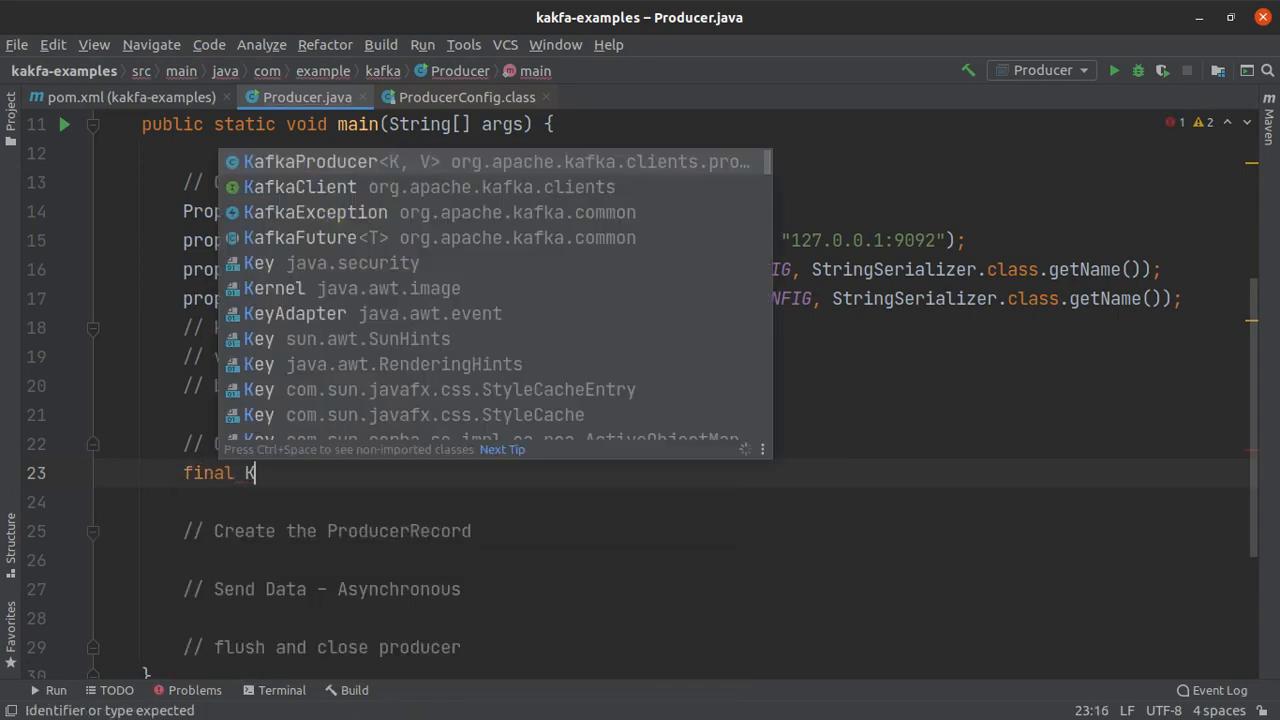
type("afkaProducer<>")
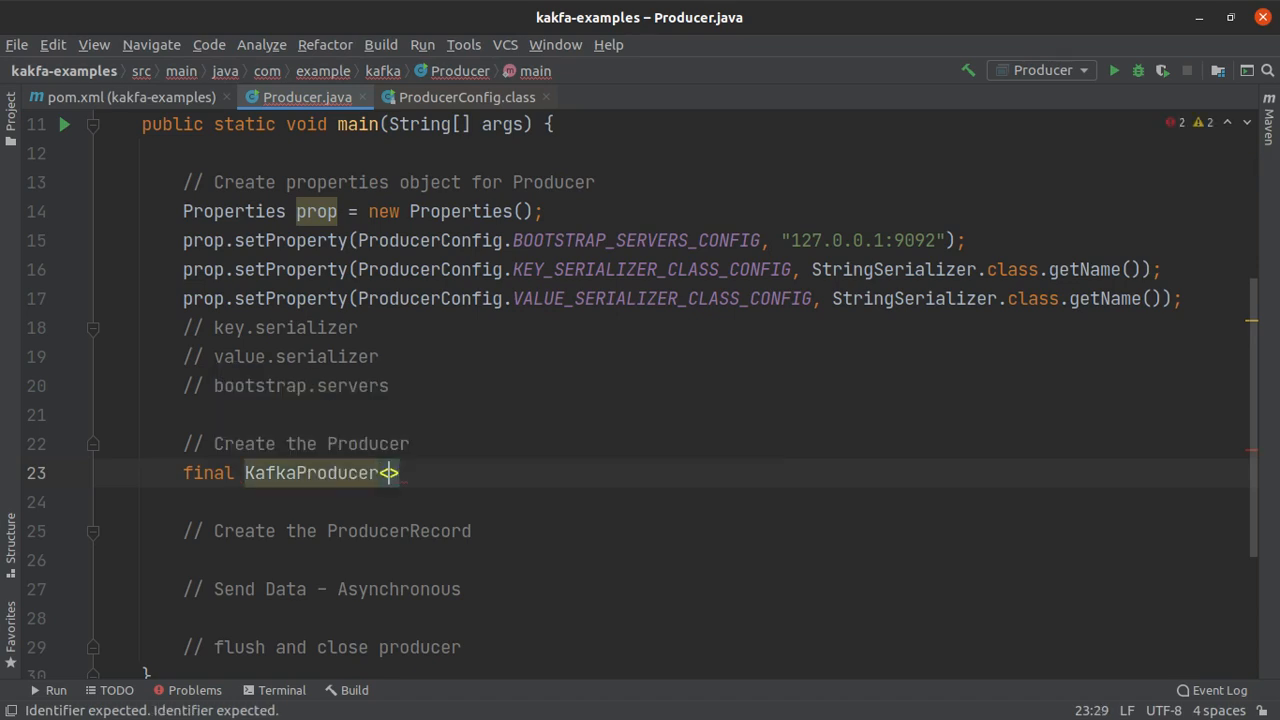
type("String, String")
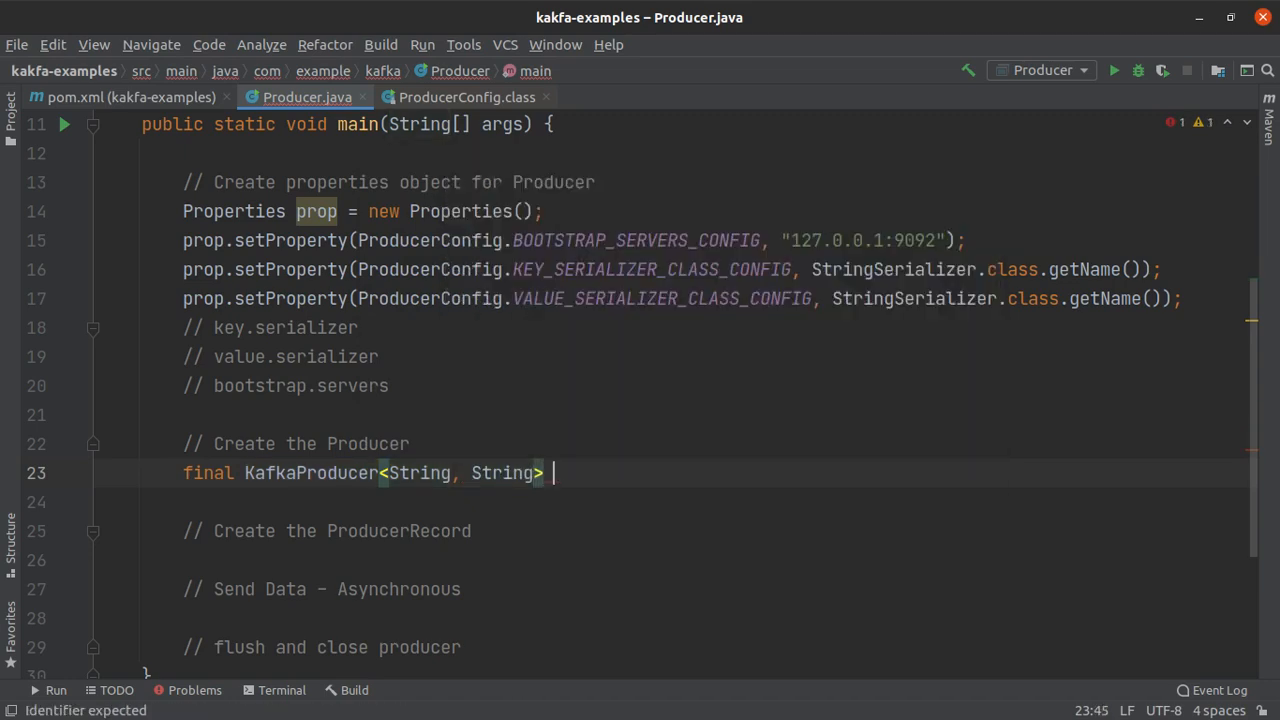
type("K")
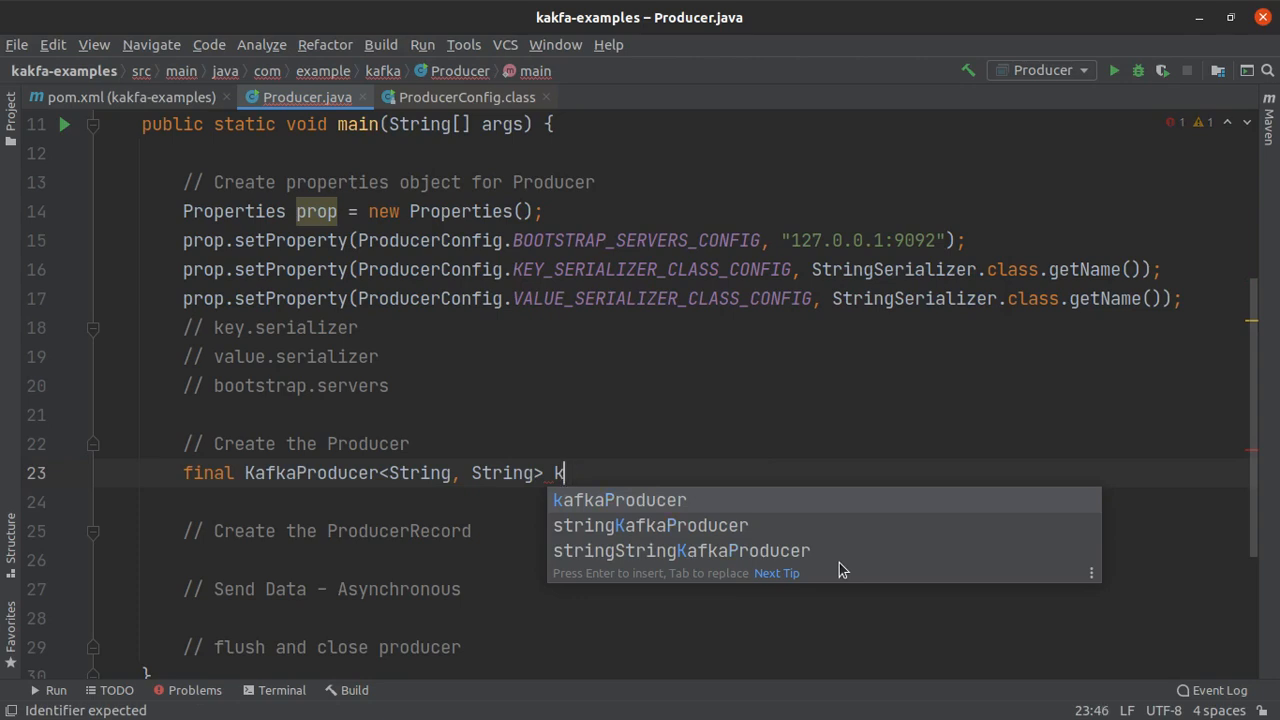
type("prodcu")
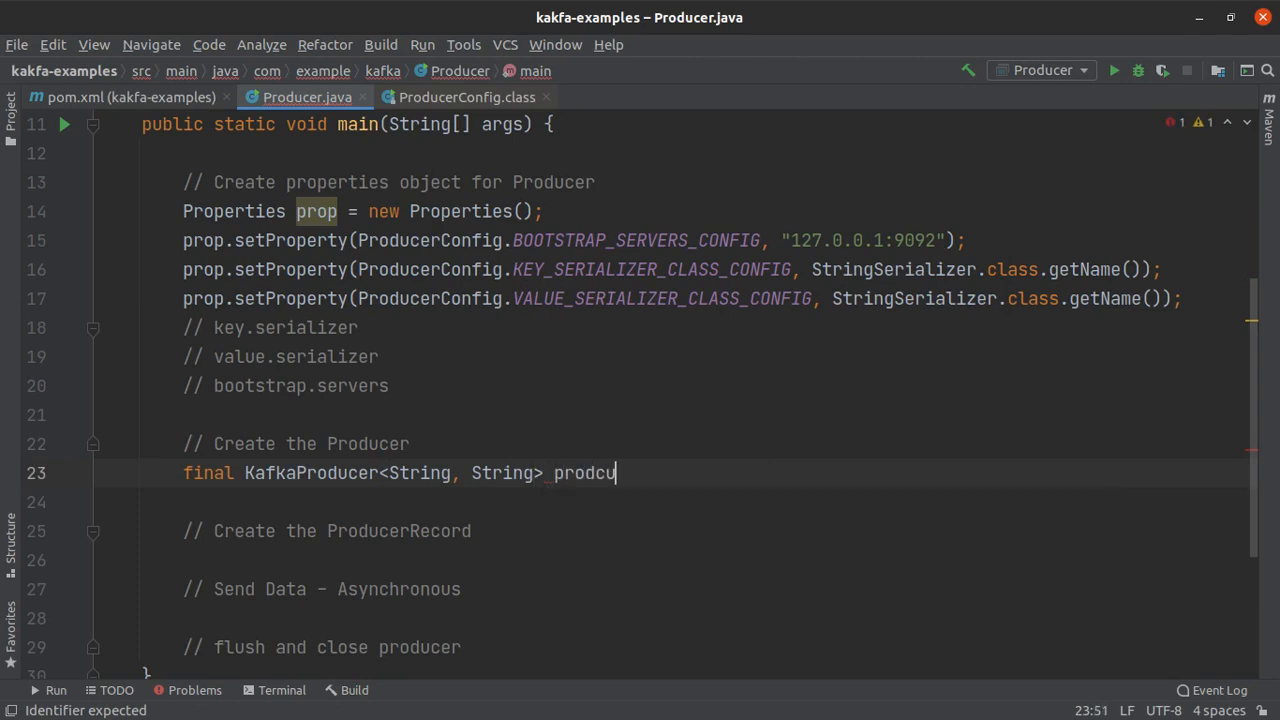
type("cer")
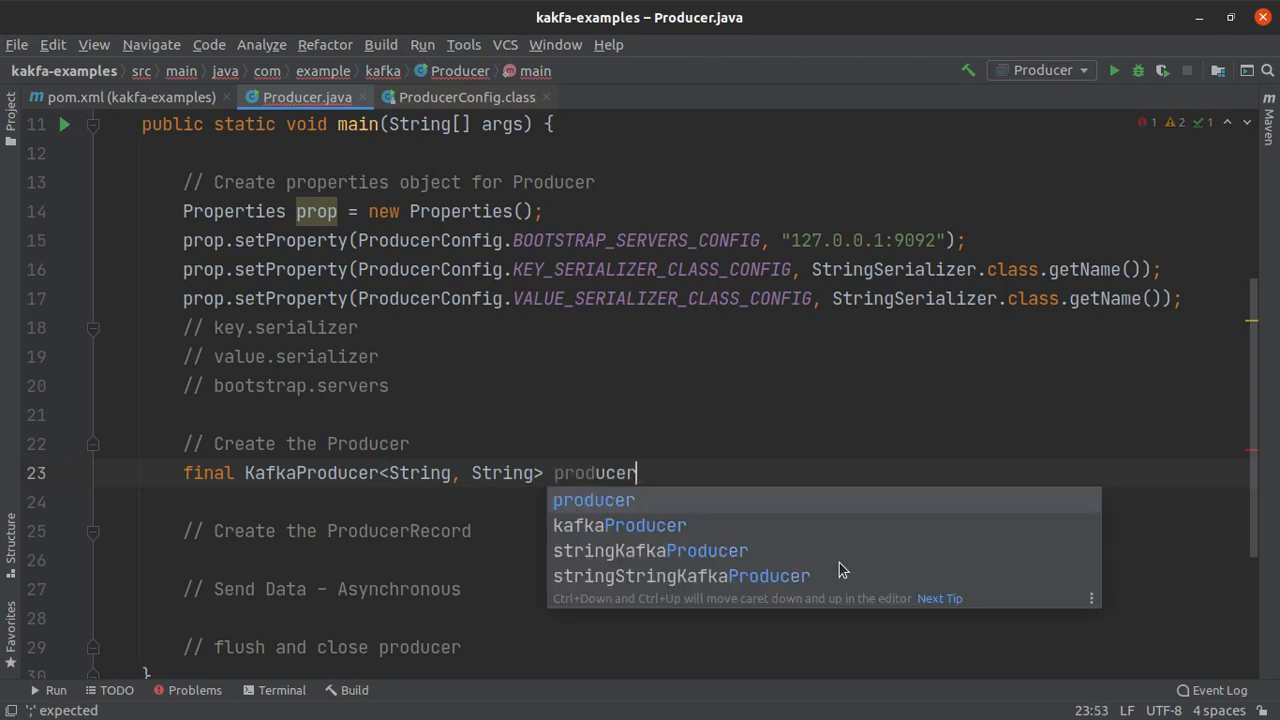
type("= new")
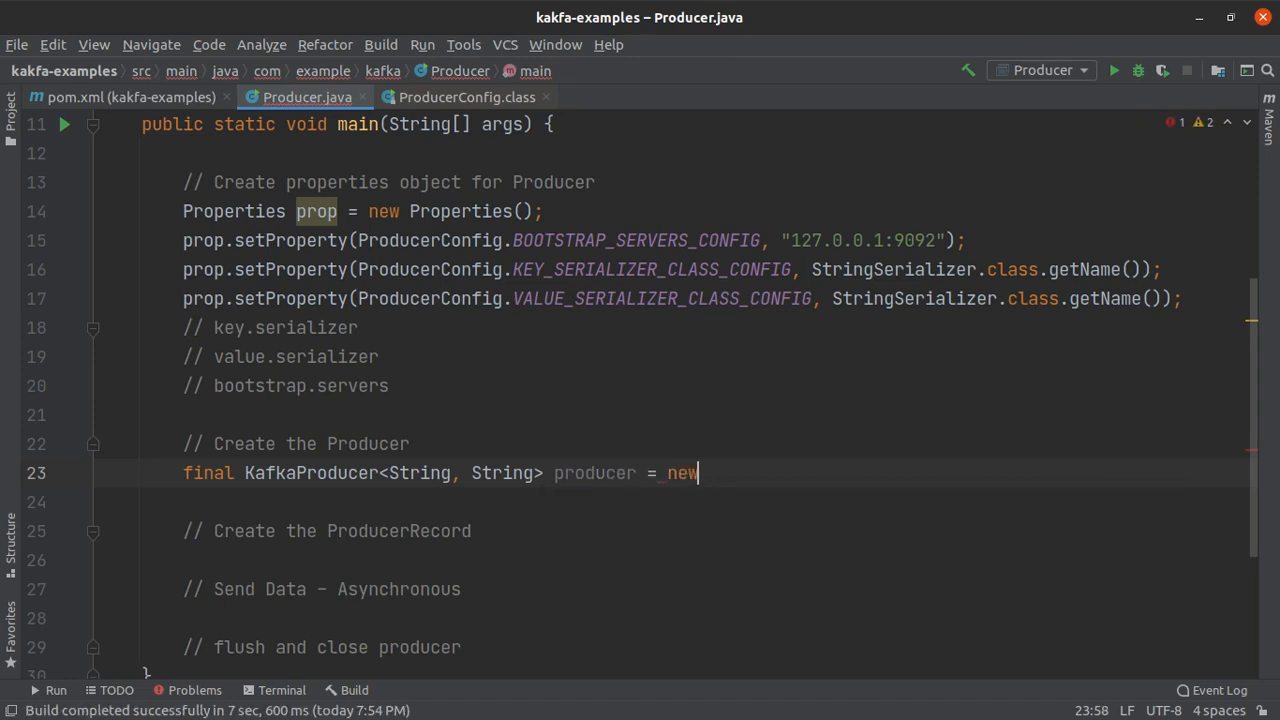
type("KafkaProducer<String, String>()")
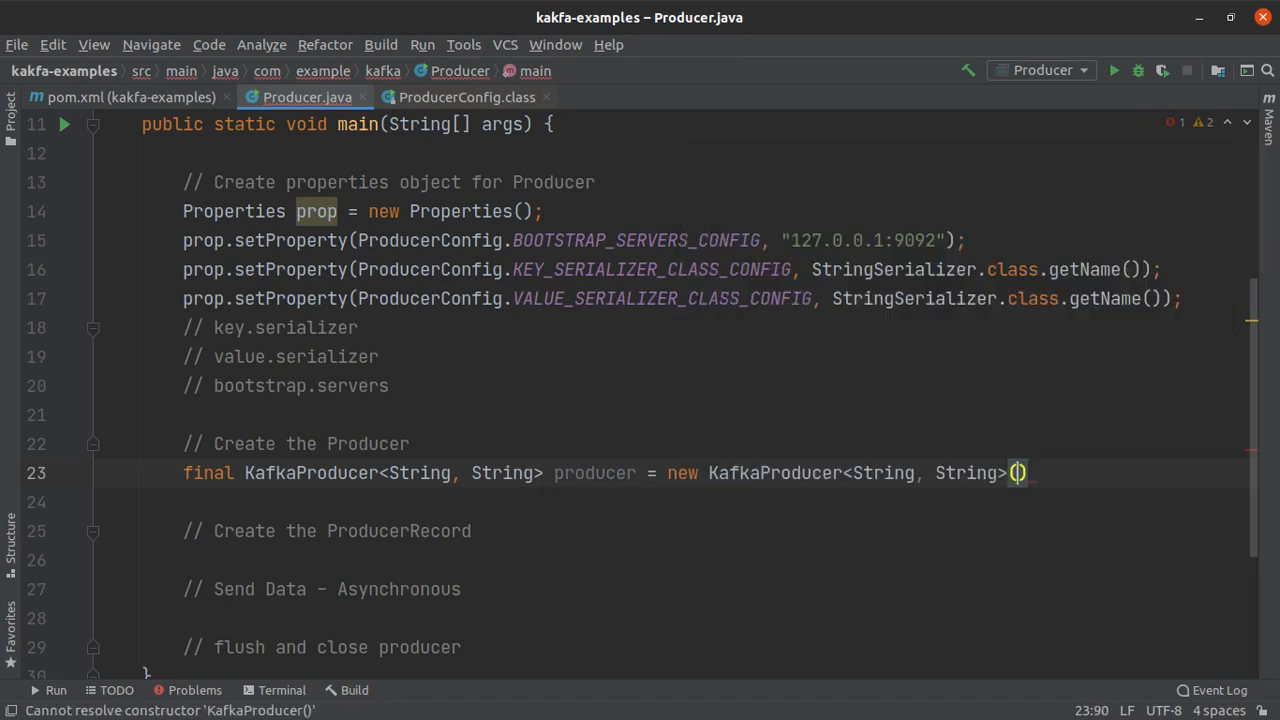
type("prop")
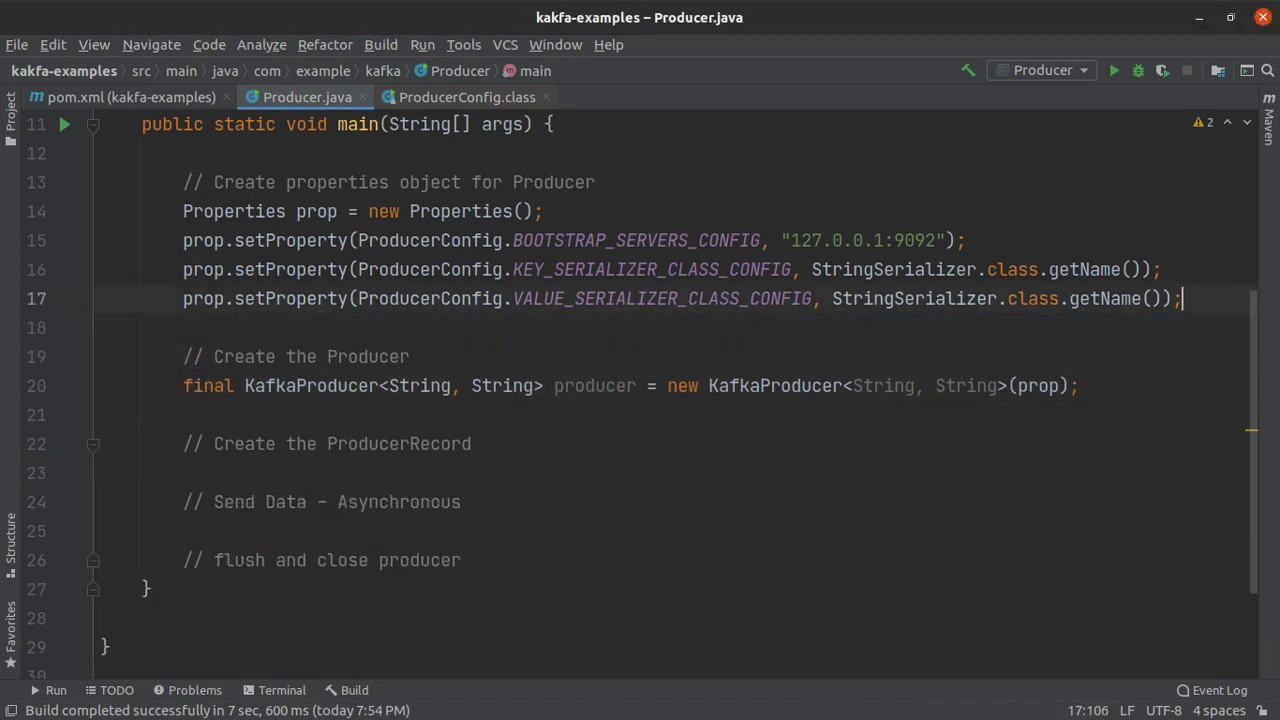
Declare ProducerRecord<String, String> record = new ProducerRecord<>(); under the ProducerRecord comment.
left_click(472, 444)
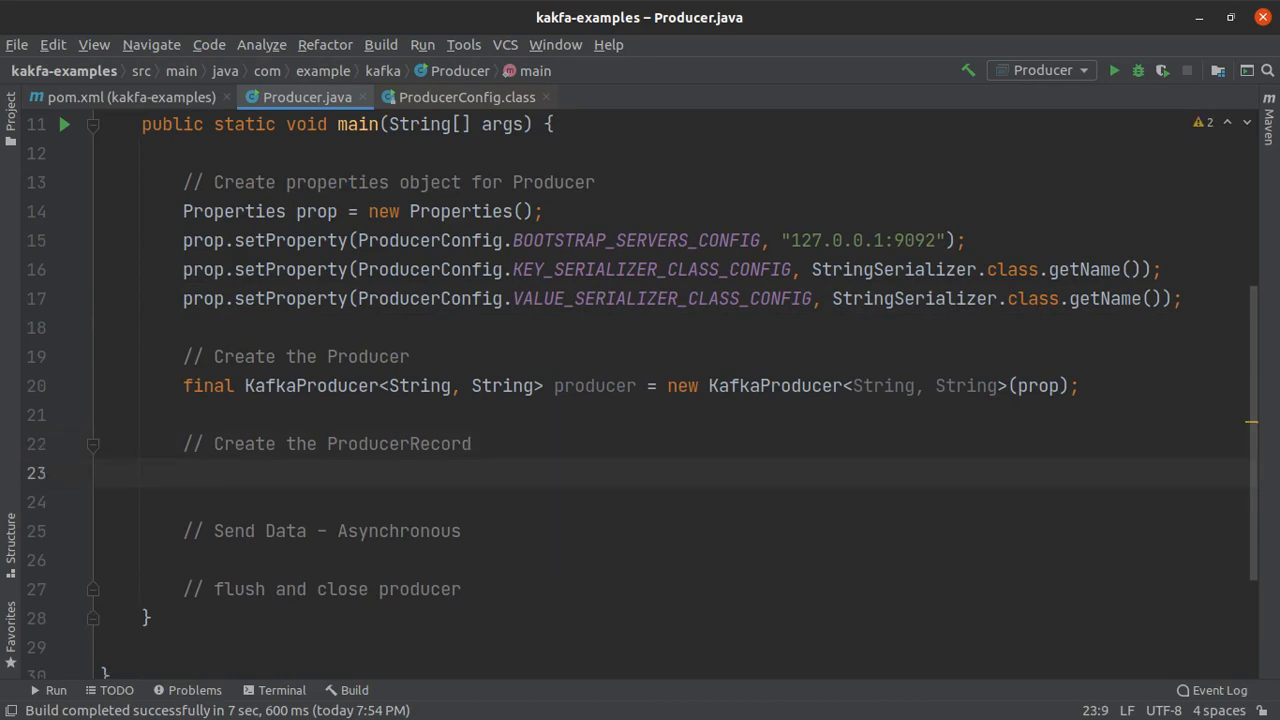
type("K")
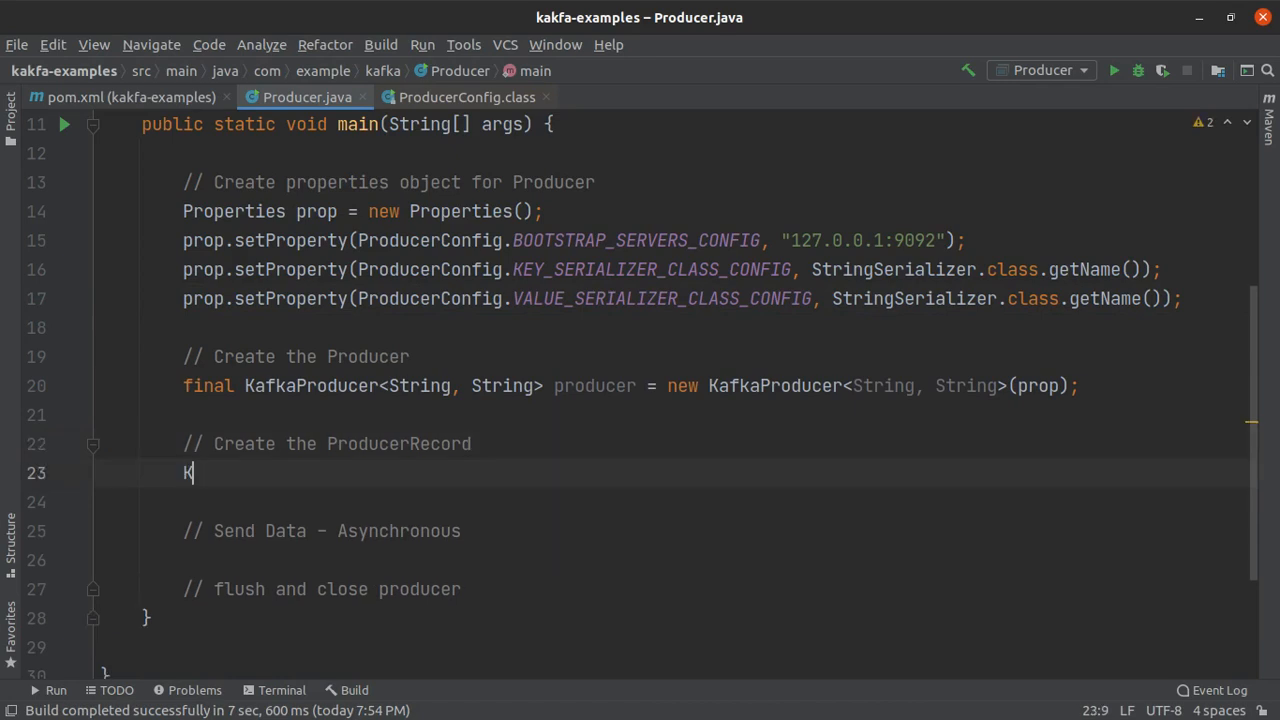
type("afka")
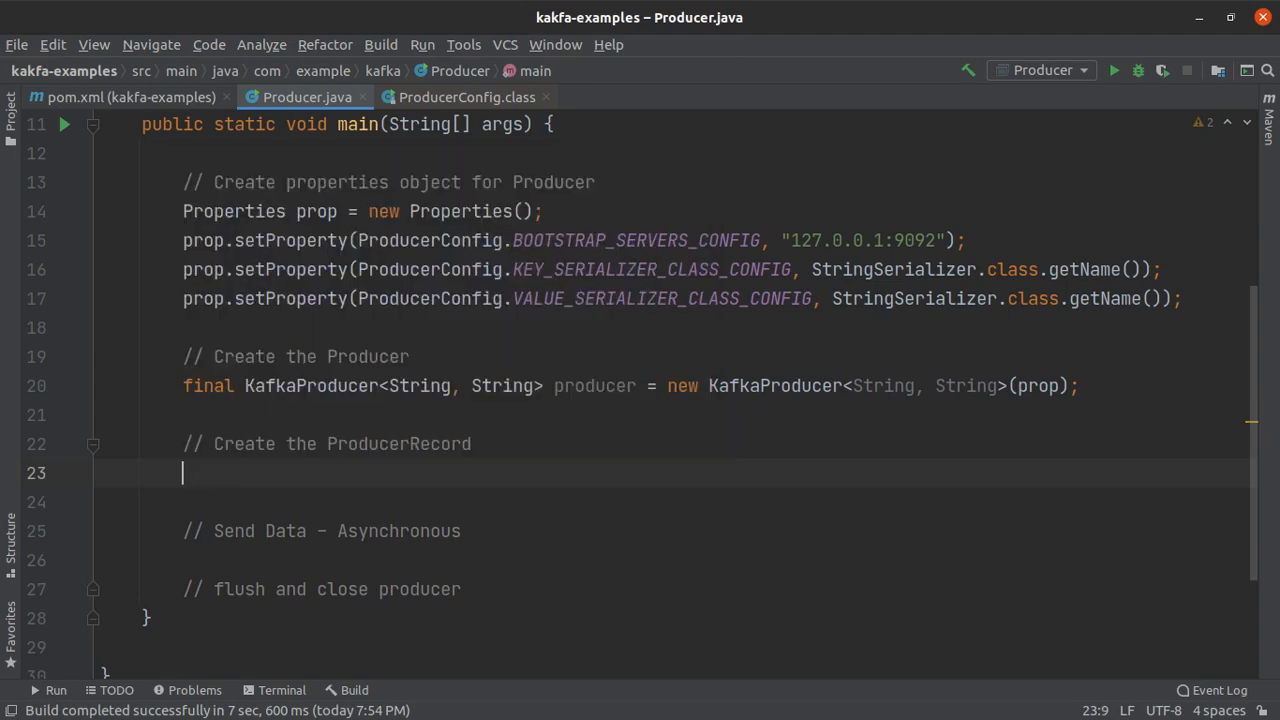
type("Pr")
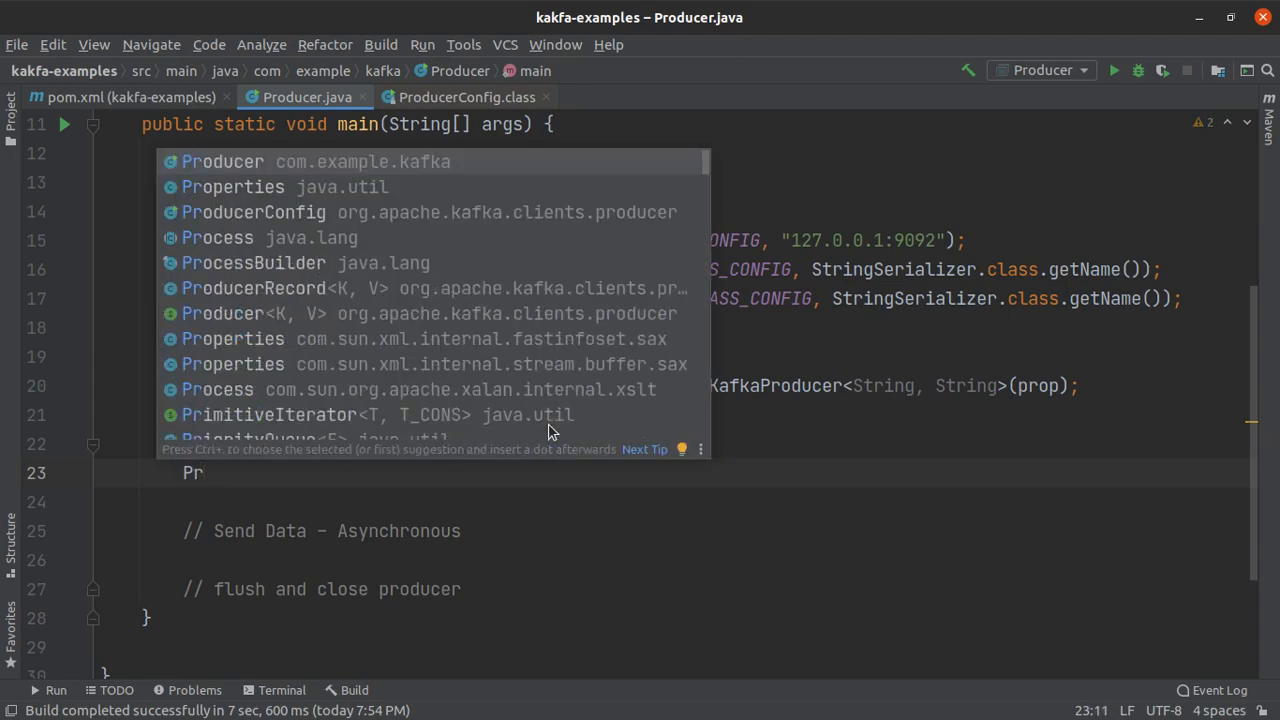
type("oducerRecord")
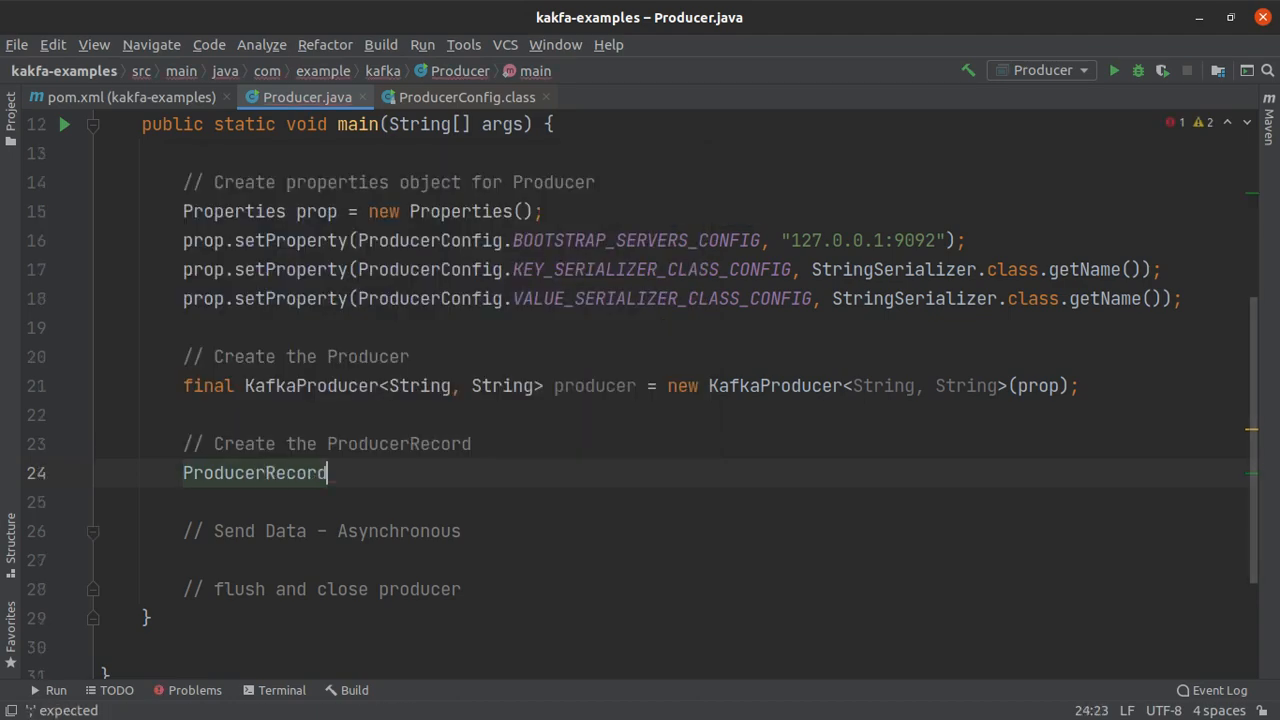
type("<String>")
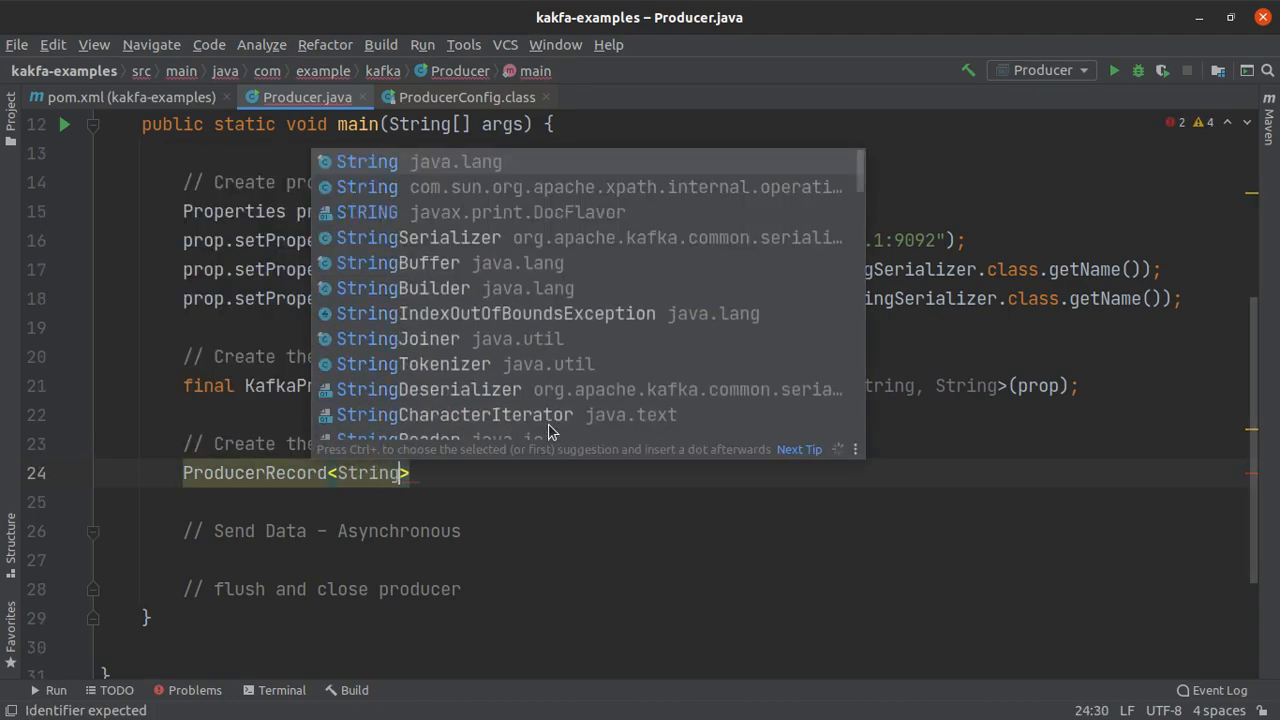
type(", String")
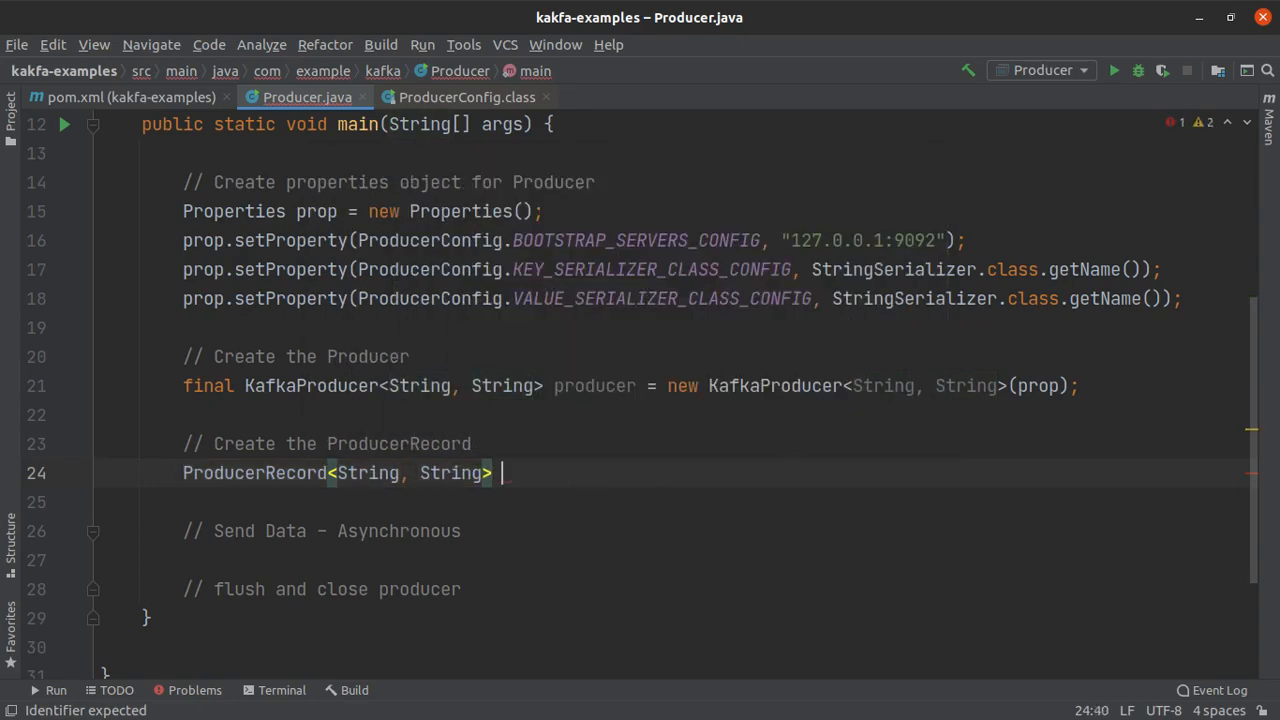
type("record")
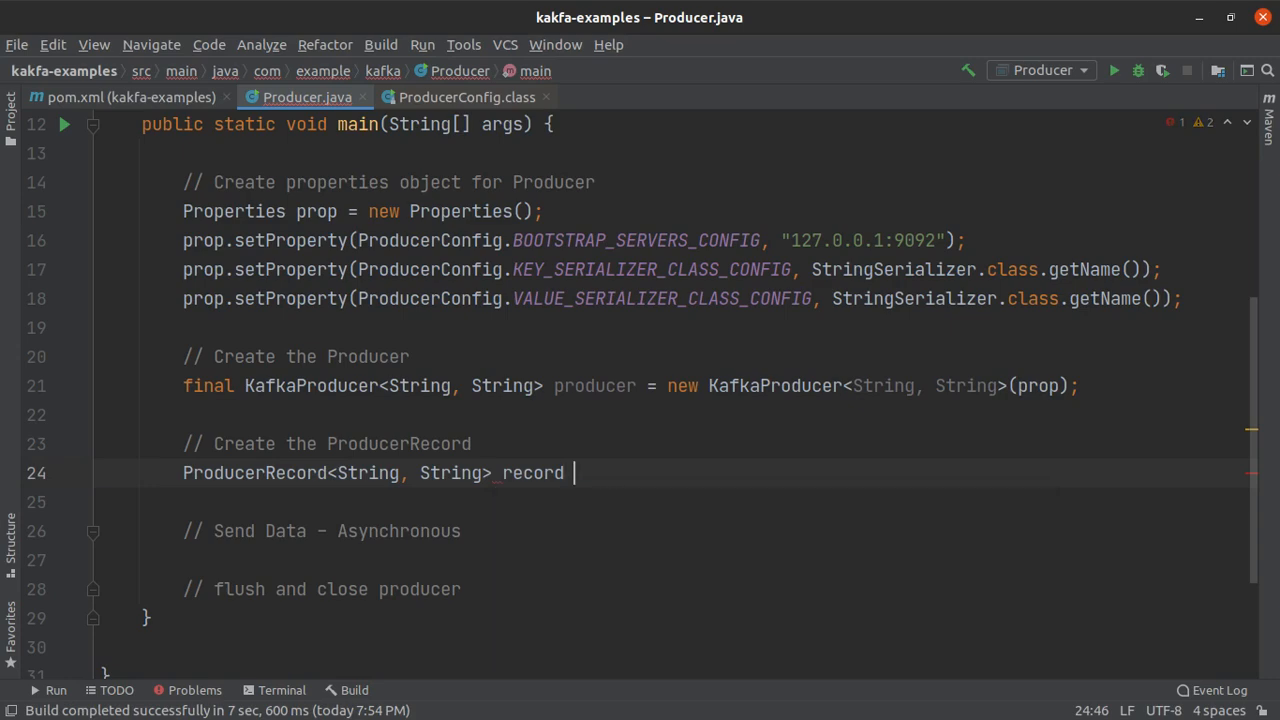
type("= new Kr")
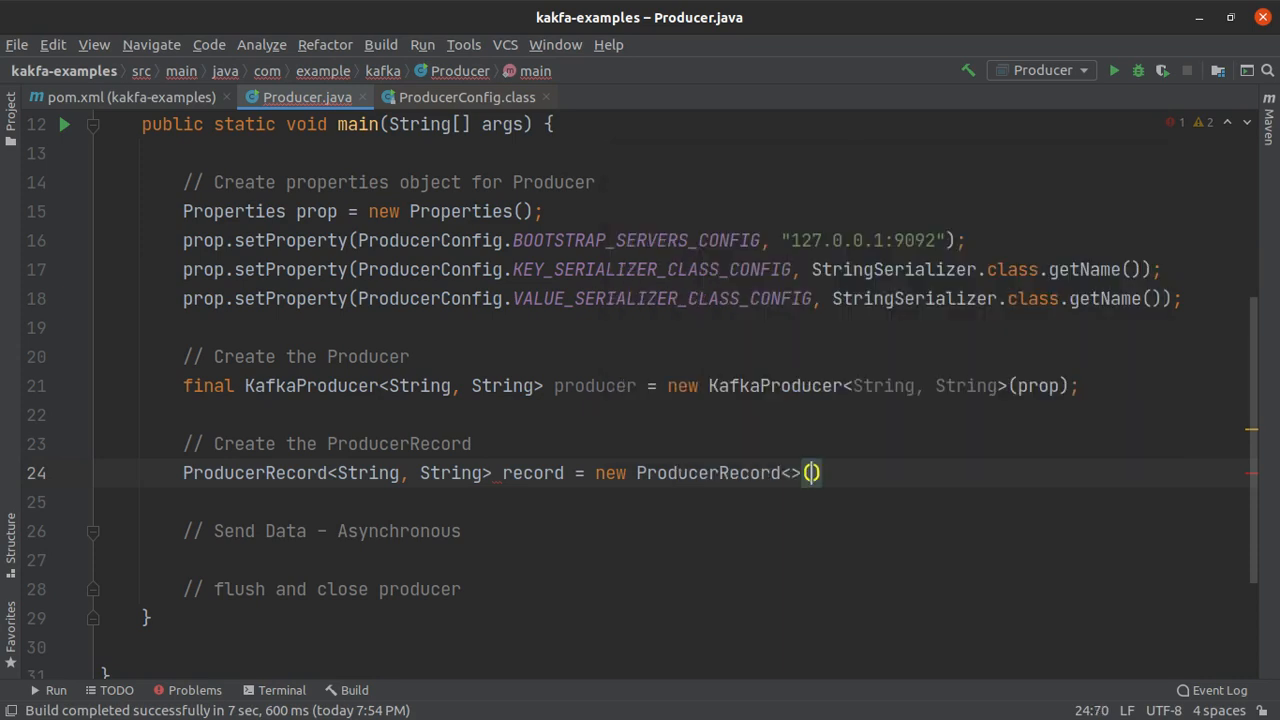
type(";")
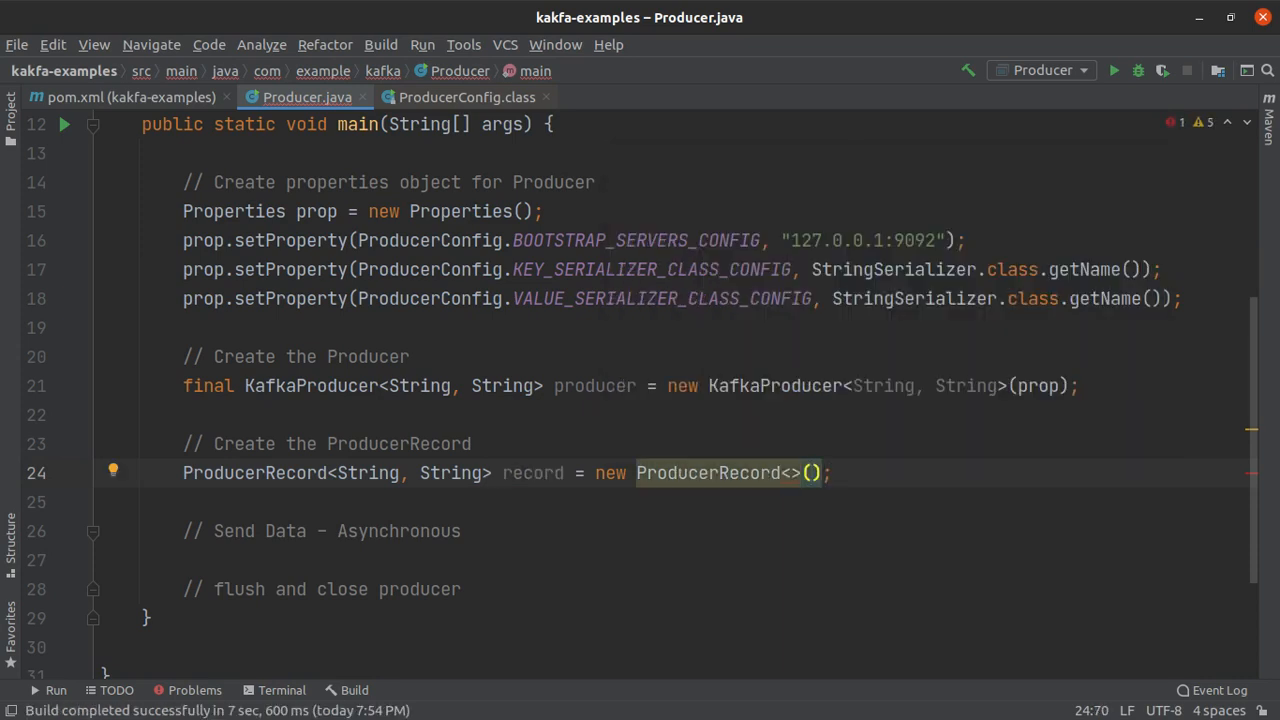
Fill the record arguments with topic "sample-topic", key "key1" and value "value1".
type("\"\"")
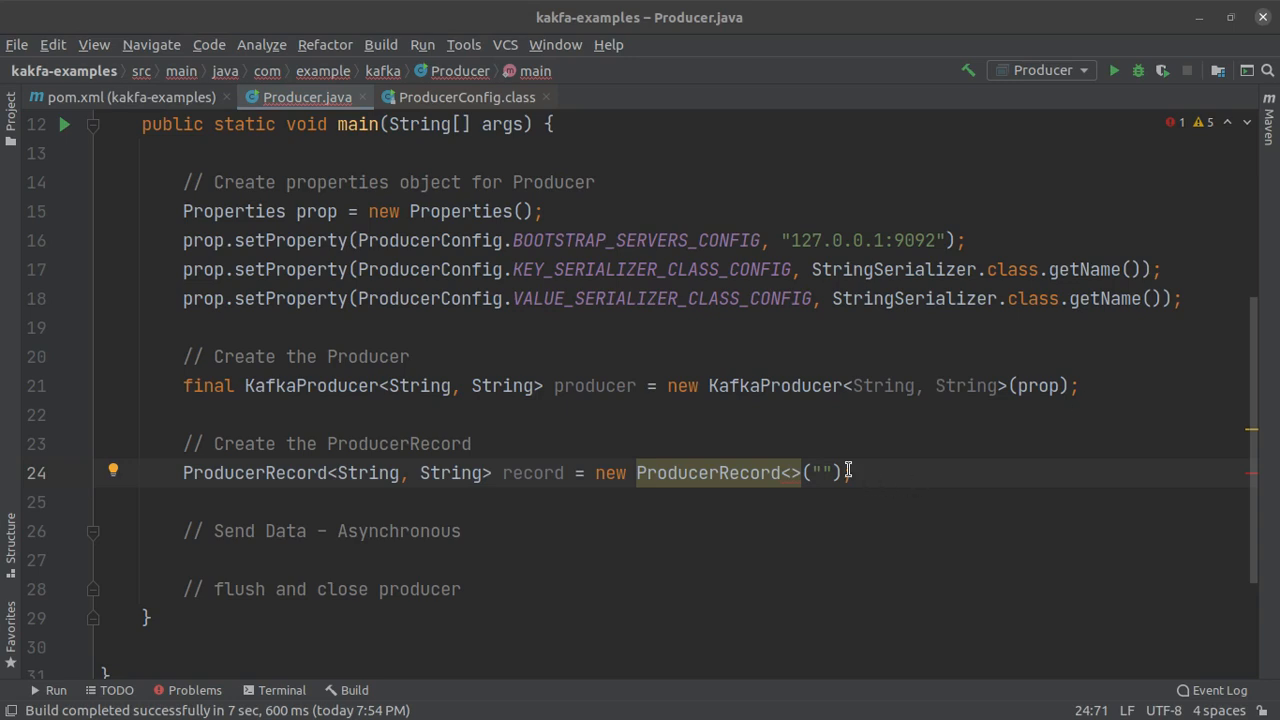
mouse_move(956, 480)
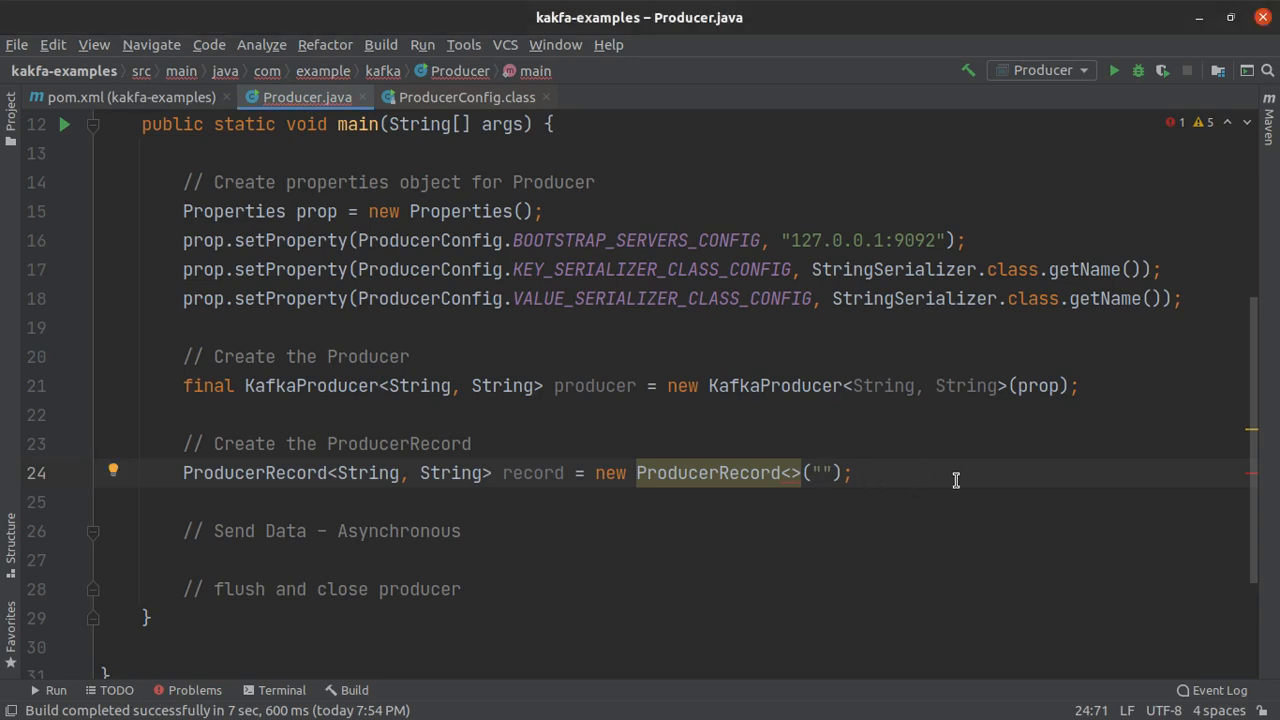
type("sample")
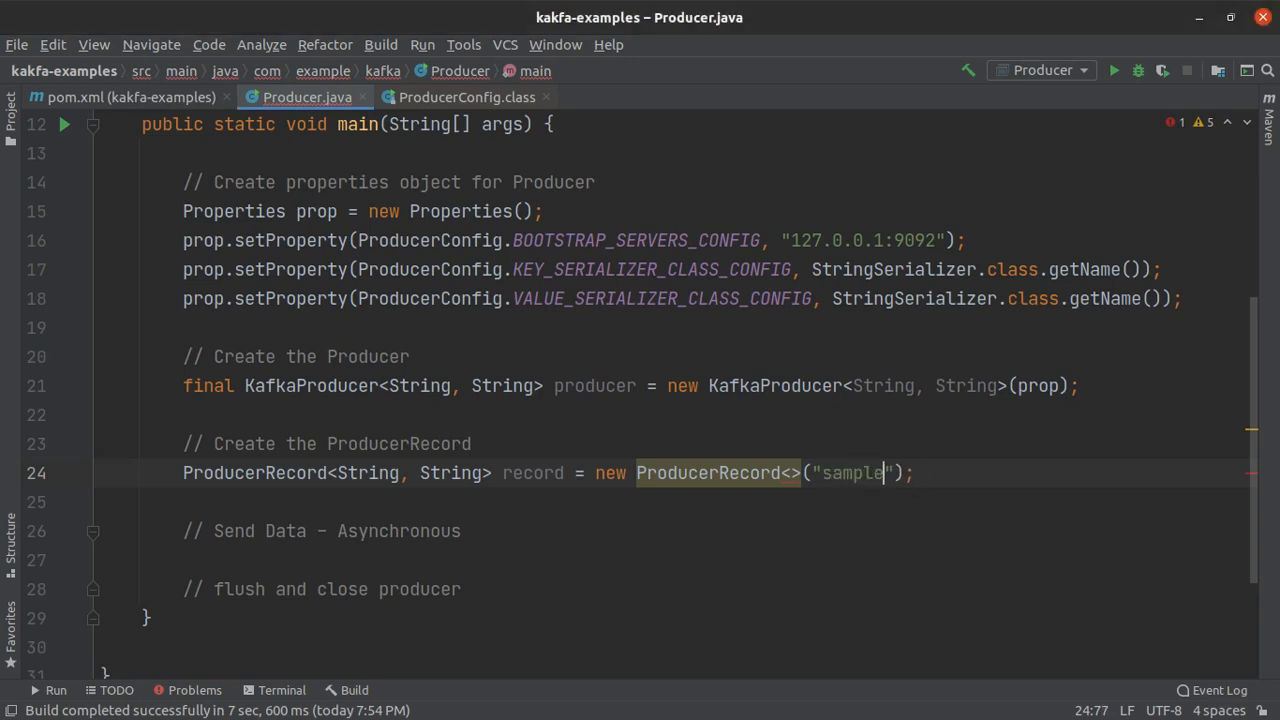
type("-topic\",")
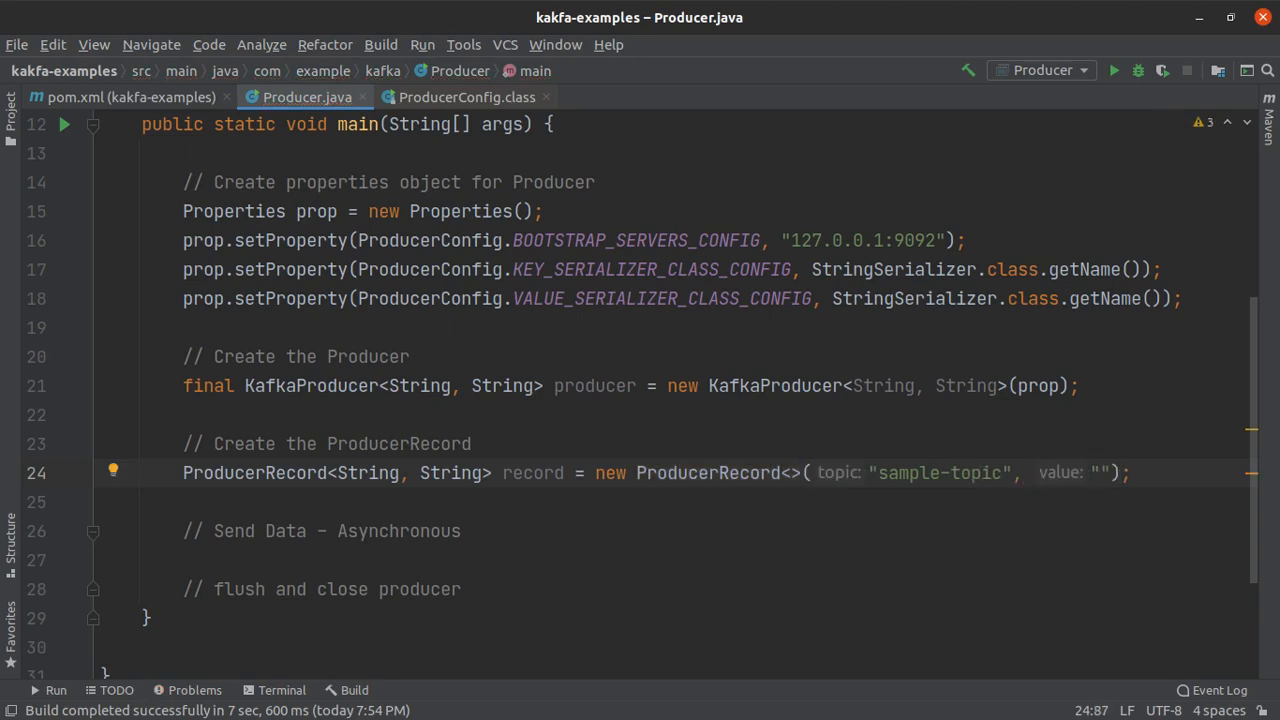
type("key")
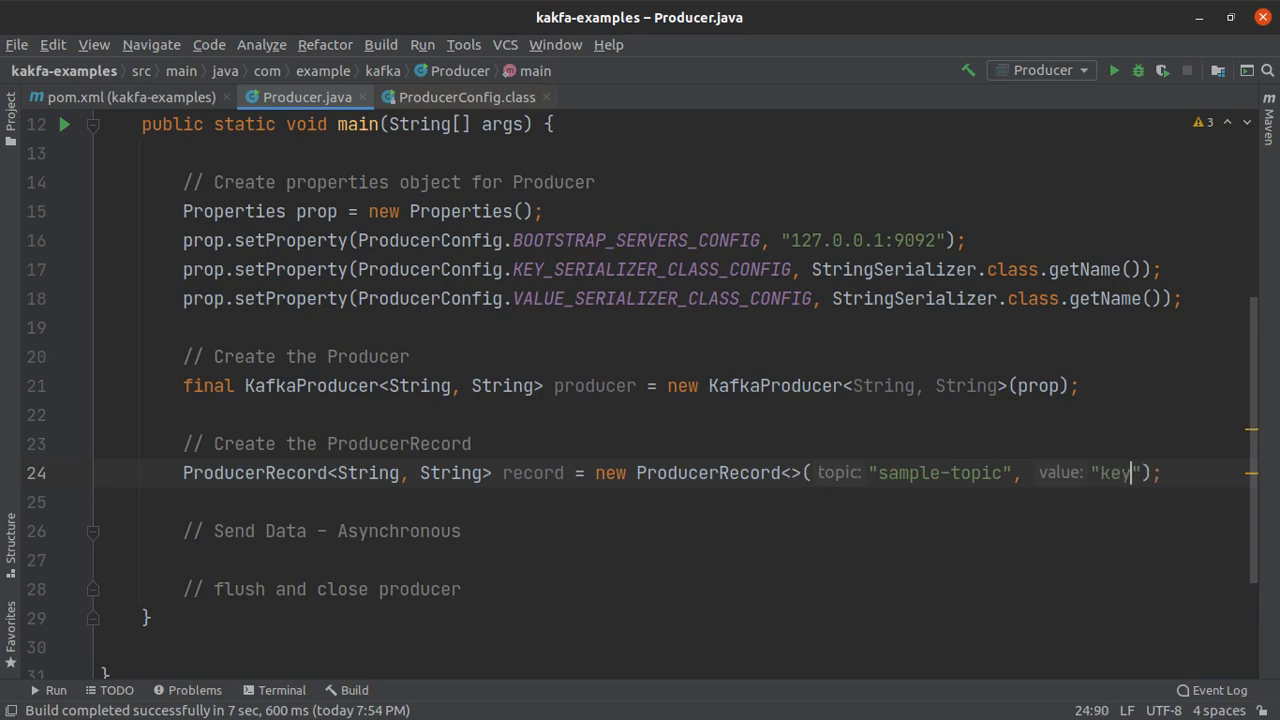
type("1\",")
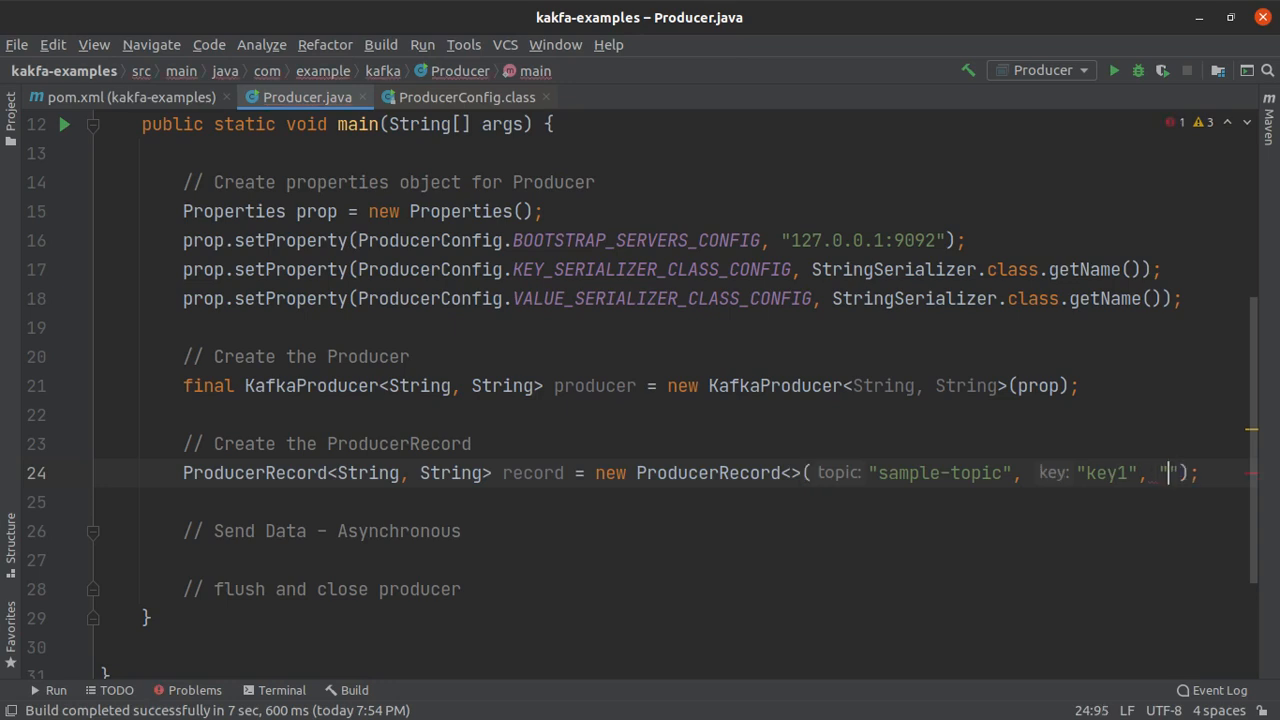
type("value:")
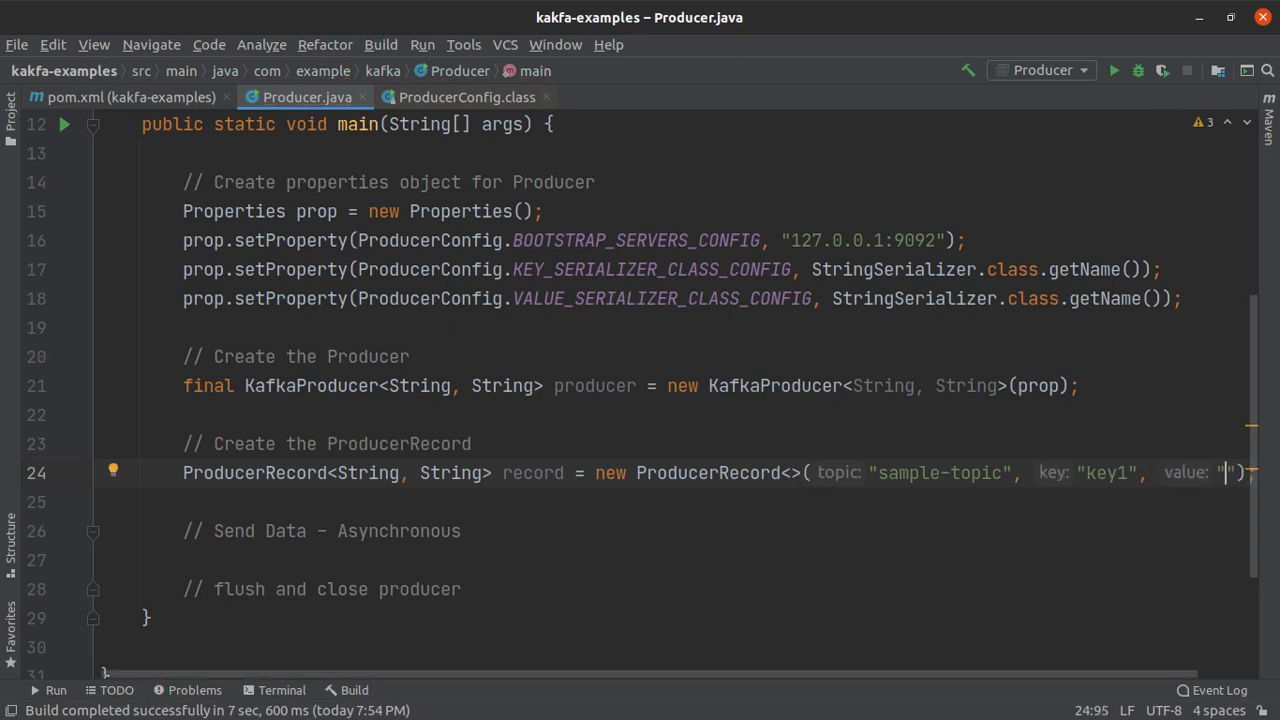
type("value1")
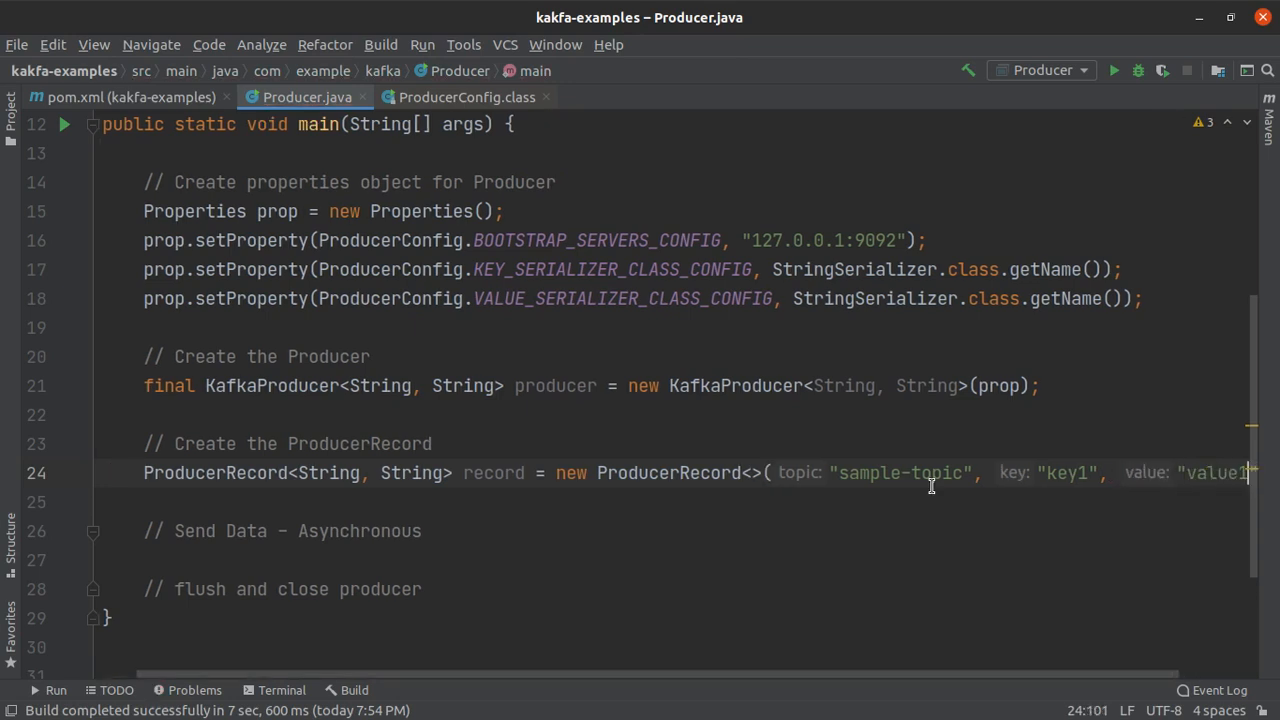
mouse_move(1068, 548)
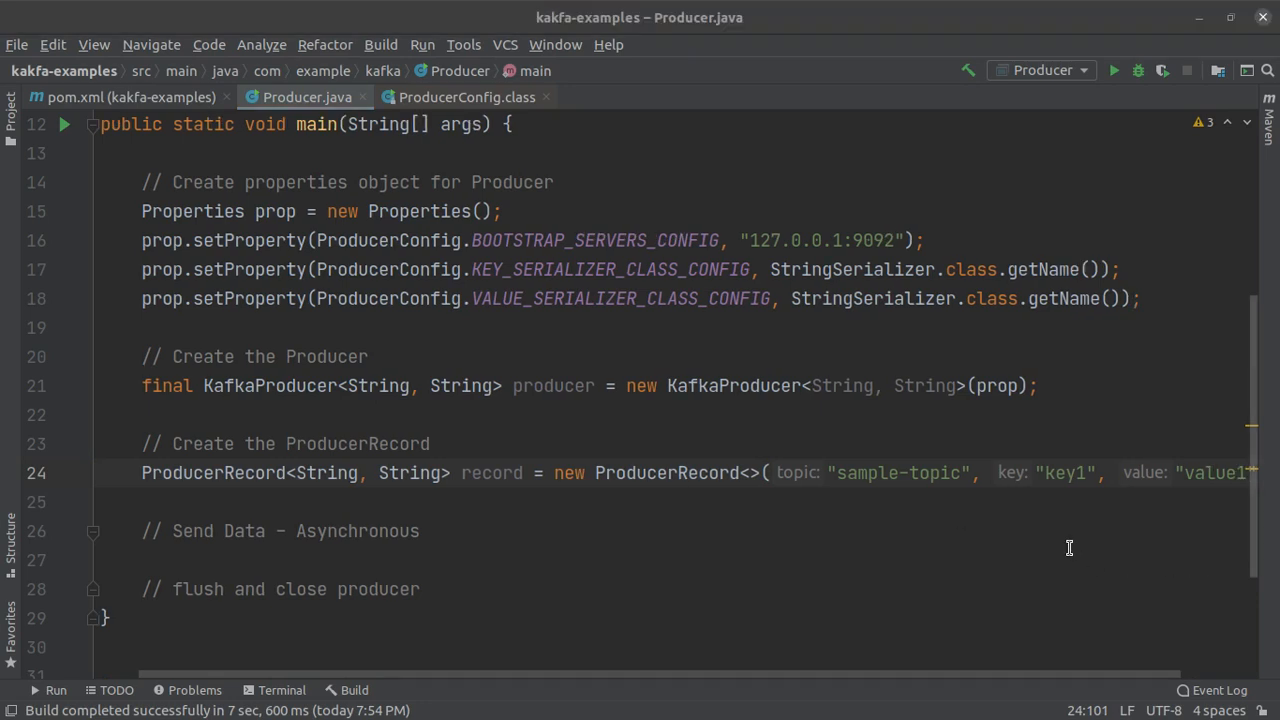
mouse_move(940, 528)
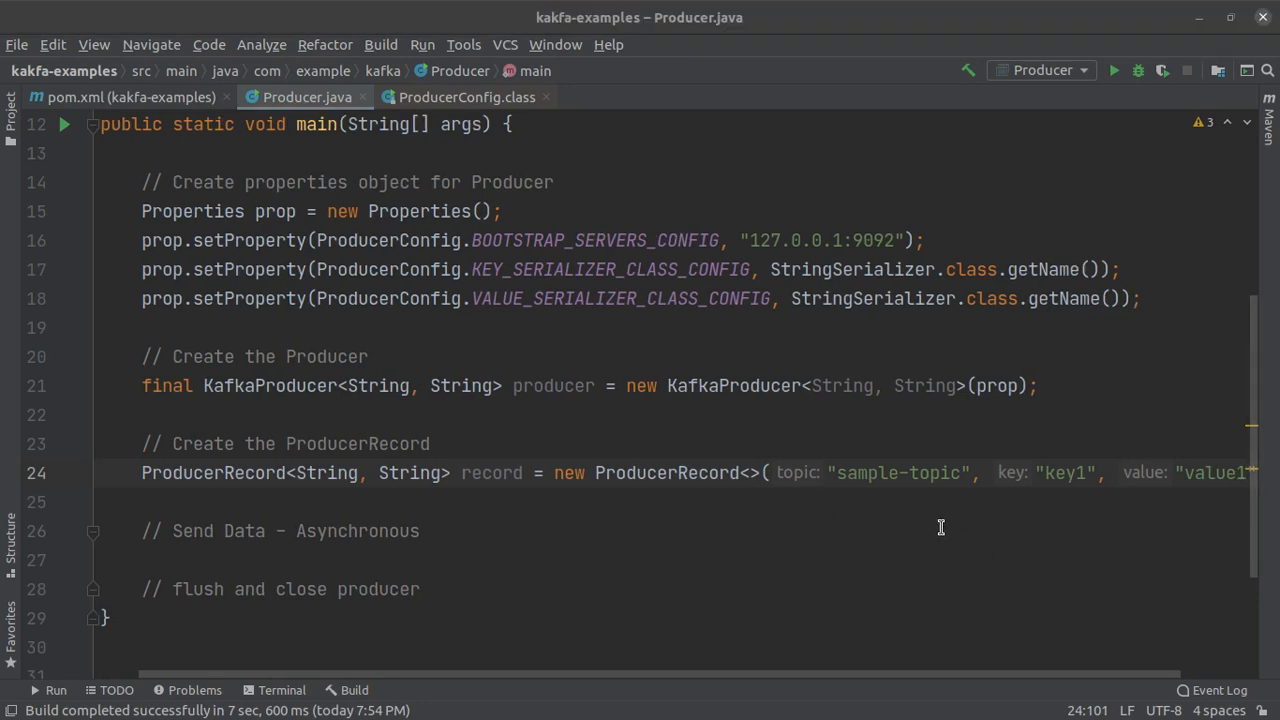
mouse_move(1064, 486)
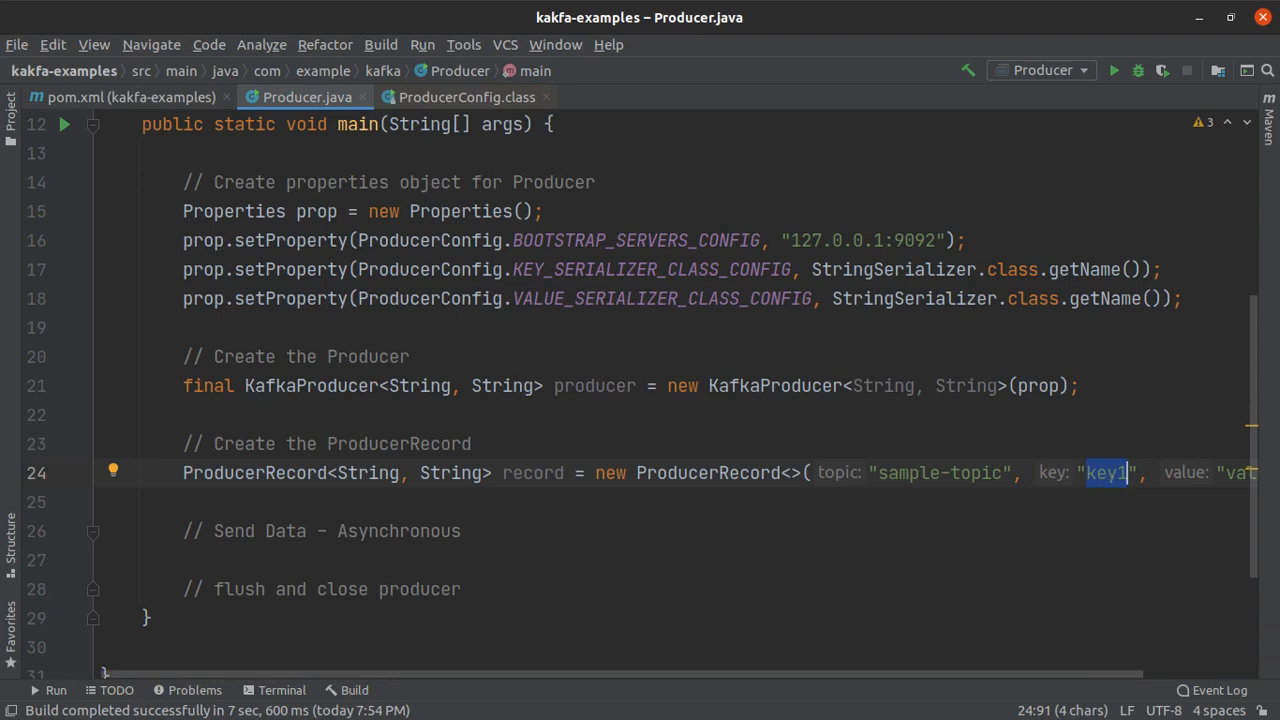
mouse_move(510, 520)
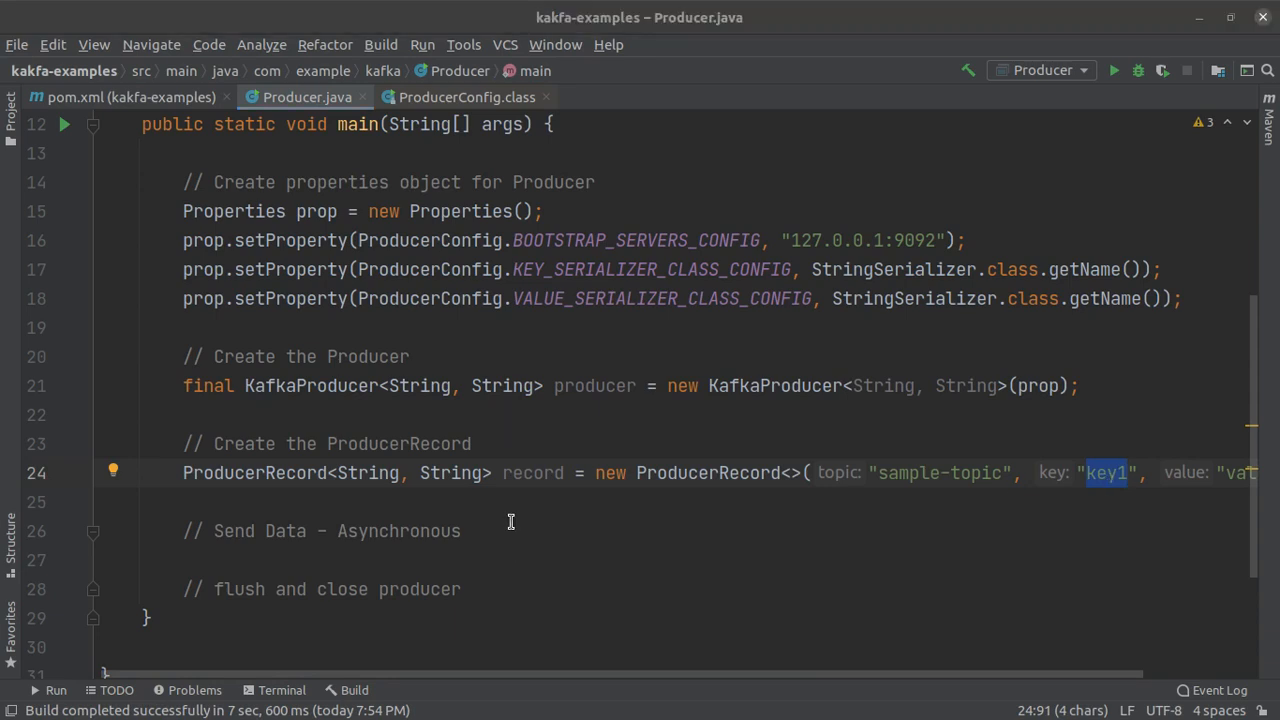
Add producer.send(record); under Send Data and producer.close(); under flush and close.
left_click(460, 532)
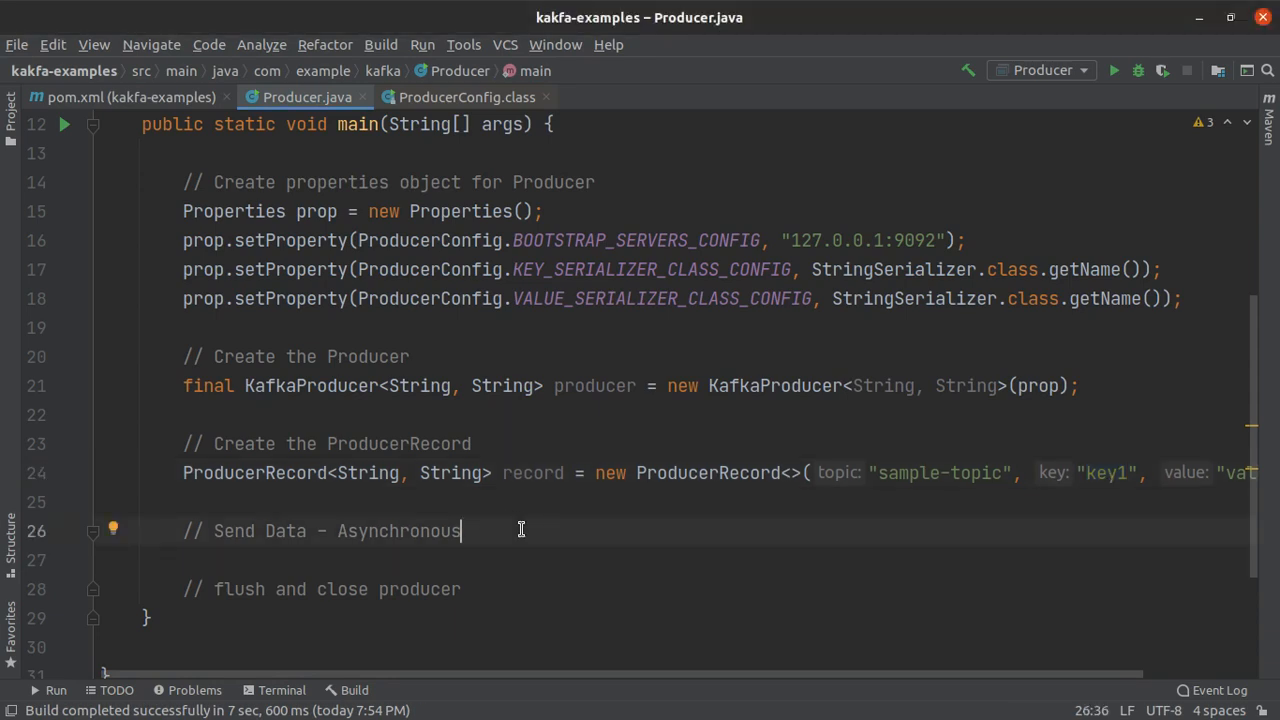
key("Enter")
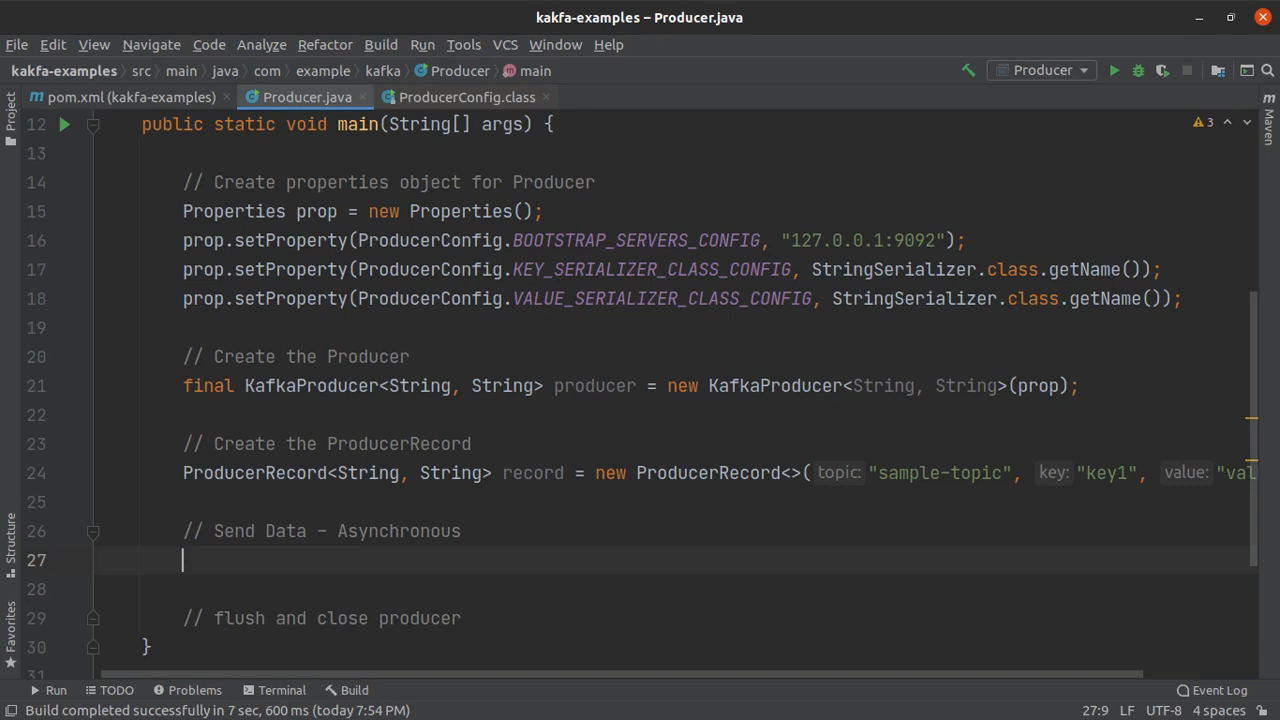
type("pro")
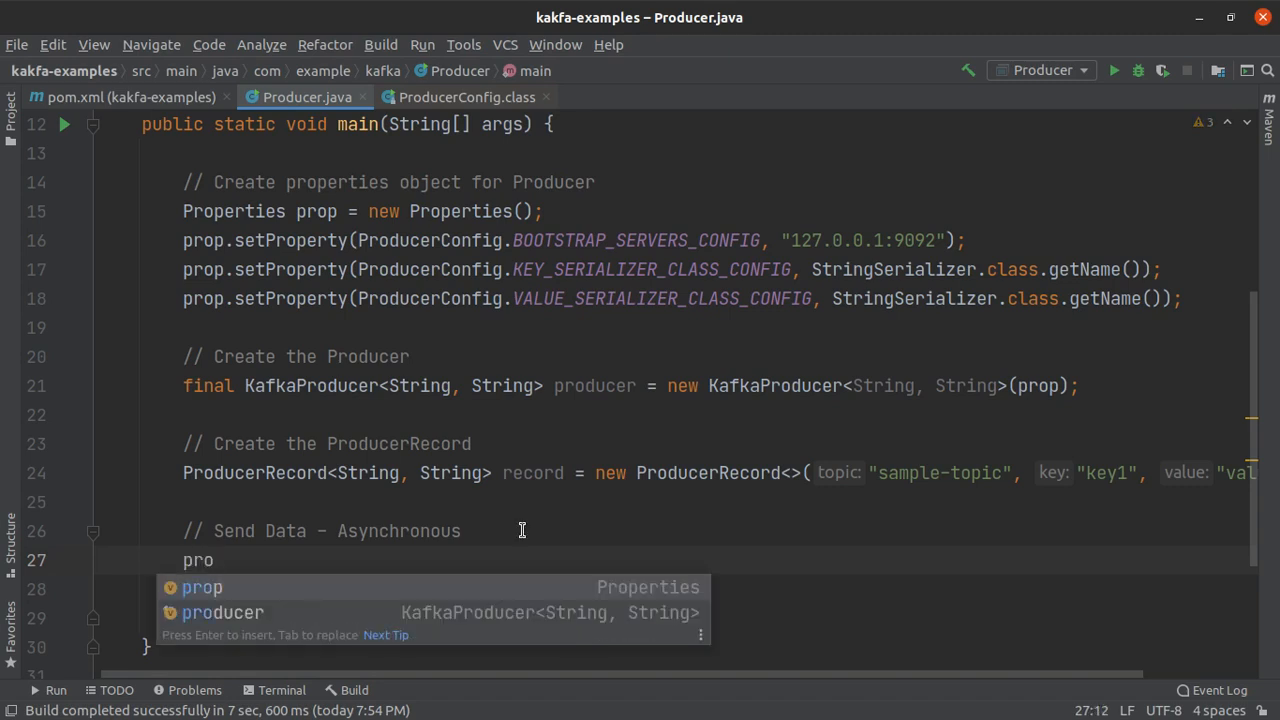
type("ducer.send(record);")
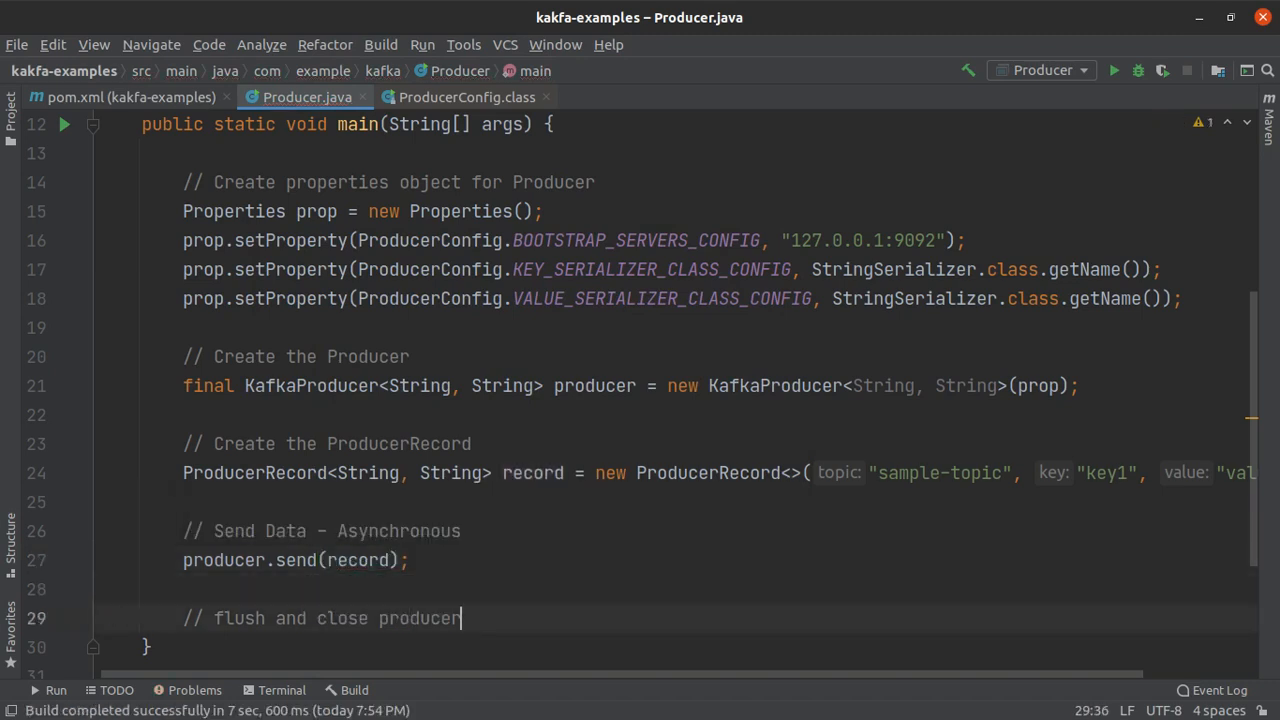
type("prod")
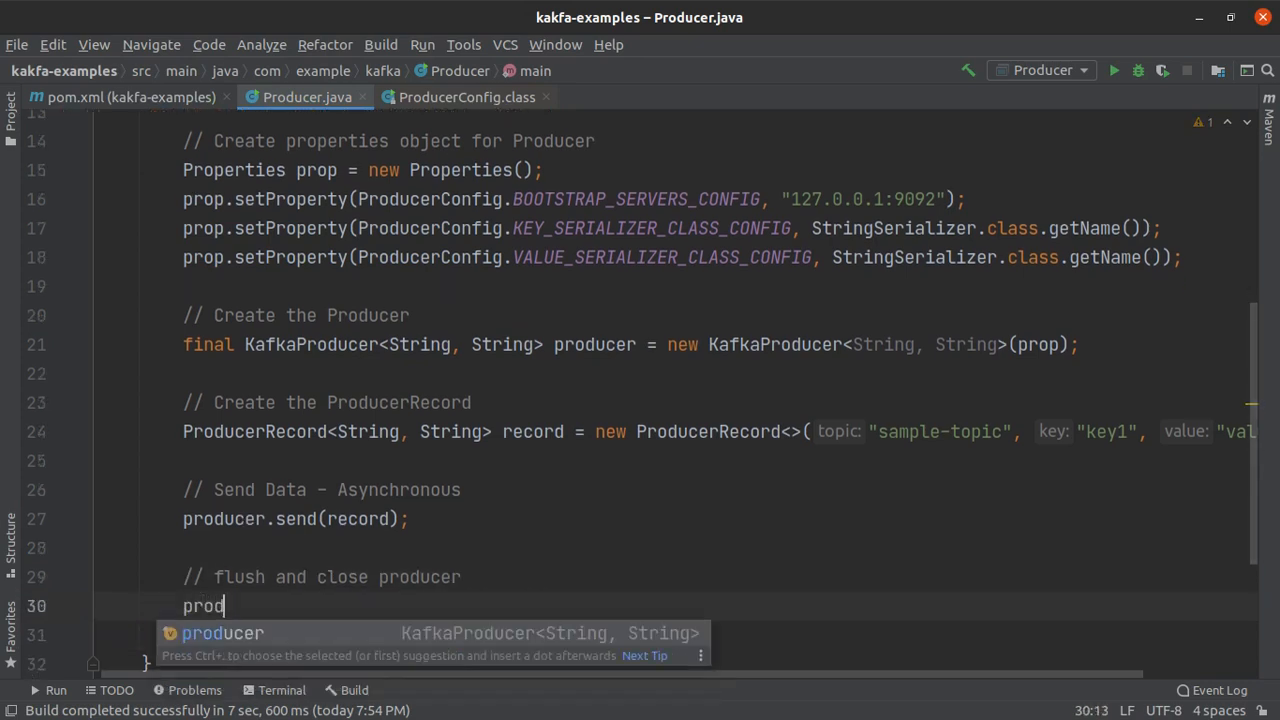
type("ucer.close();")
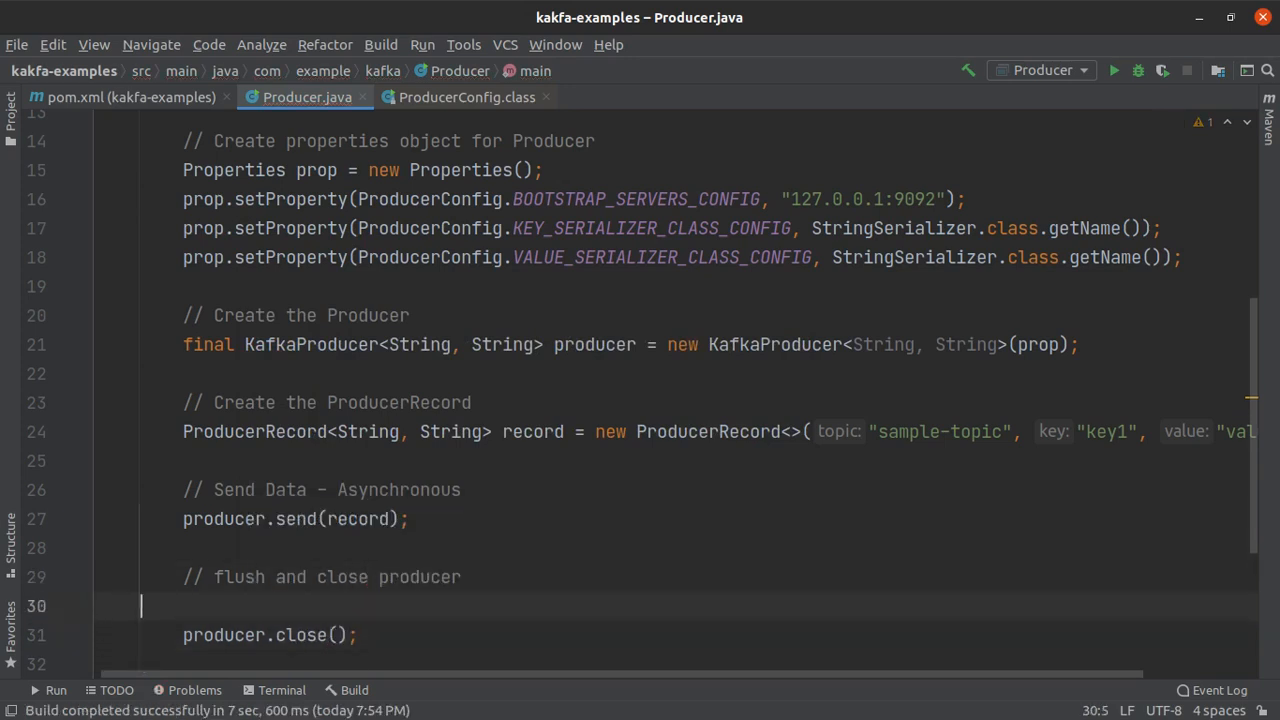
type("produc")
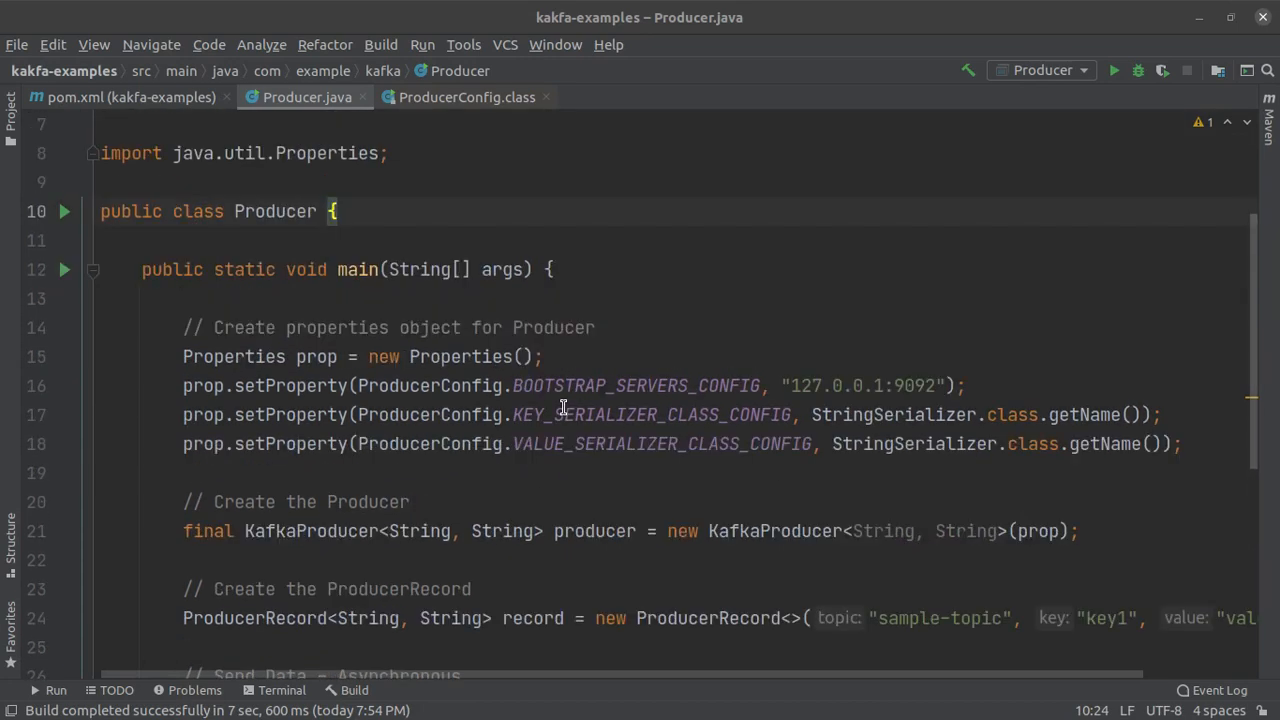
Run kafka-console-consumer.sh on 127.0.0.1:9092 for sample-topic in group java-group in Terminal.
left_click(64, 268)
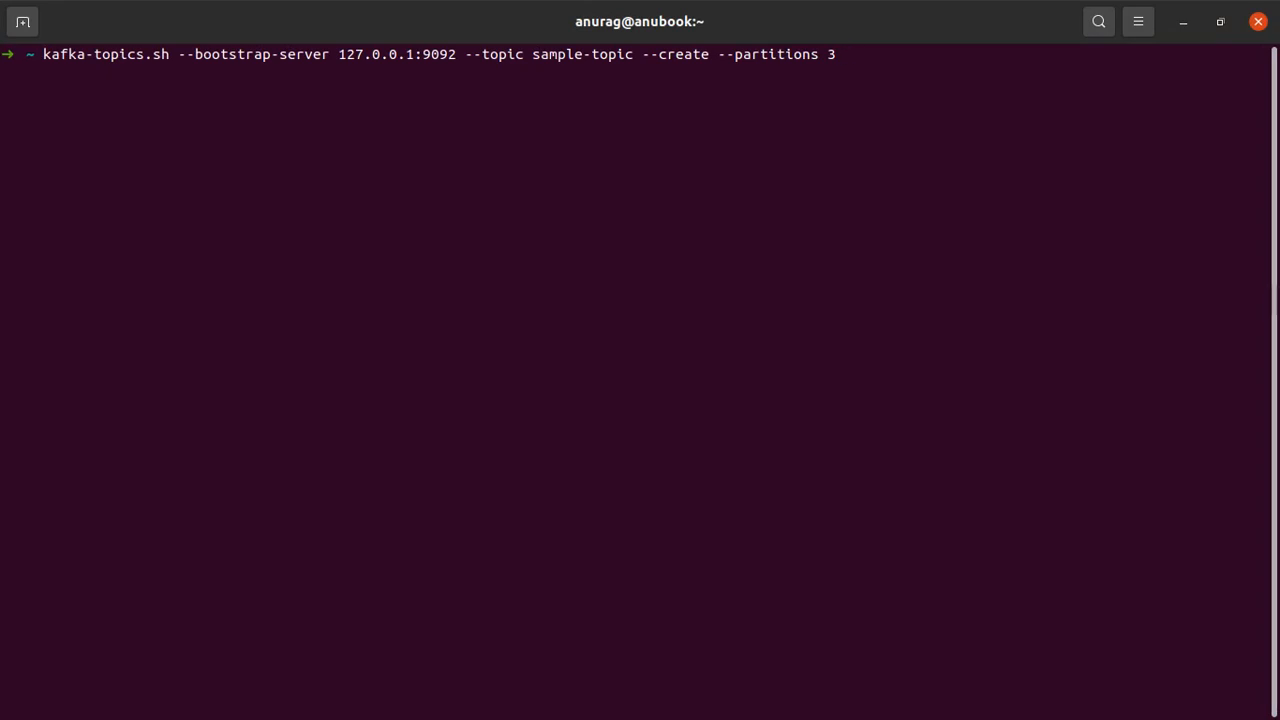
key("ctrl+c")
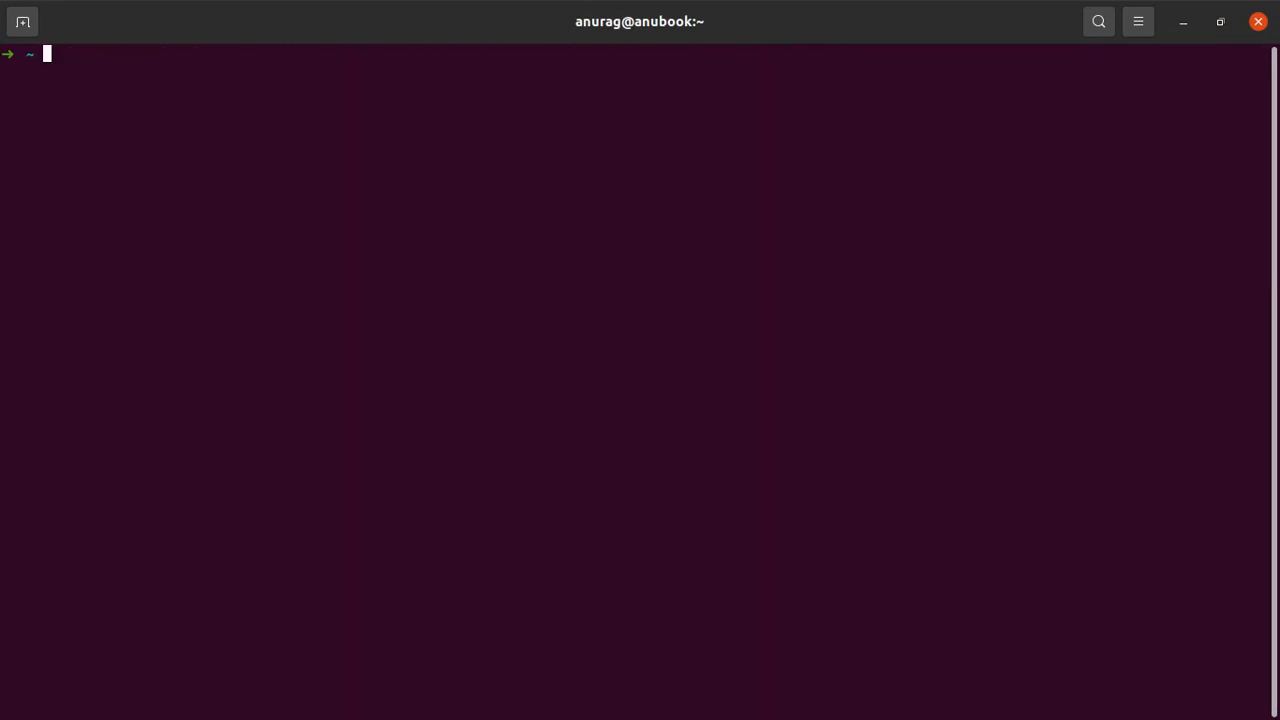
type("kafka-console-consumer.sh --bootstrap-server 127.0.0.1:9092 --topic sample-topic --group java-group")
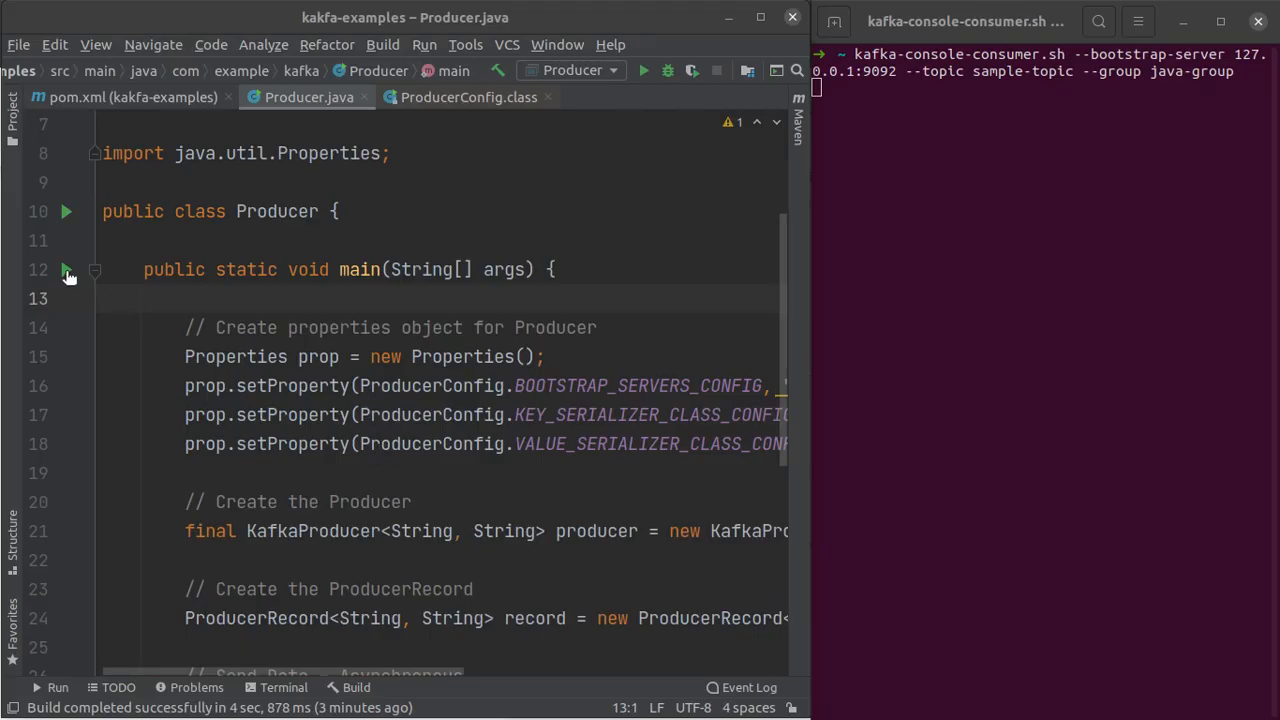
Run Producer.main() from the gutter, producing a ClassNotFoundException in the Run console.
left_click(66, 268)
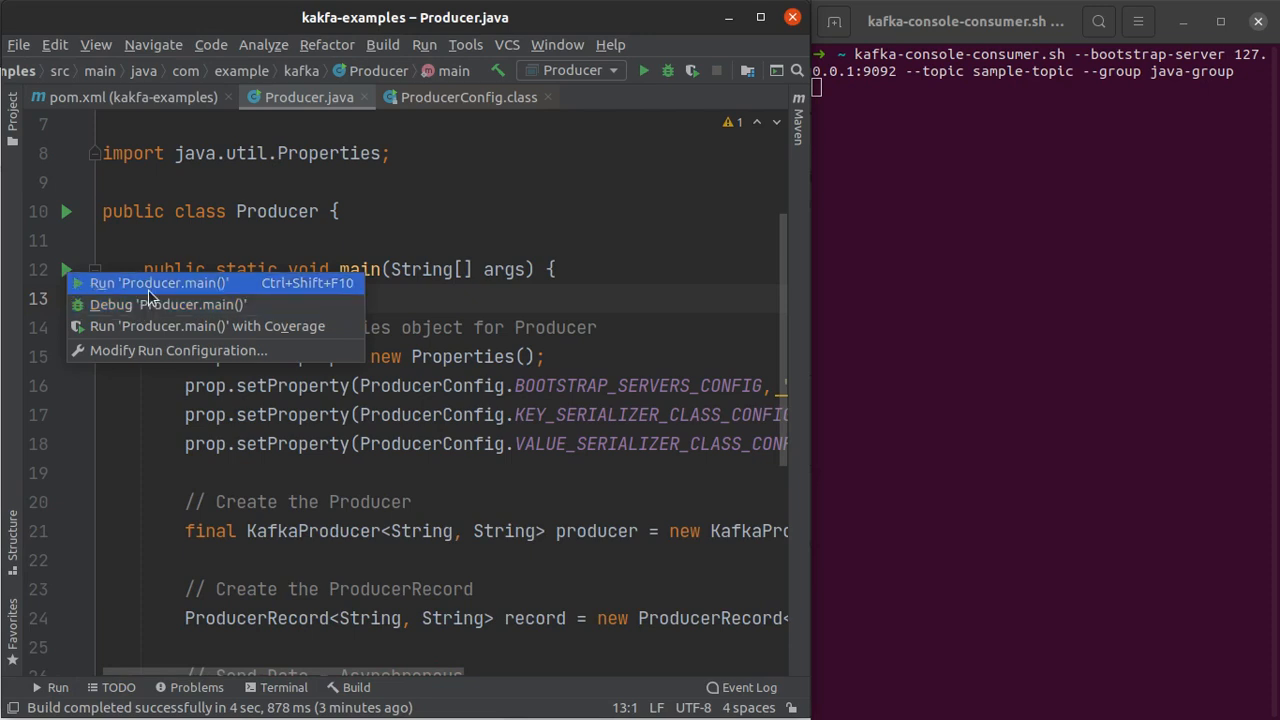
left_click(158, 284)
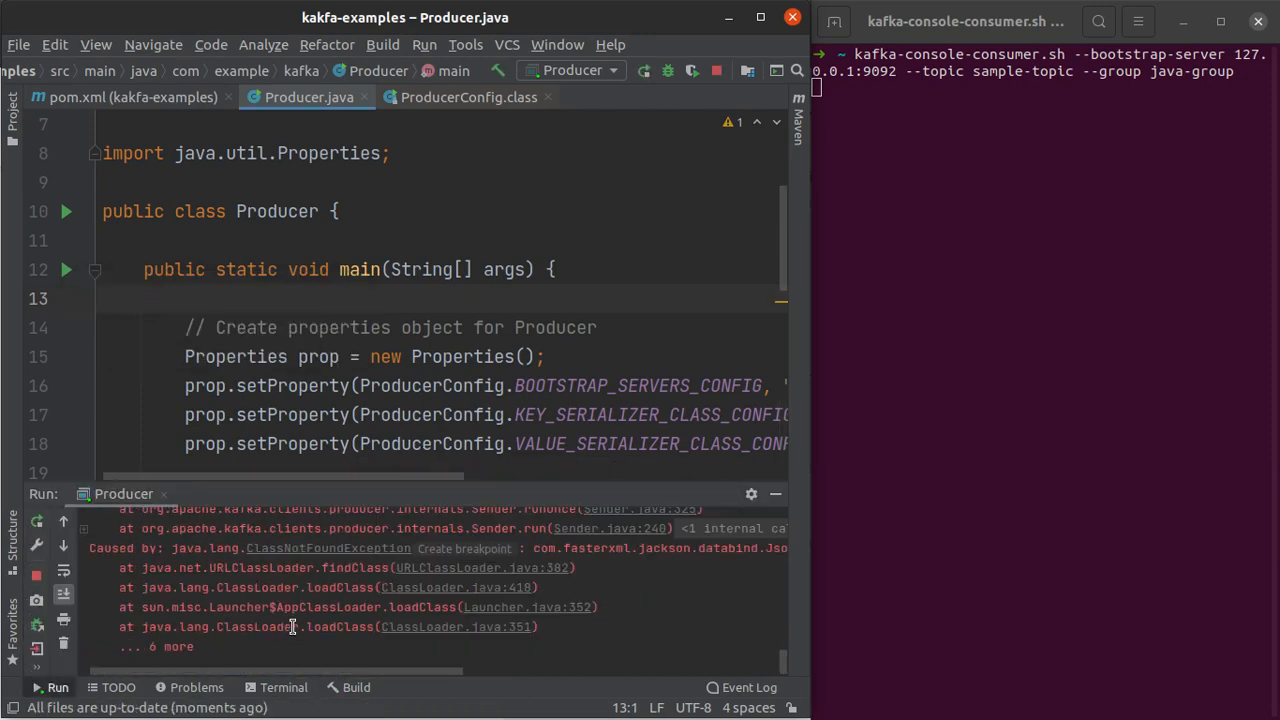
mouse_move(376, 680)
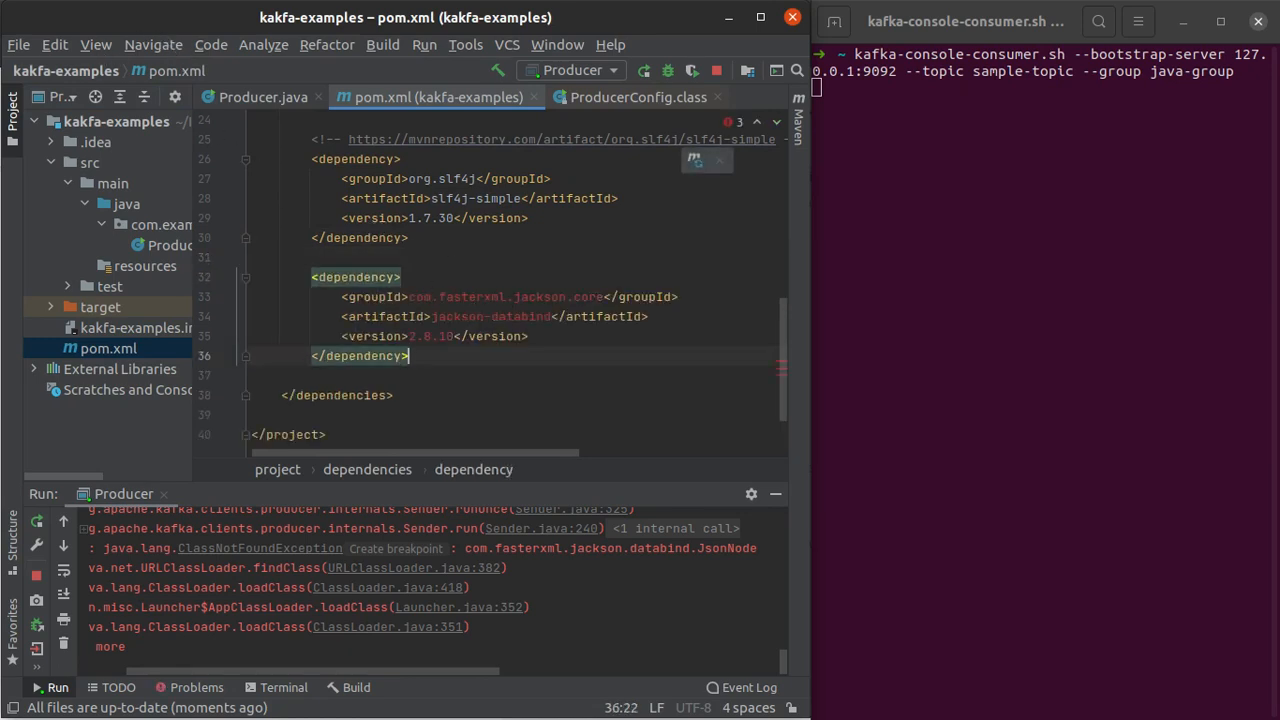
Reload all Maven projects to pick up jackson-databind 2.8.10 and return to Producer.java.
left_click(796, 110)
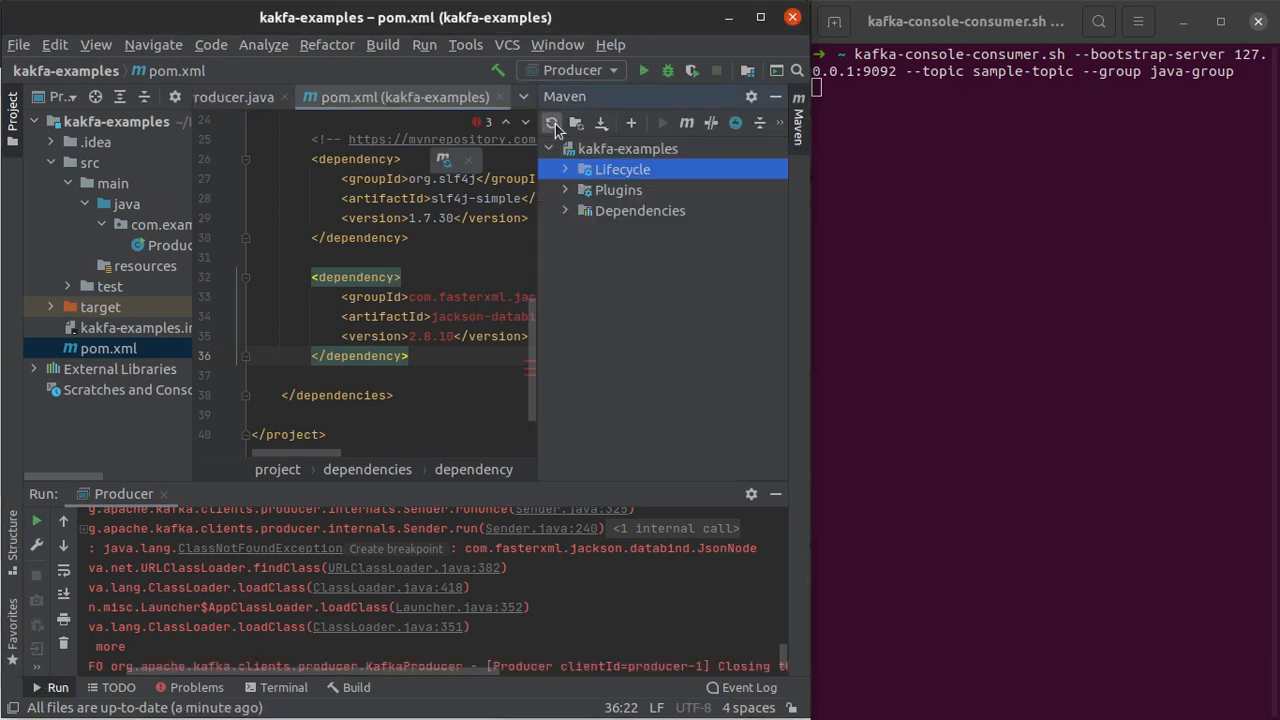
left_click(552, 122)
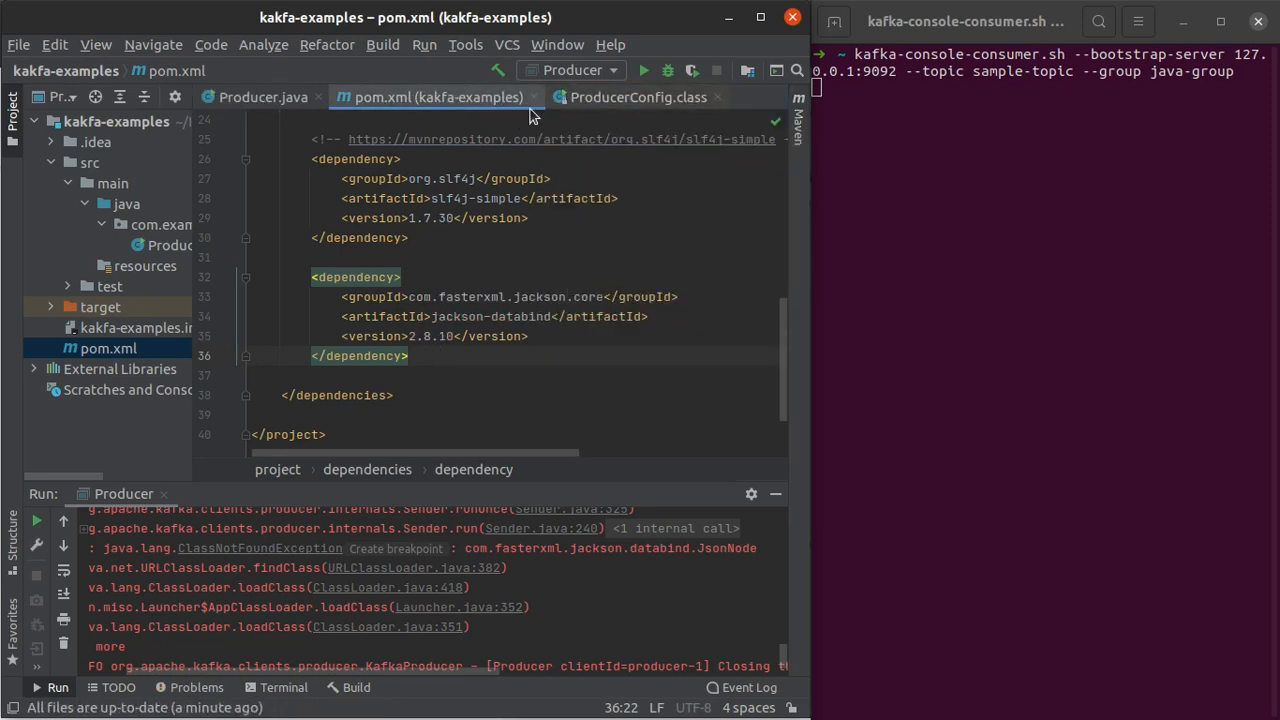
left_click(264, 96)
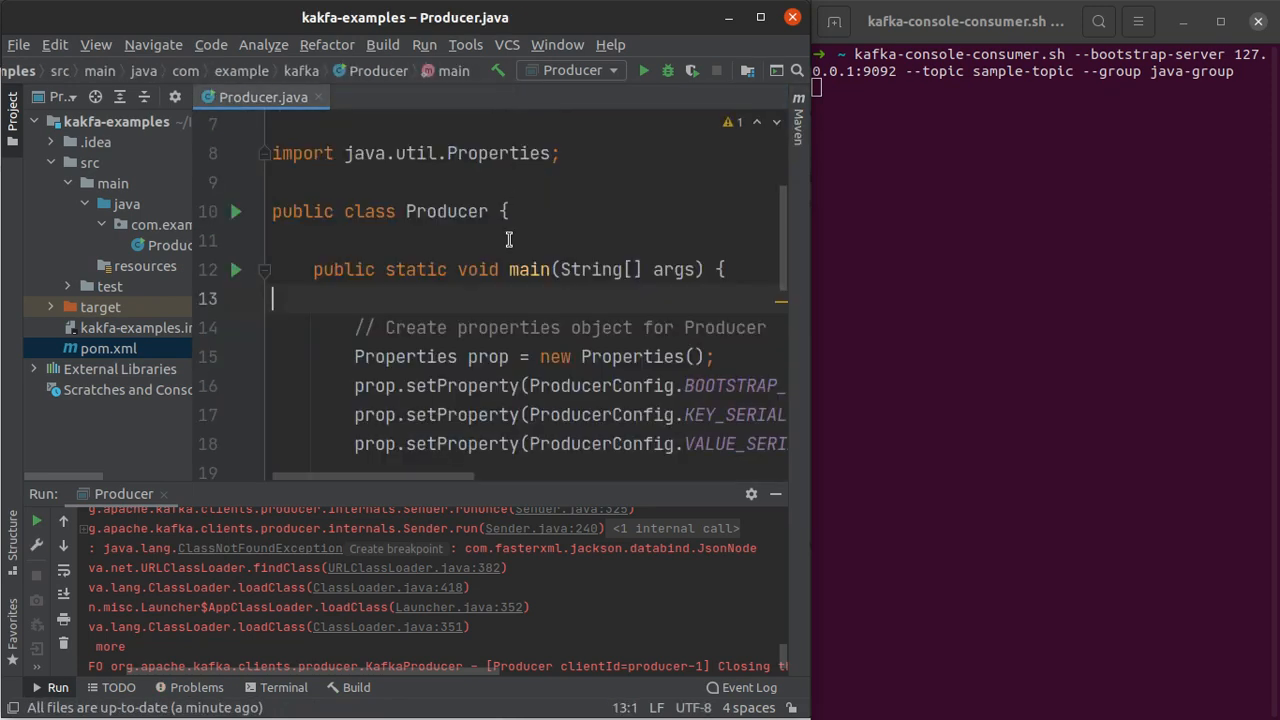
Run Producer.main() to exit code 0 so the console consumer prints value1.
left_click(236, 268)
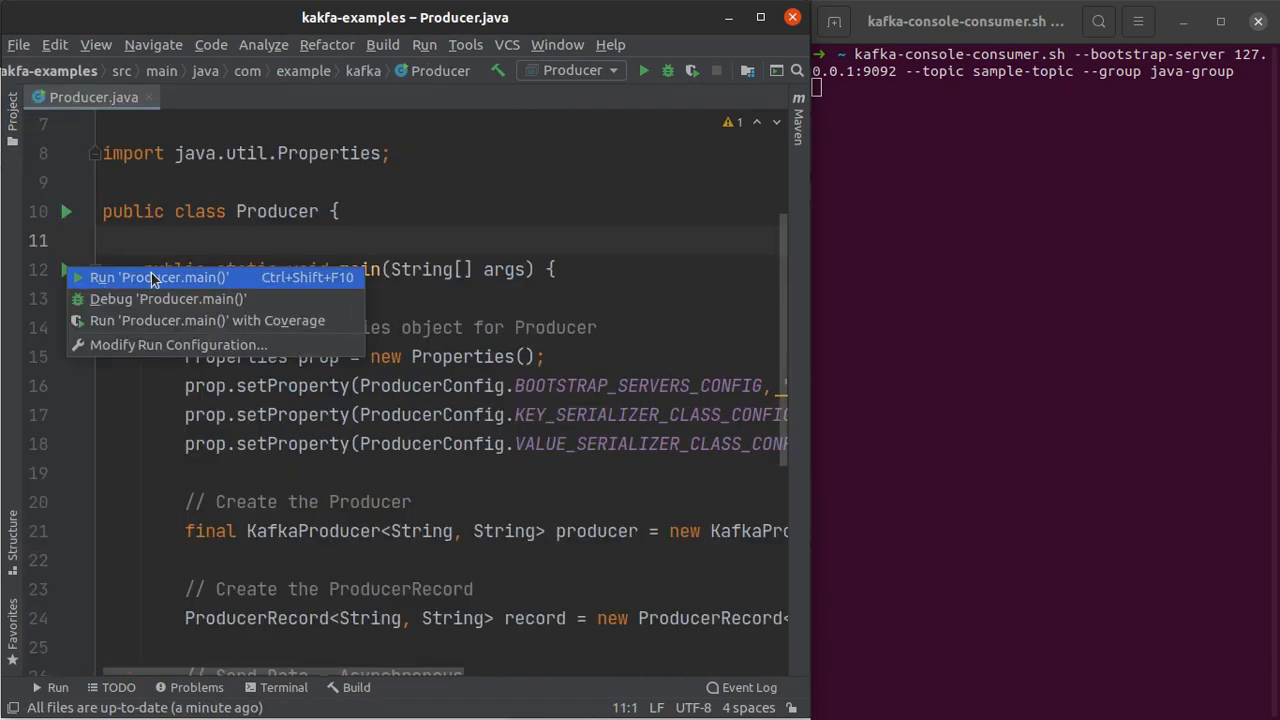
left_click(156, 276)
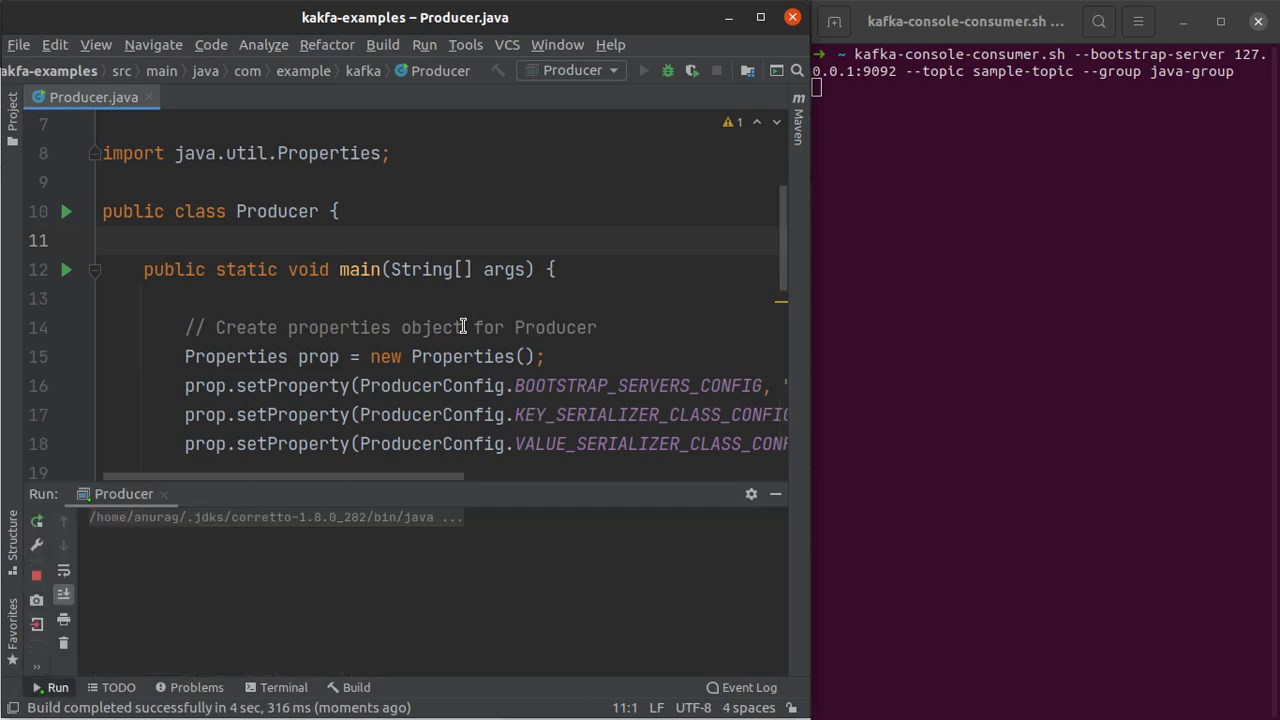
left_click(644, 70)
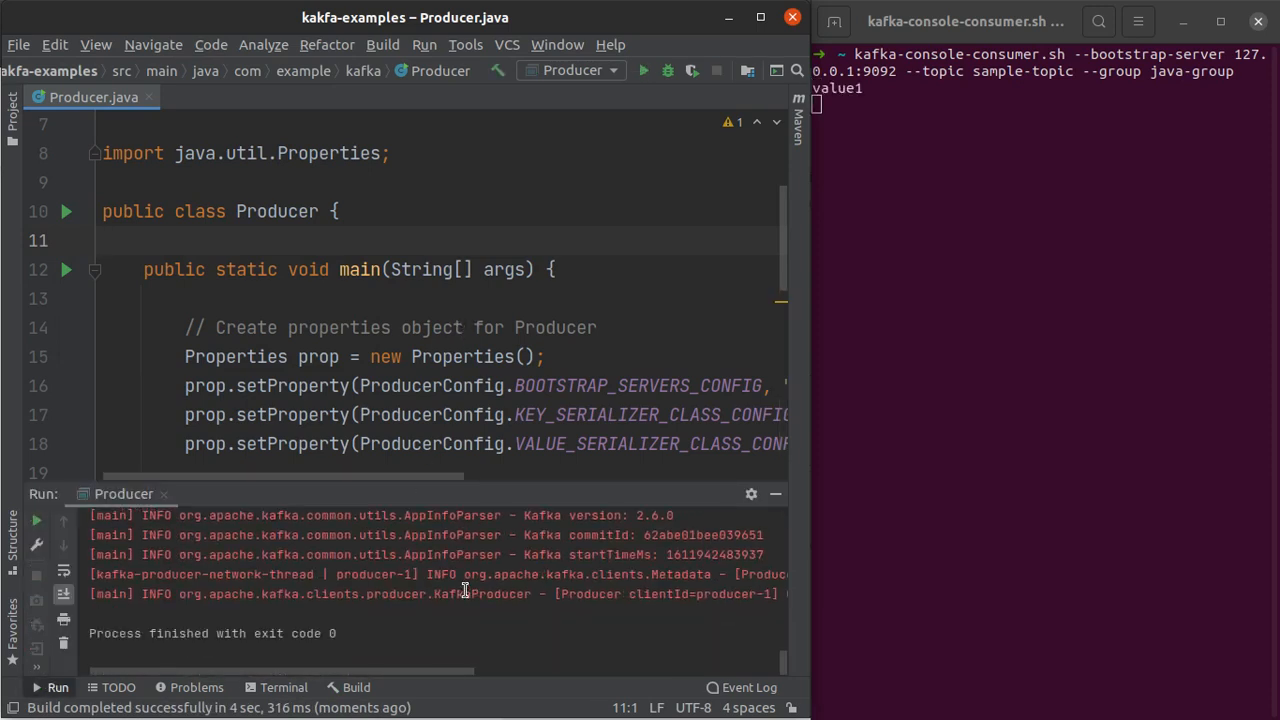
mouse_move(348, 632)
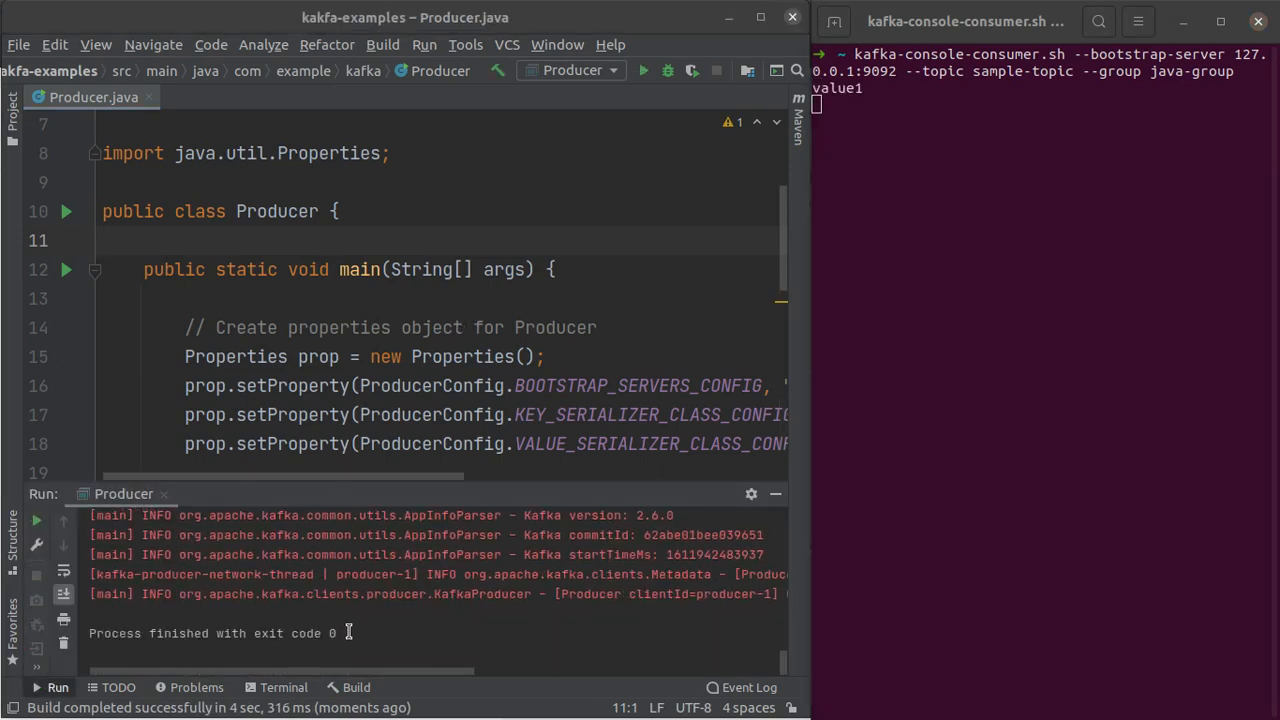
triple_click(200, 632)
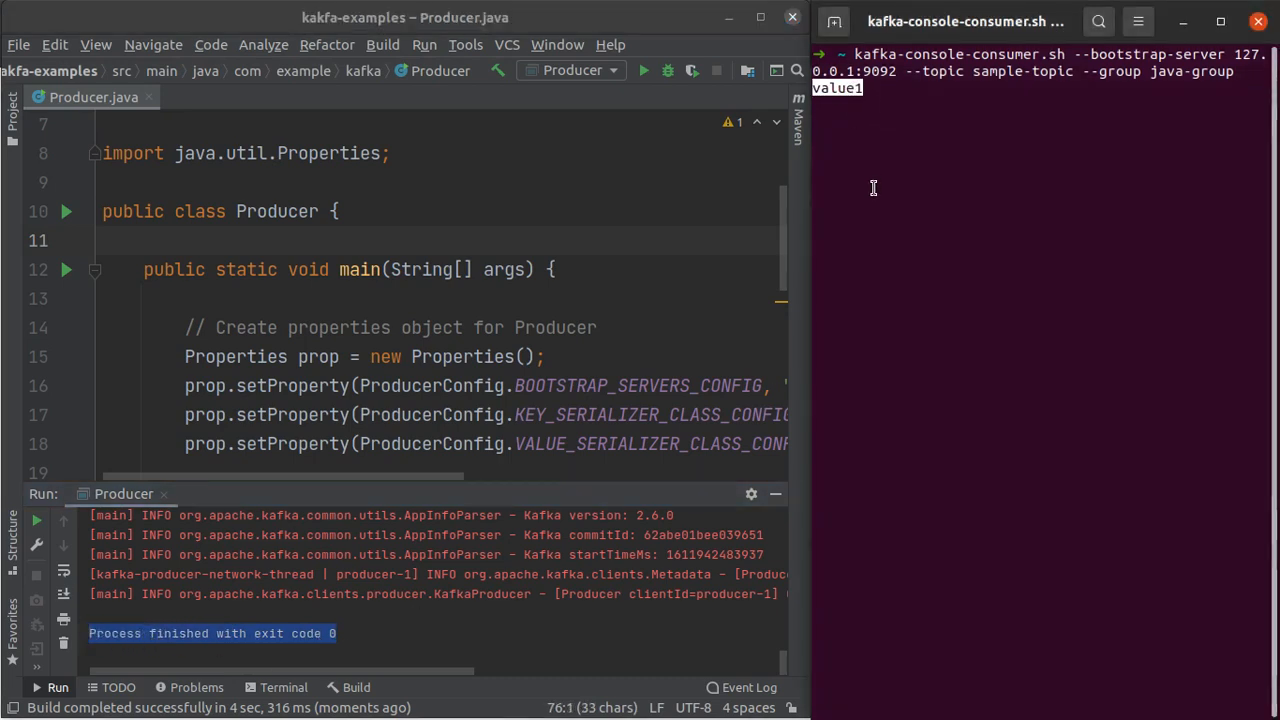
mouse_move(926, 114)
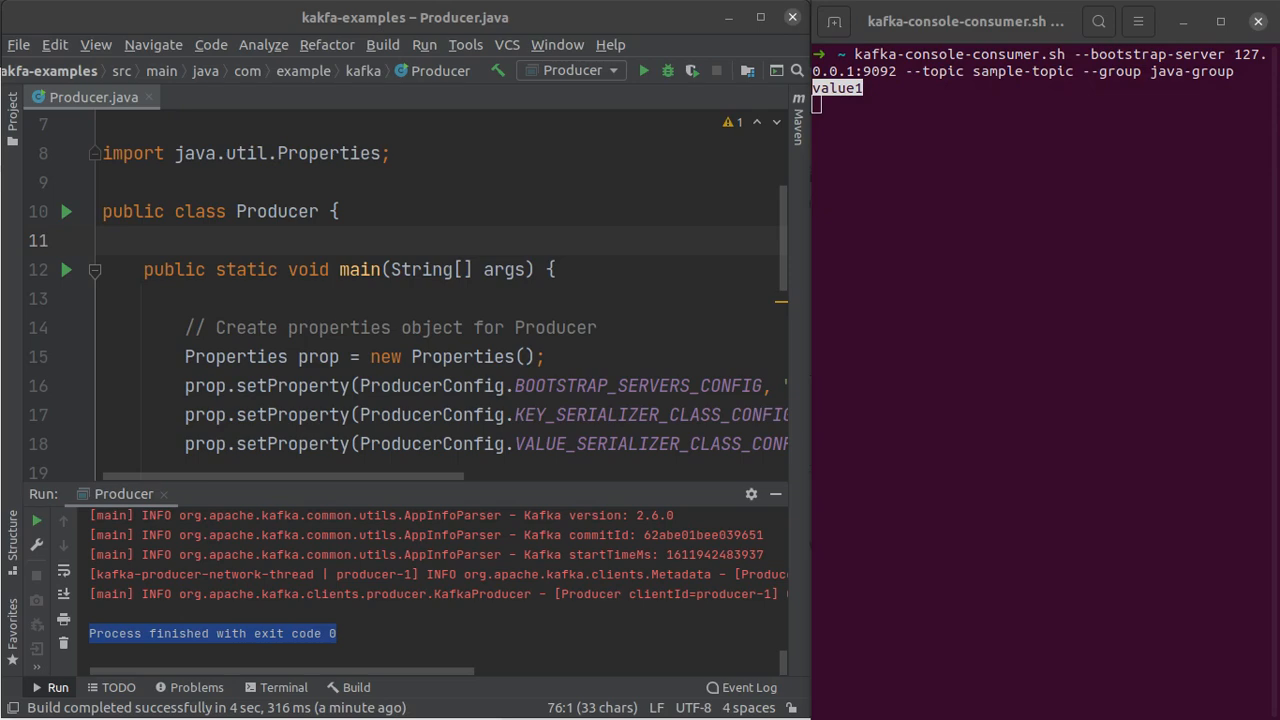
mouse_move(620, 292)
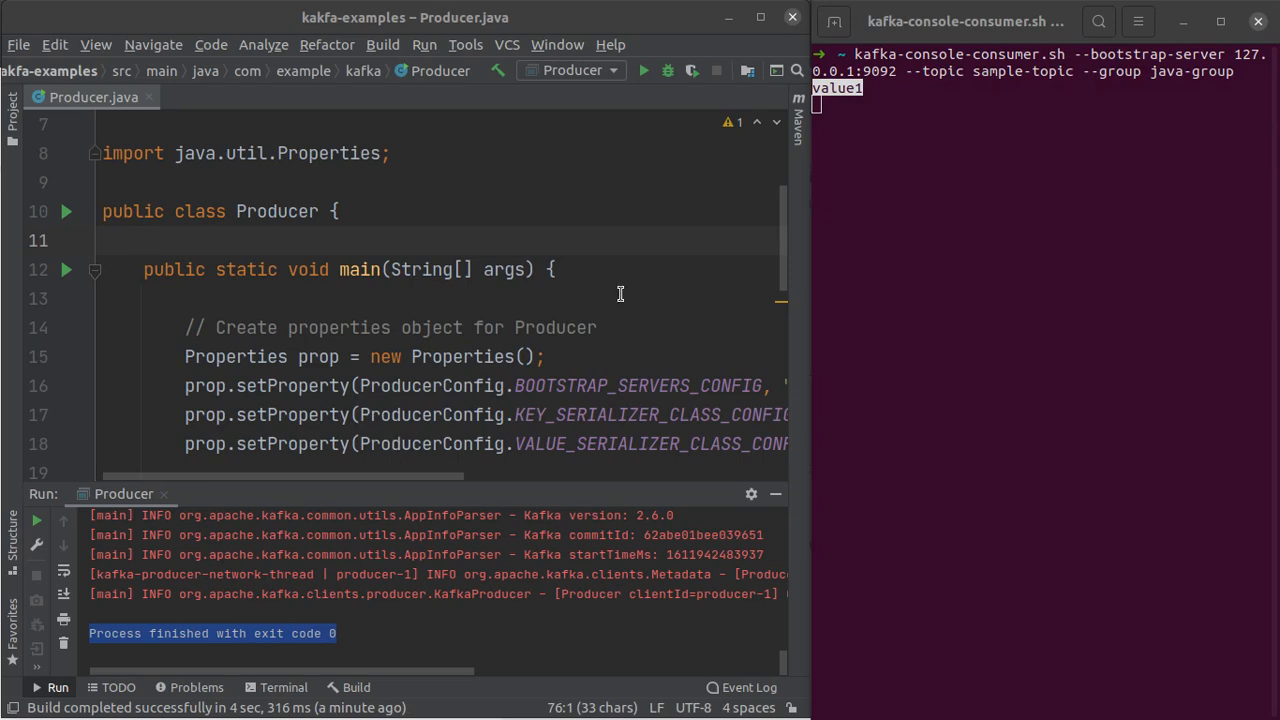
Rerun Producer.main() so the console consumer prints value2 below value1.
scroll("down", 3)
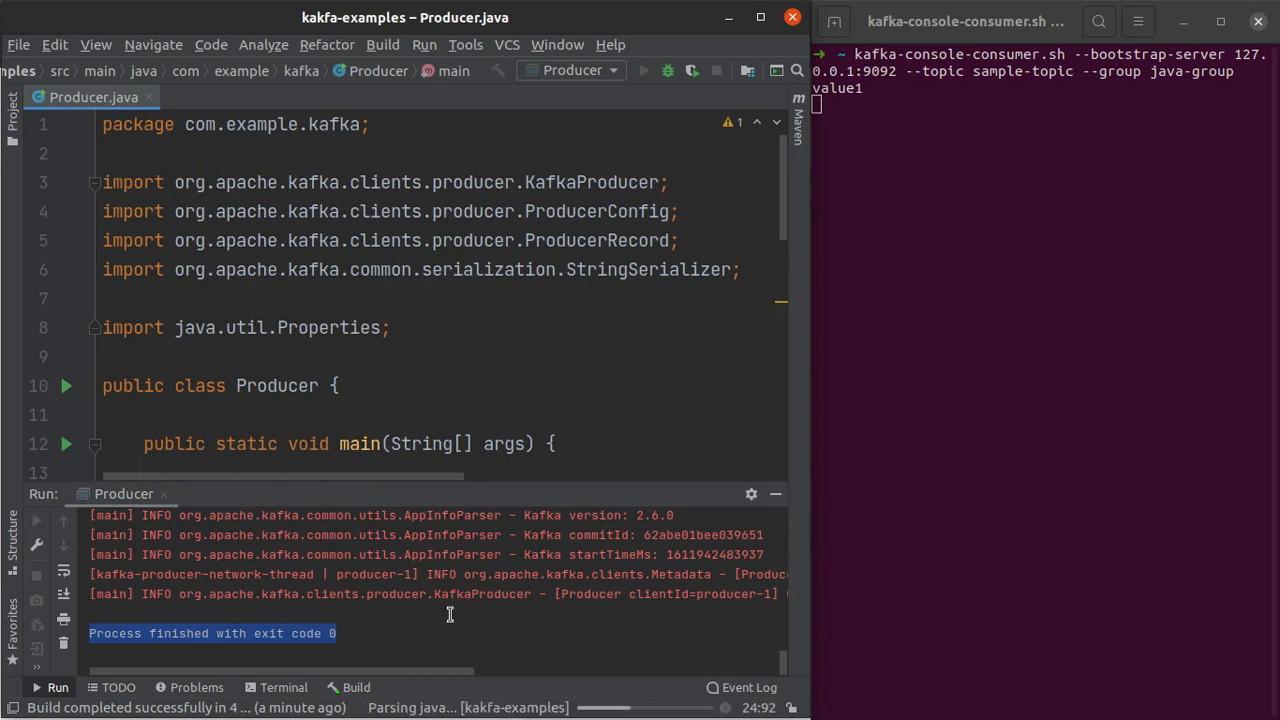
left_click(644, 70)
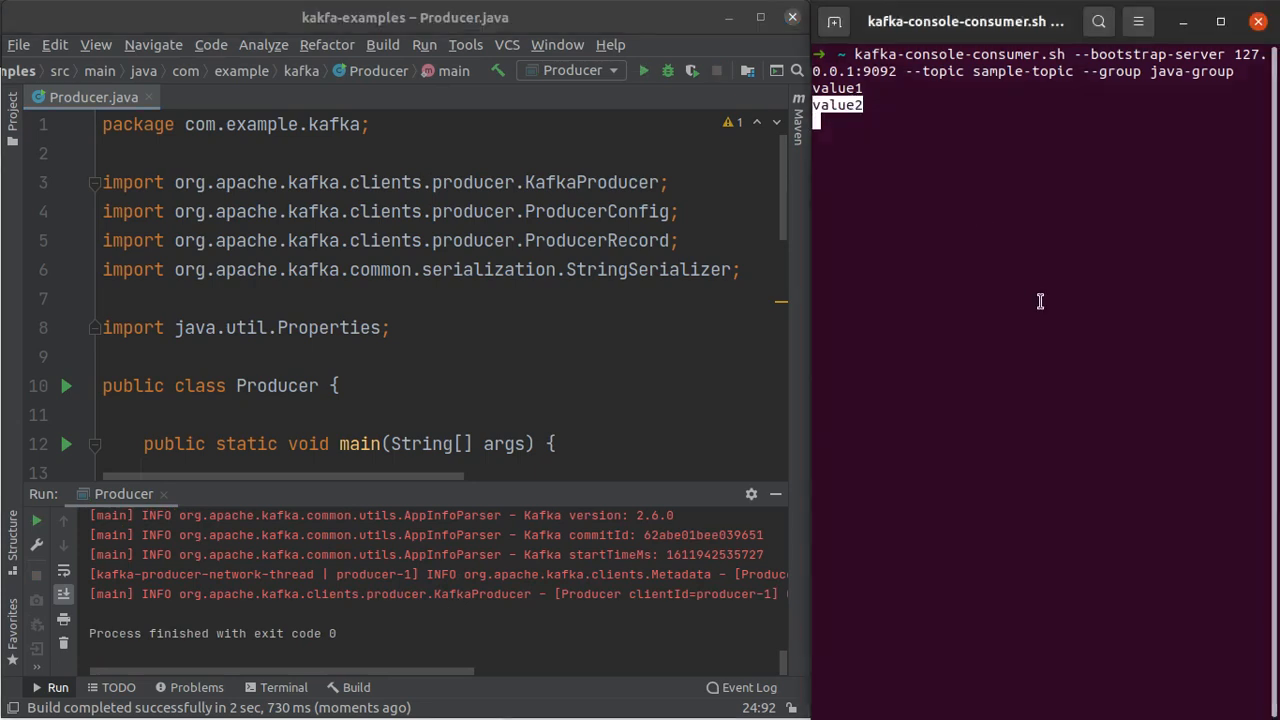
mouse_move(840, 316)
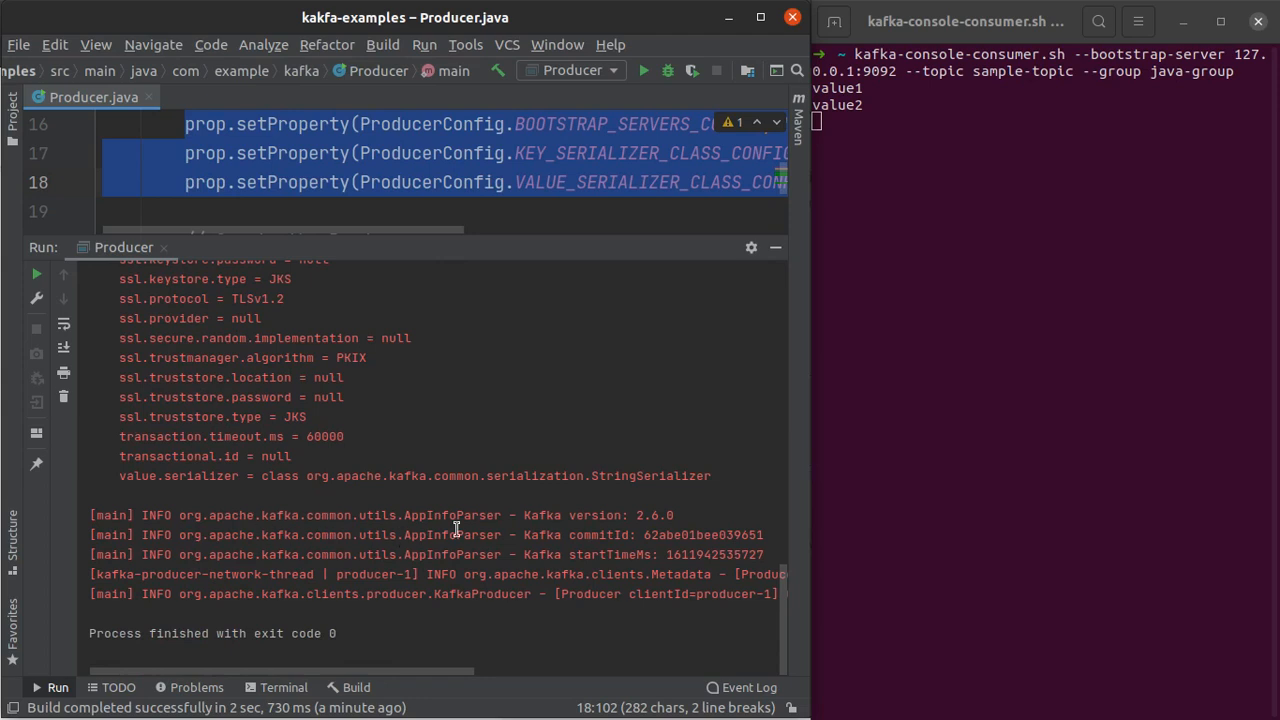
Select the word commitId in the Kafka startup log of the run output.
double_click(598, 534)
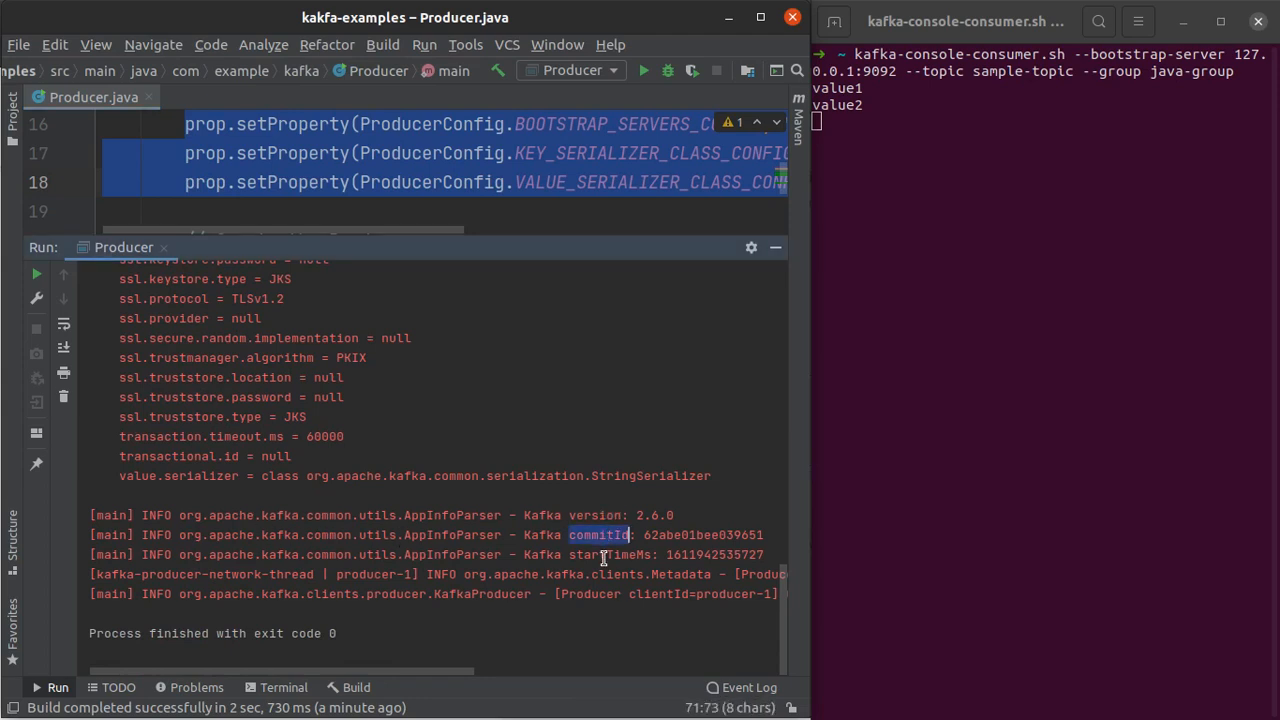